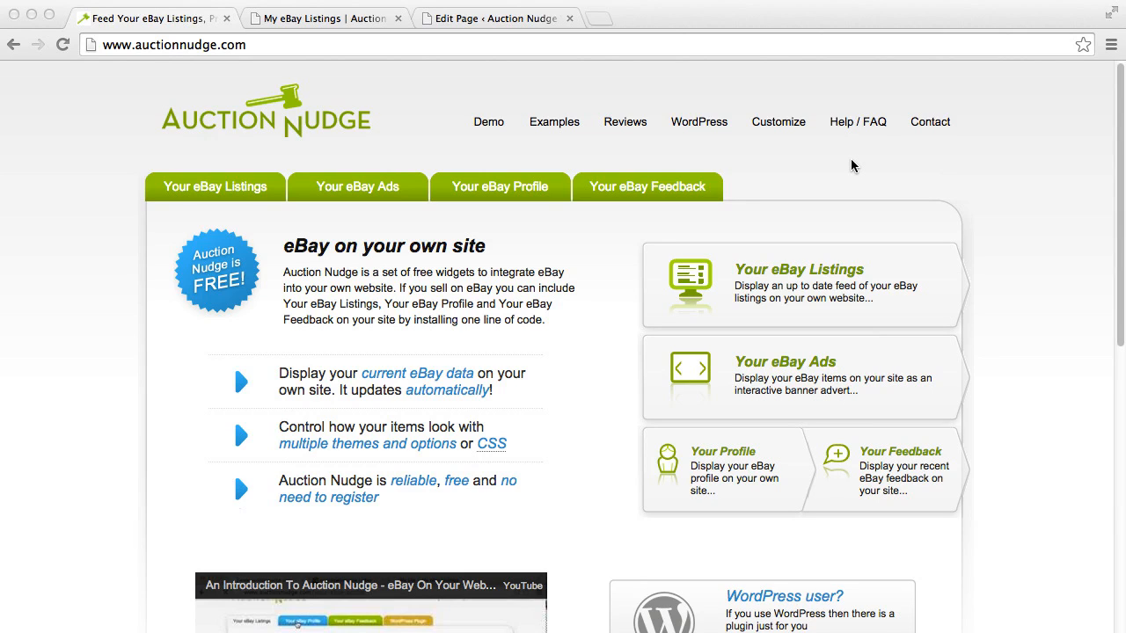
pyautogui.moveTo(501, 123)
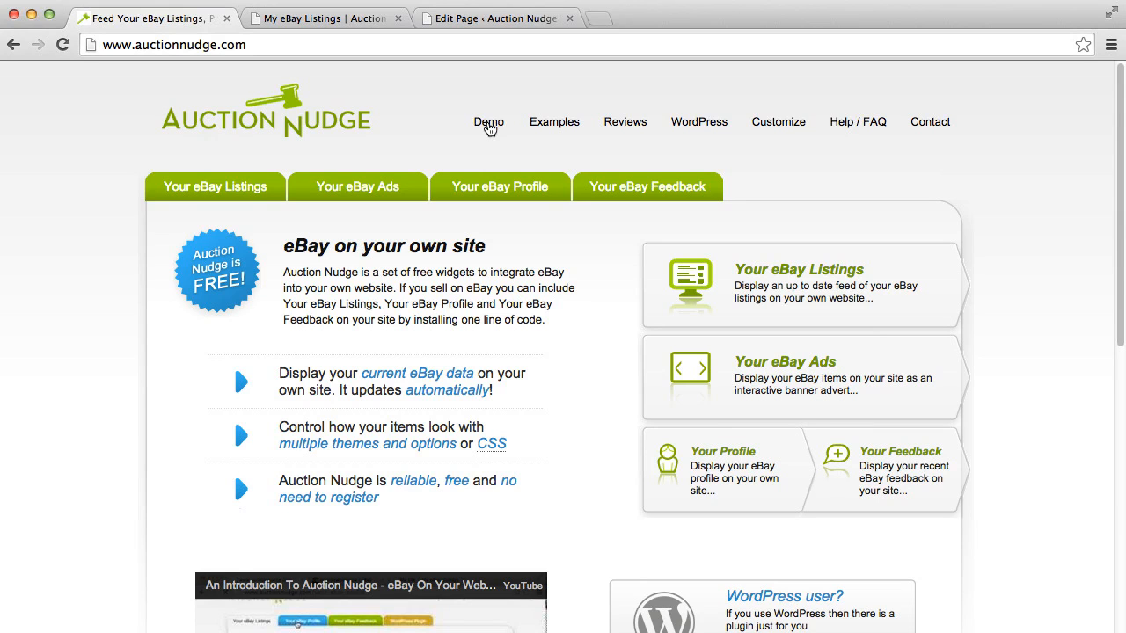
# Step: Open the Auction Nudge demo page and advance the demo banner ad to its next items
pyautogui.click(488, 122)
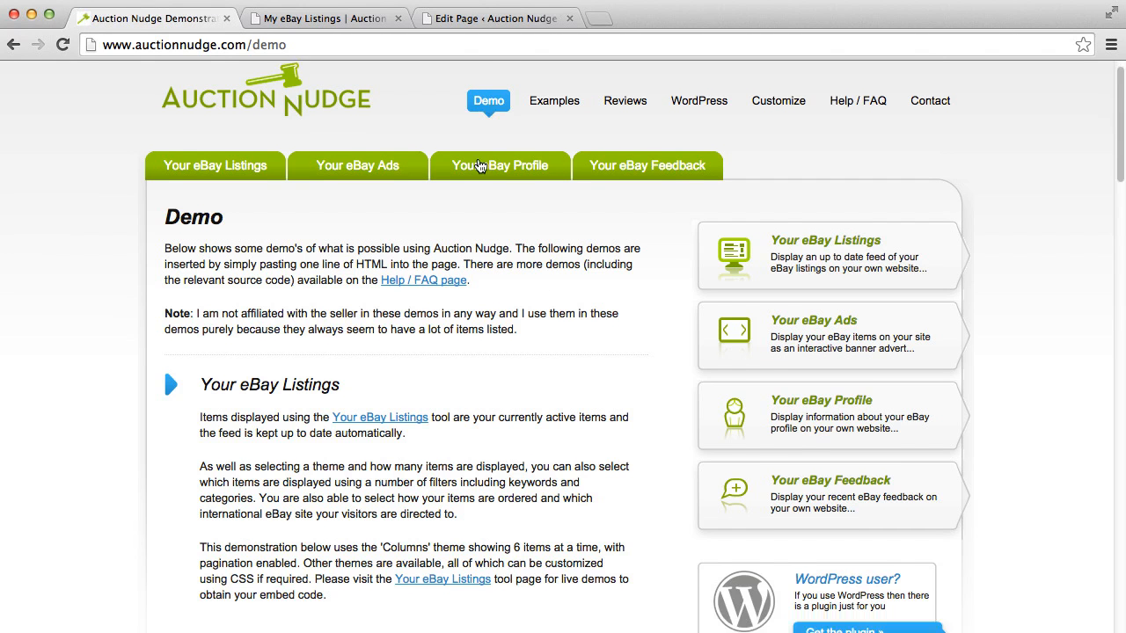
pyautogui.scroll(-3)
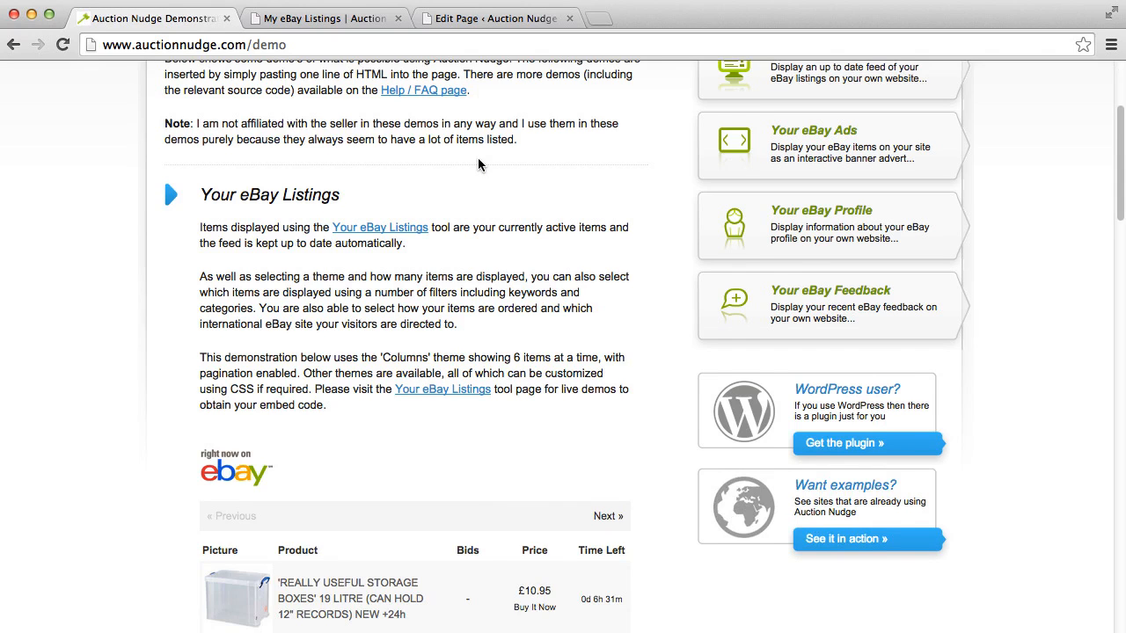
pyautogui.scroll(-3)
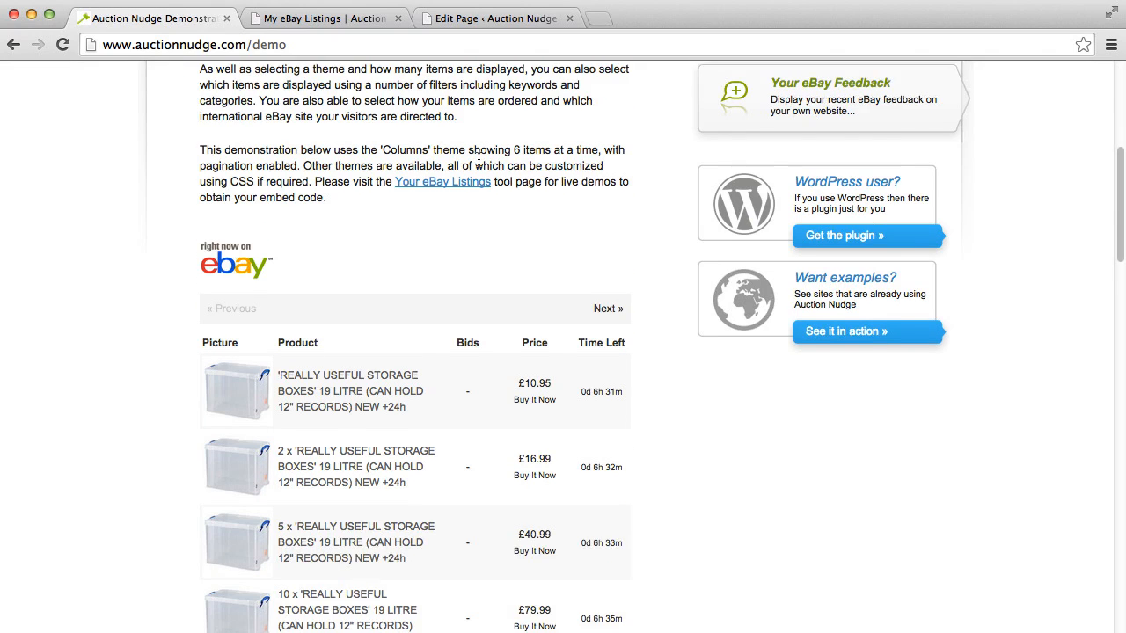
pyautogui.scroll(-3)
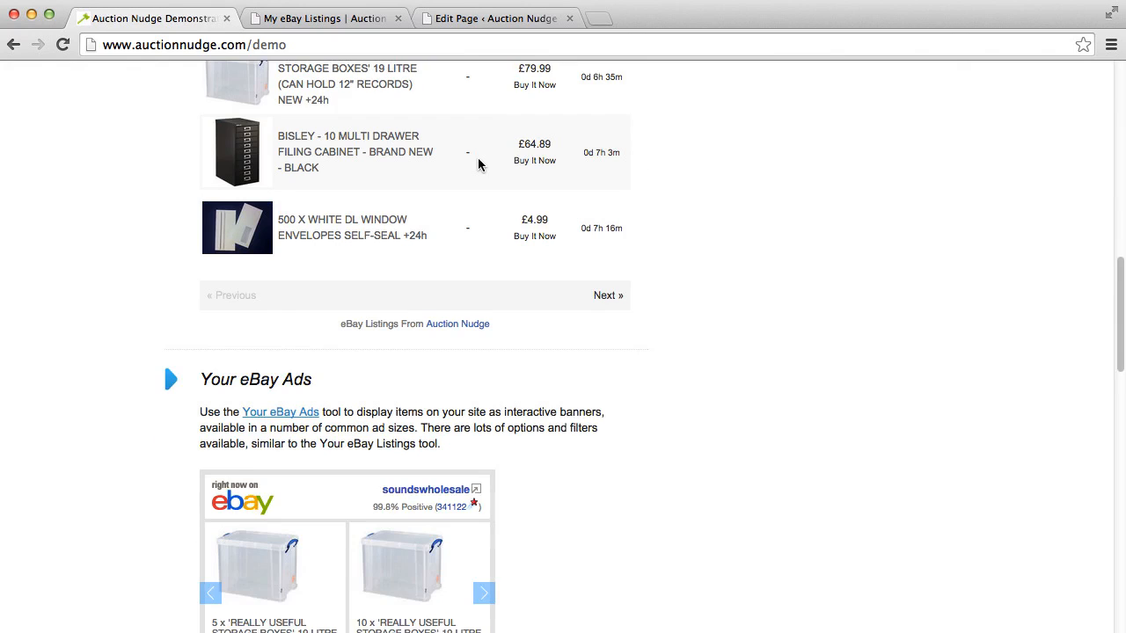
pyautogui.scroll(-3)
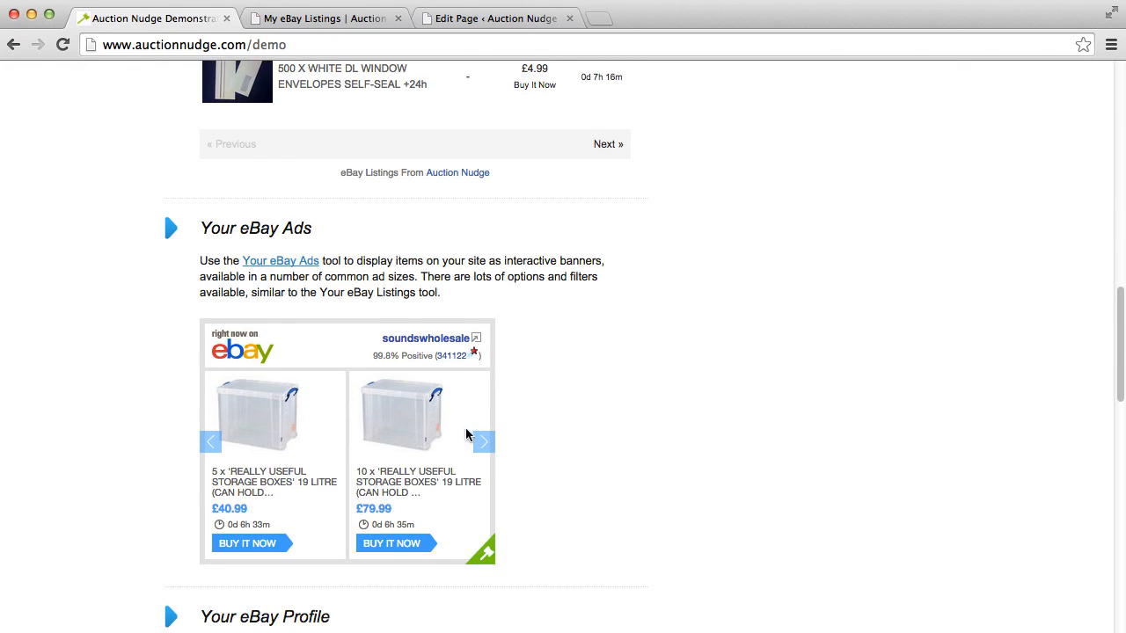
pyautogui.click(483, 442)
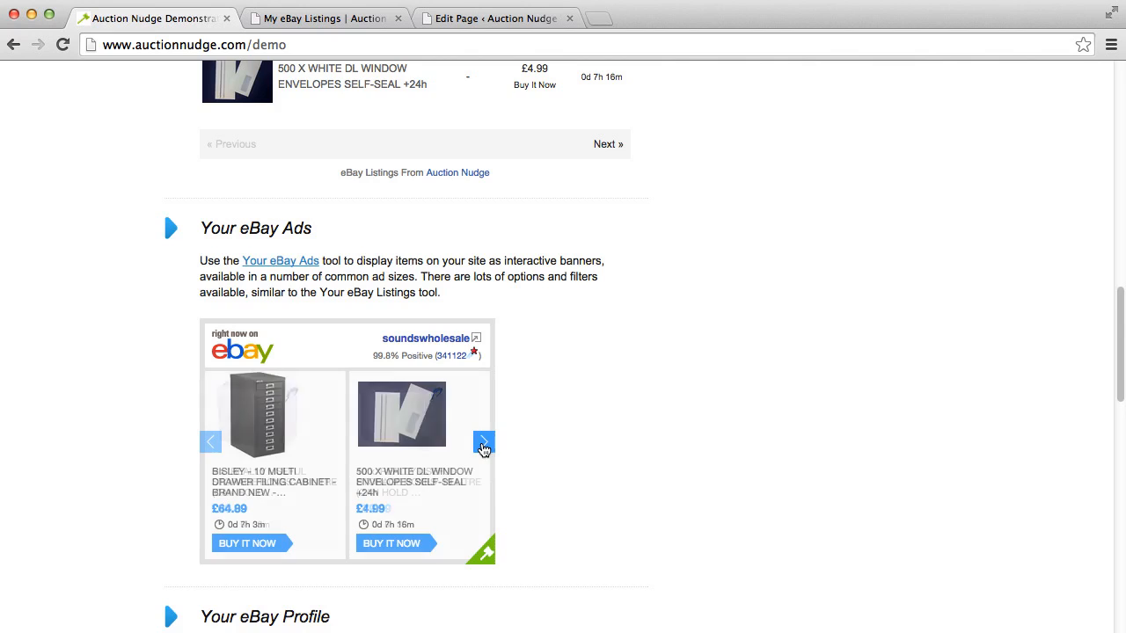
# Step: Scroll through the profile badge and feedback demos, then back toward the top
pyautogui.scroll(-3)
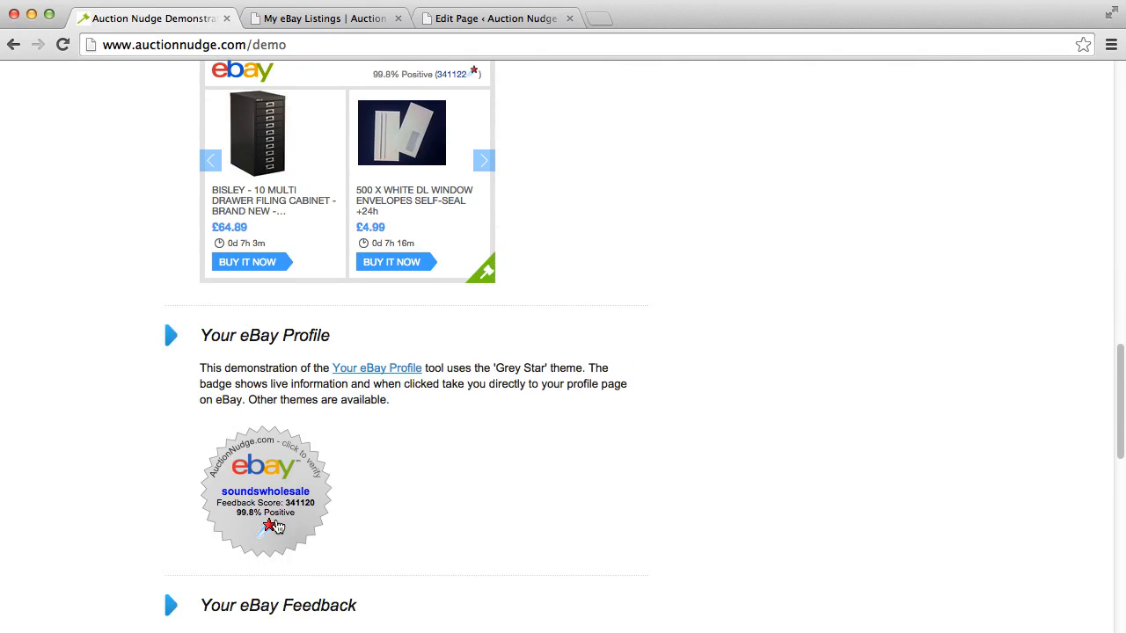
pyautogui.scroll(-3)
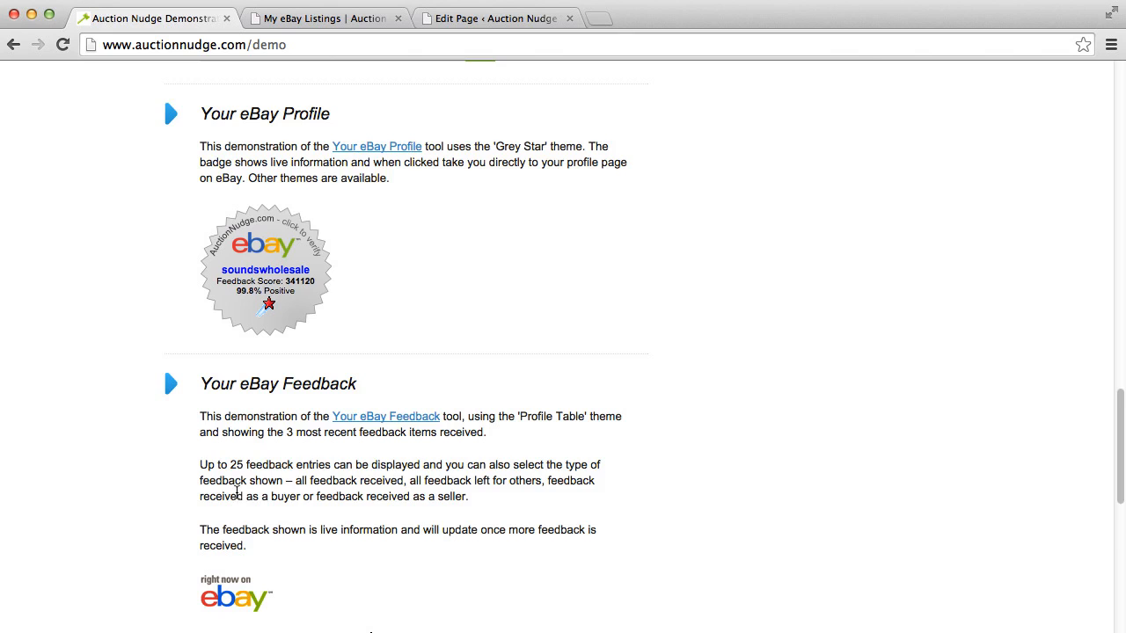
pyautogui.scroll(-3)
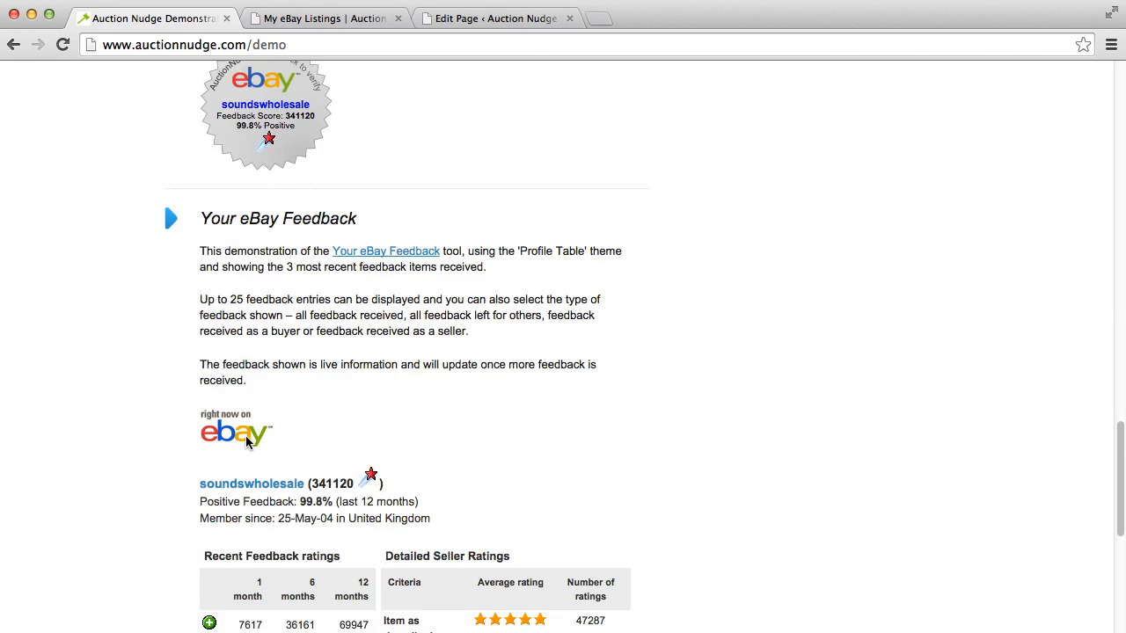
pyautogui.scroll(-3)
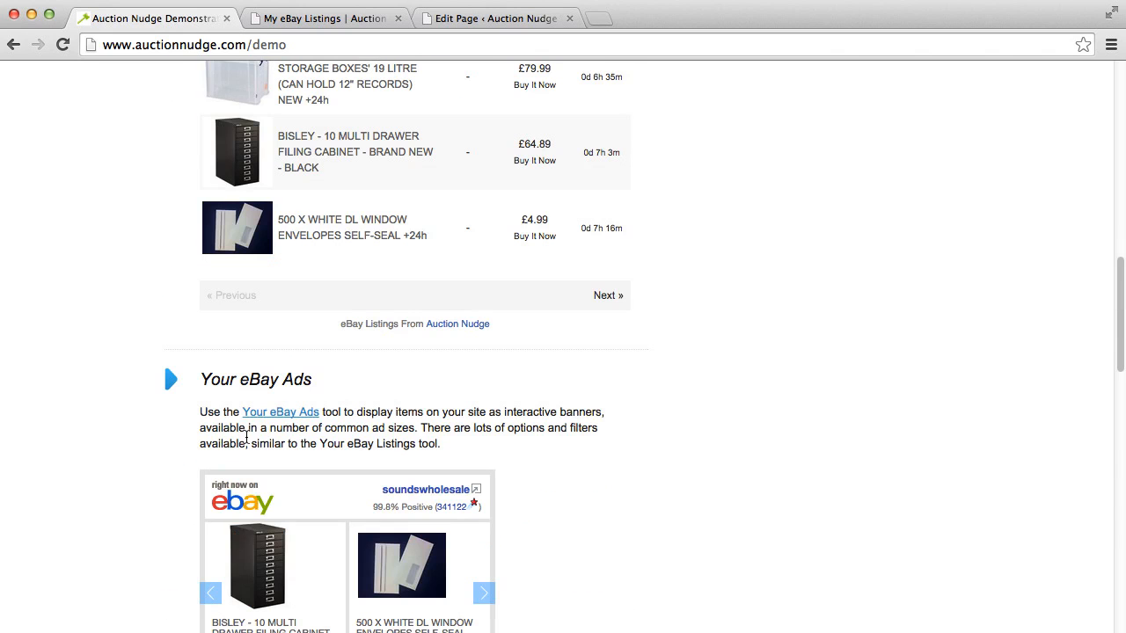
pyautogui.scroll(3)
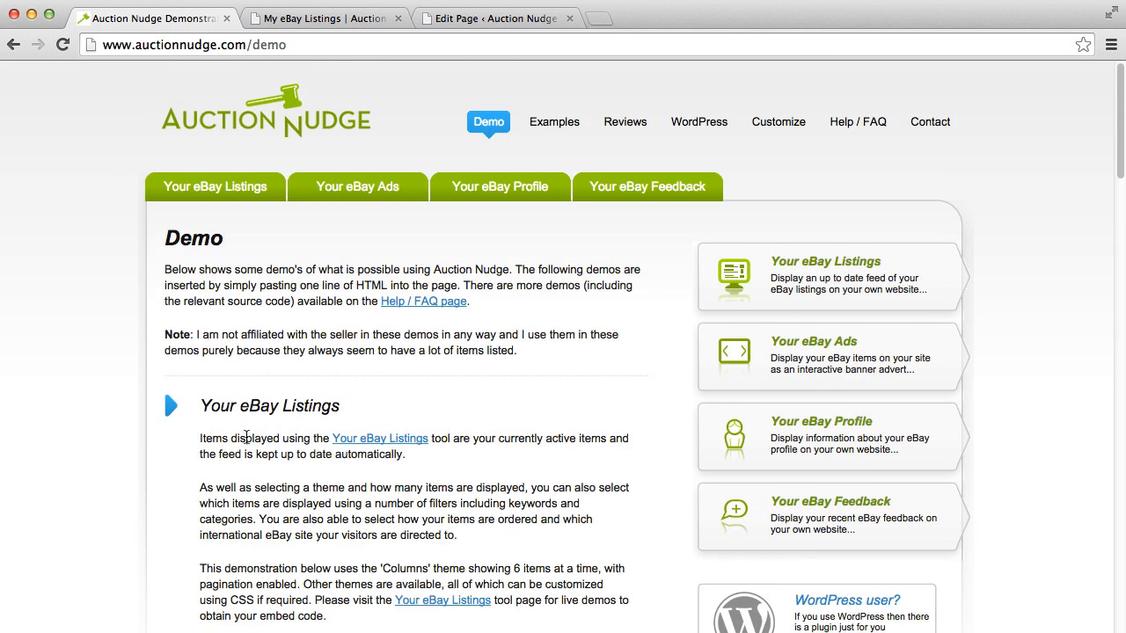
pyautogui.moveTo(266, 158)
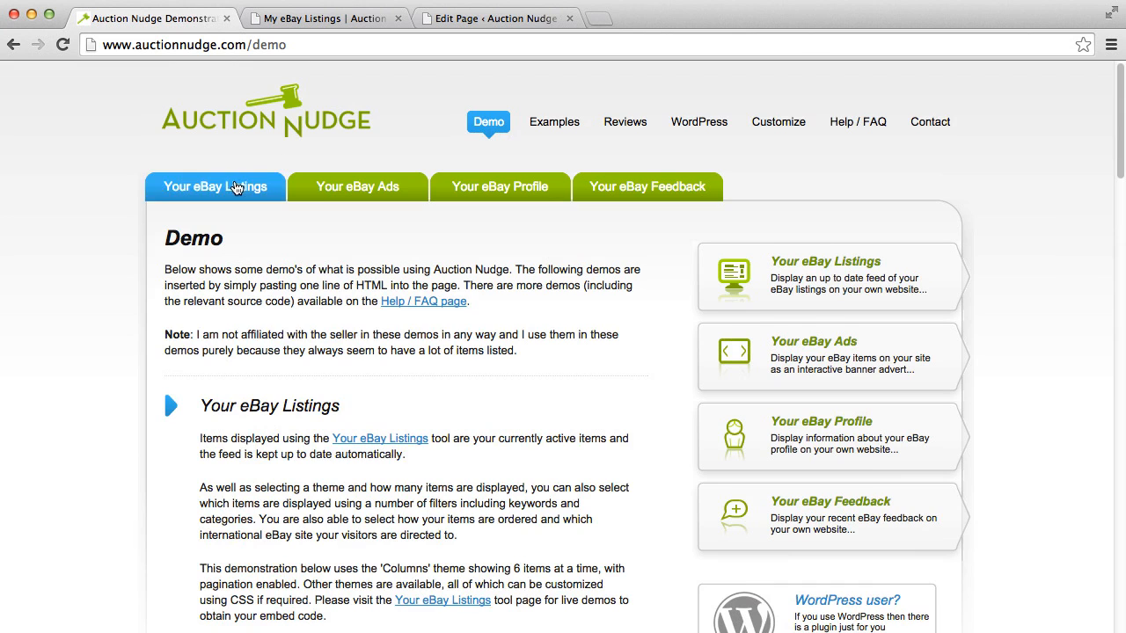
# Step: Go to the 'Your eBay Listings' embed tool page with its eBay username step
pyautogui.click(216, 187)
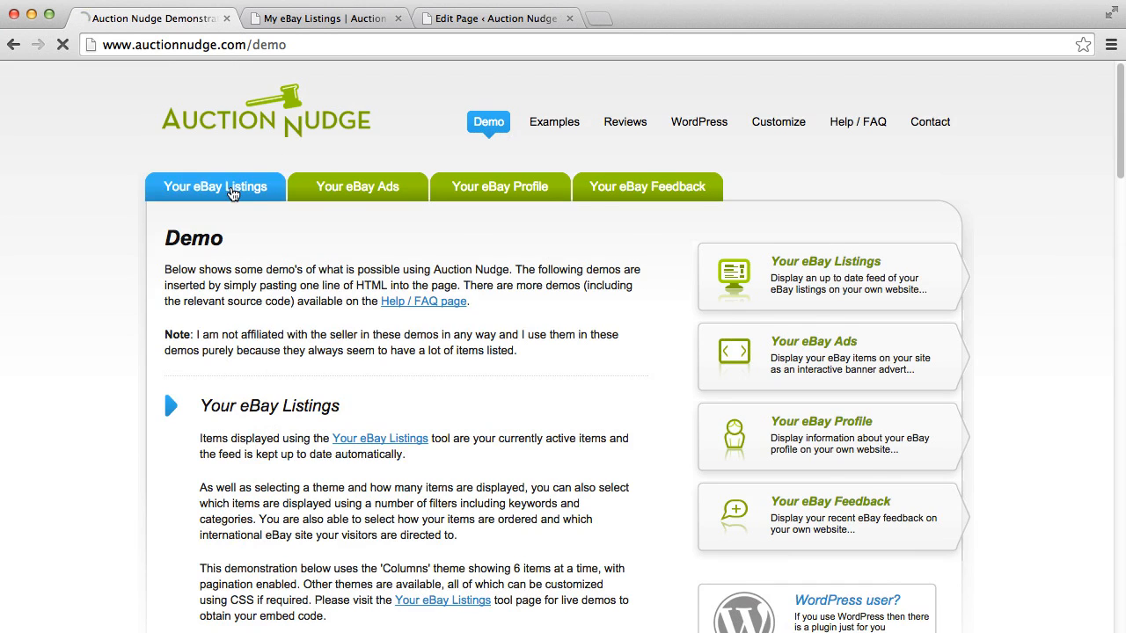
pyautogui.click(215, 186)
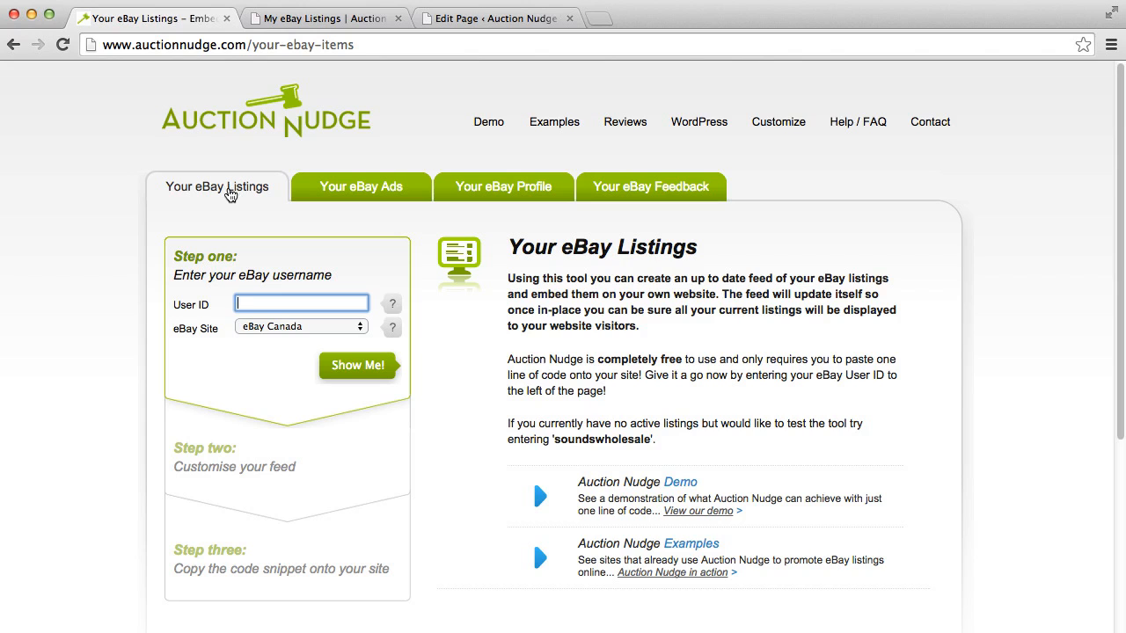
pyautogui.moveTo(320, 115)
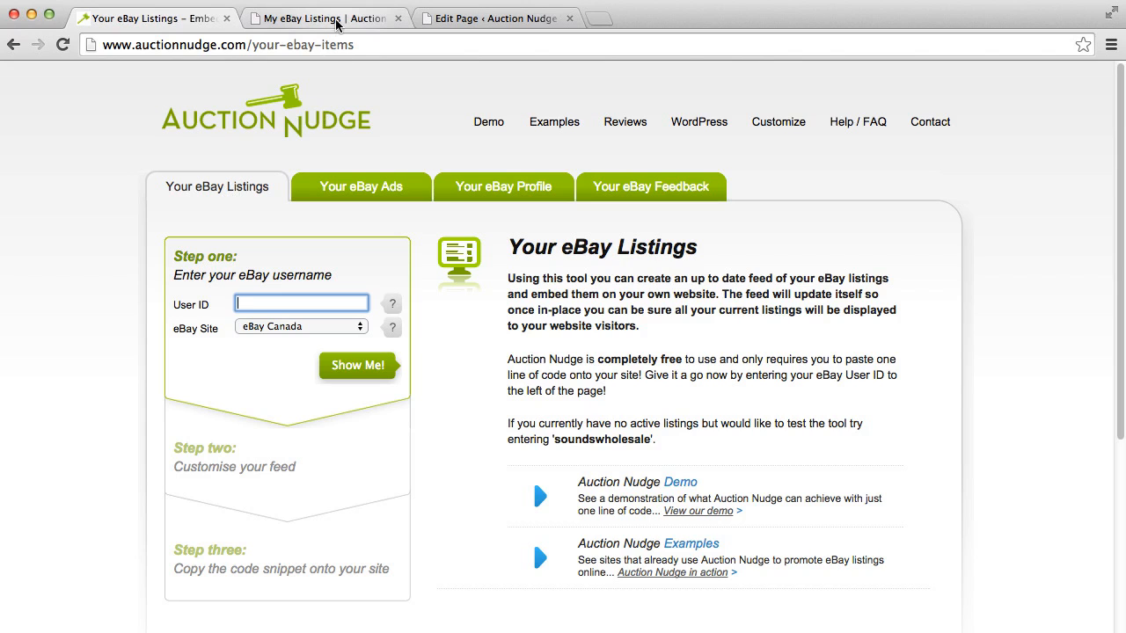
# Step: View the live 'My eBay Listings' page with its empty listings, badge and feedback headings
pyautogui.click(321, 18)
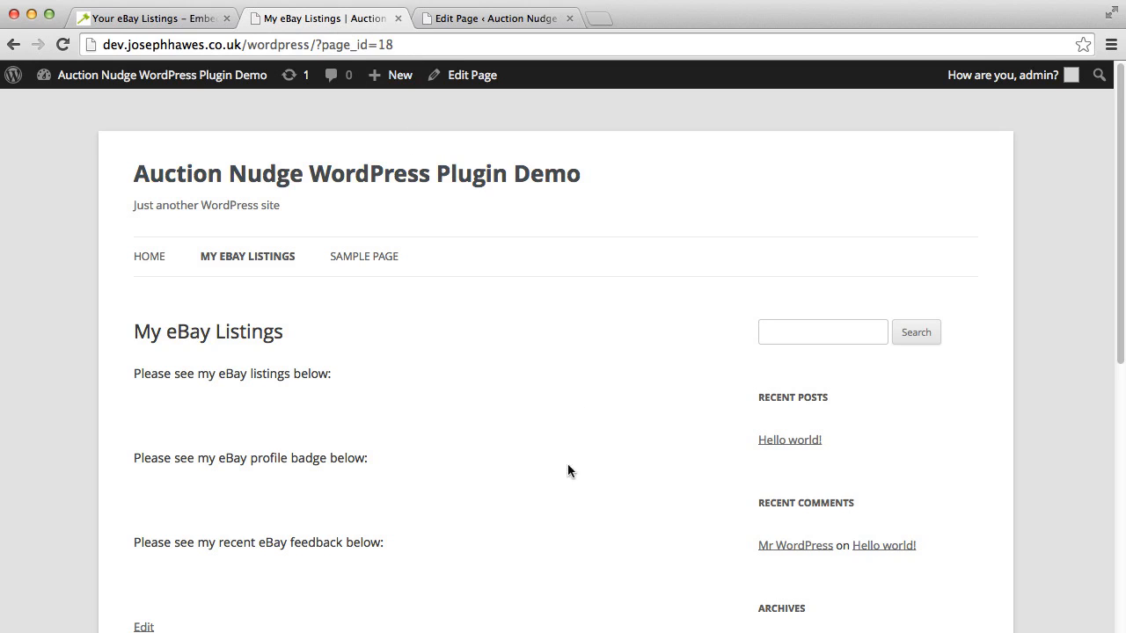
pyautogui.moveTo(563, 338)
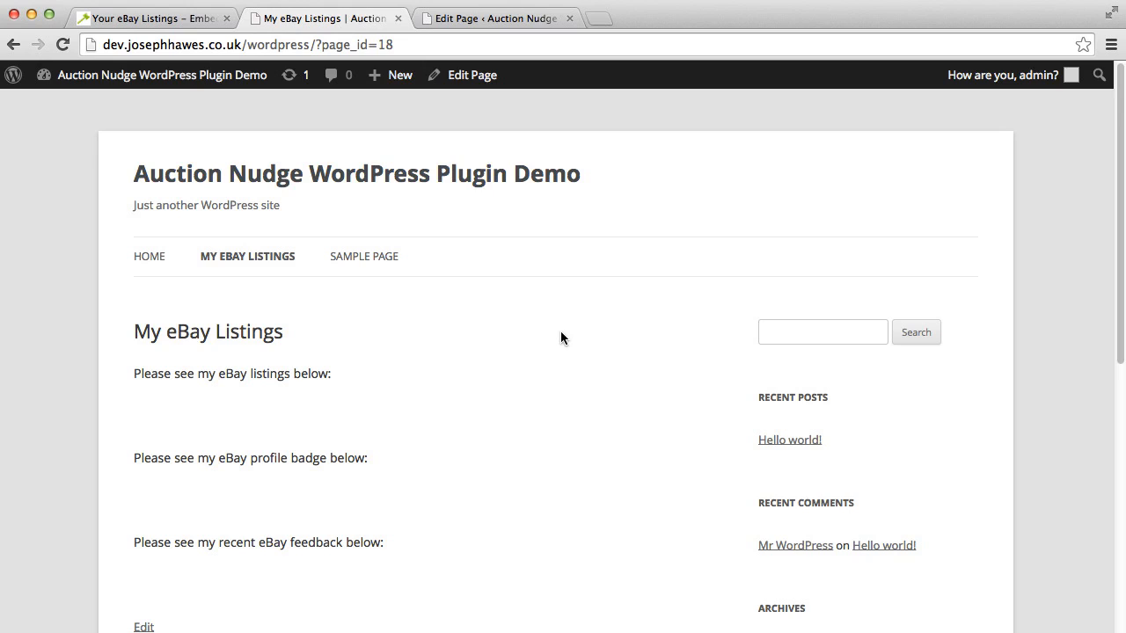
pyautogui.moveTo(571, 332)
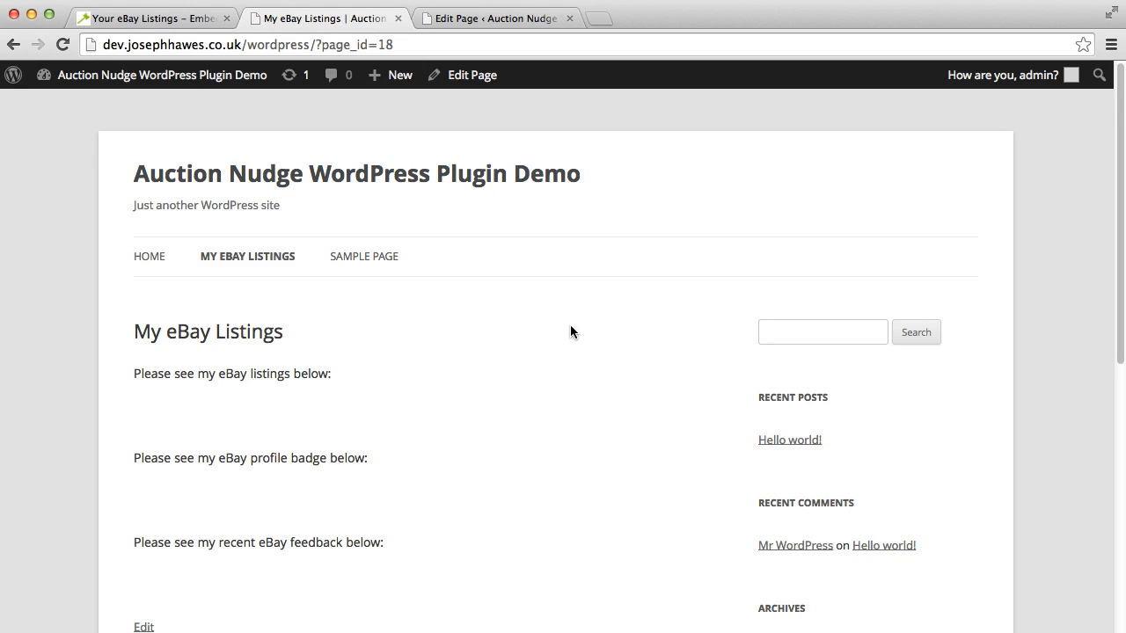
pyautogui.moveTo(491, 253)
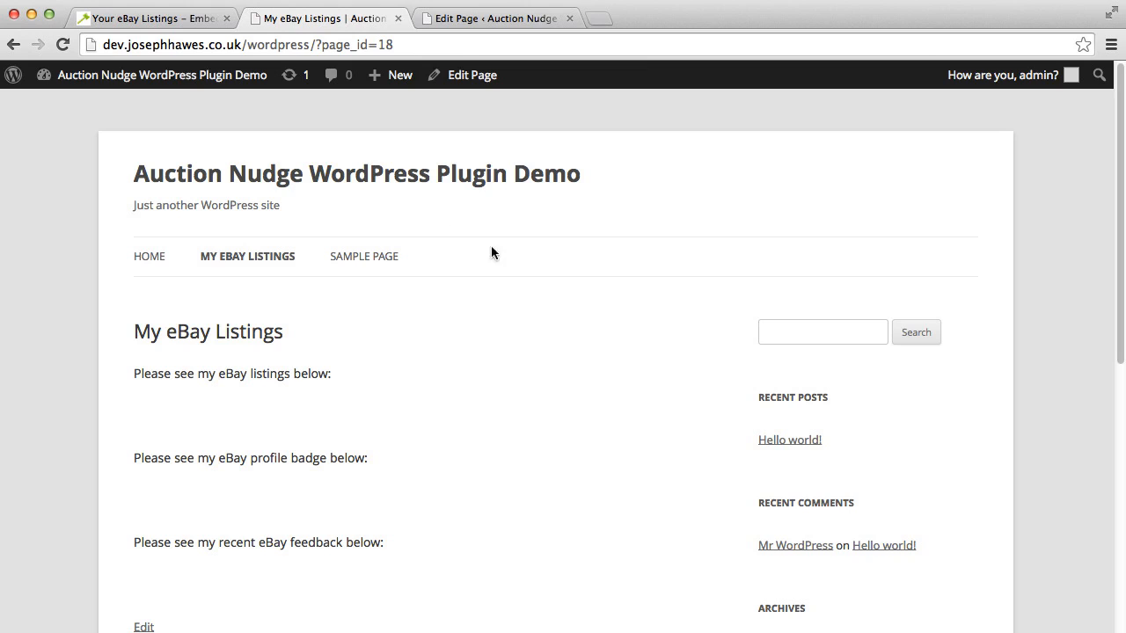
pyautogui.moveTo(247, 256)
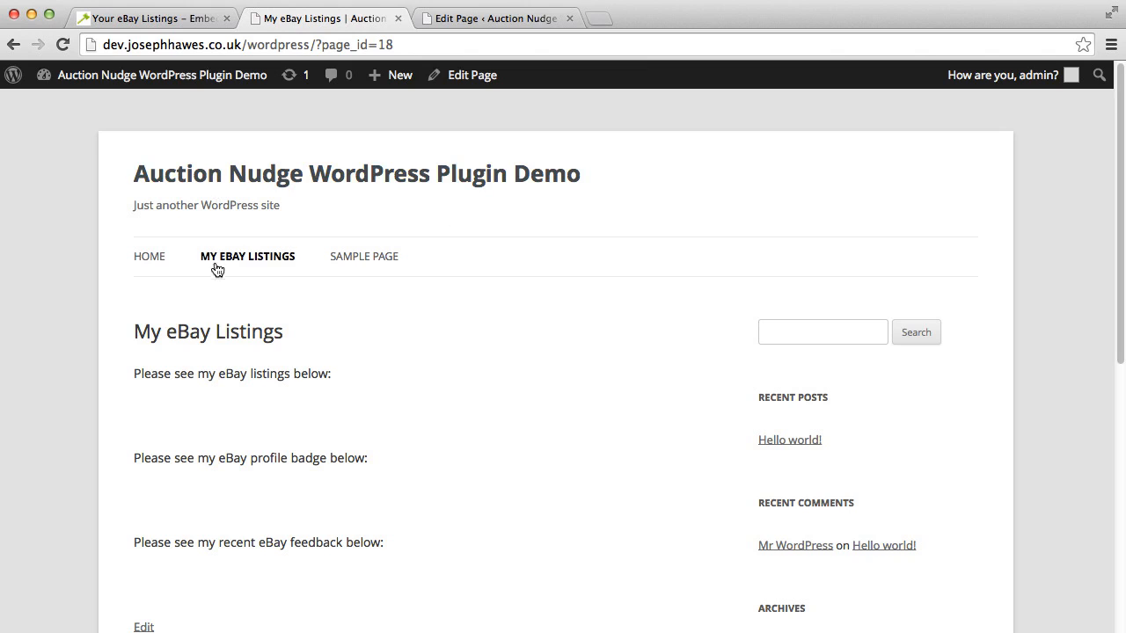
pyautogui.moveTo(192, 450)
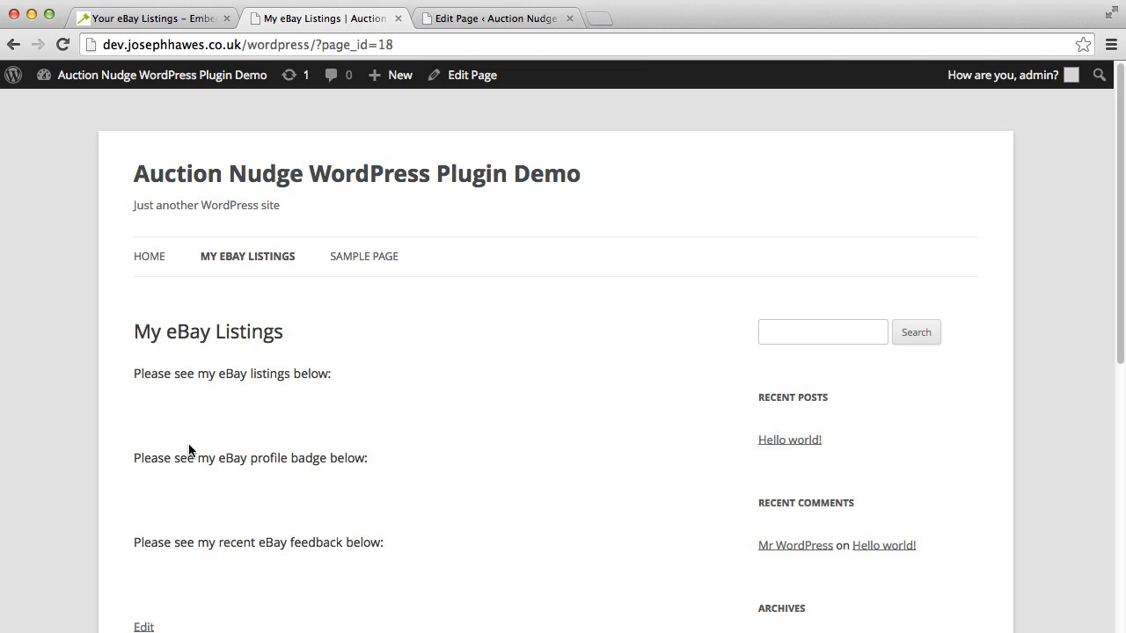
pyautogui.moveTo(220, 458)
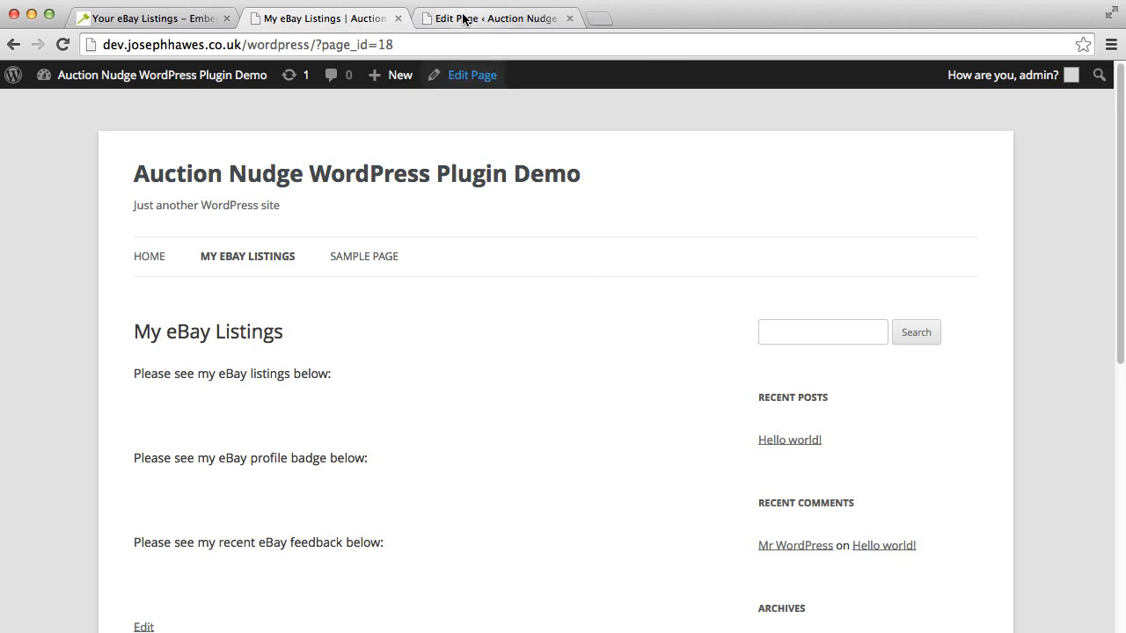
# Step: Move from the My eBay Listings page editor to the Plugins Add New screen
pyautogui.click(471, 75)
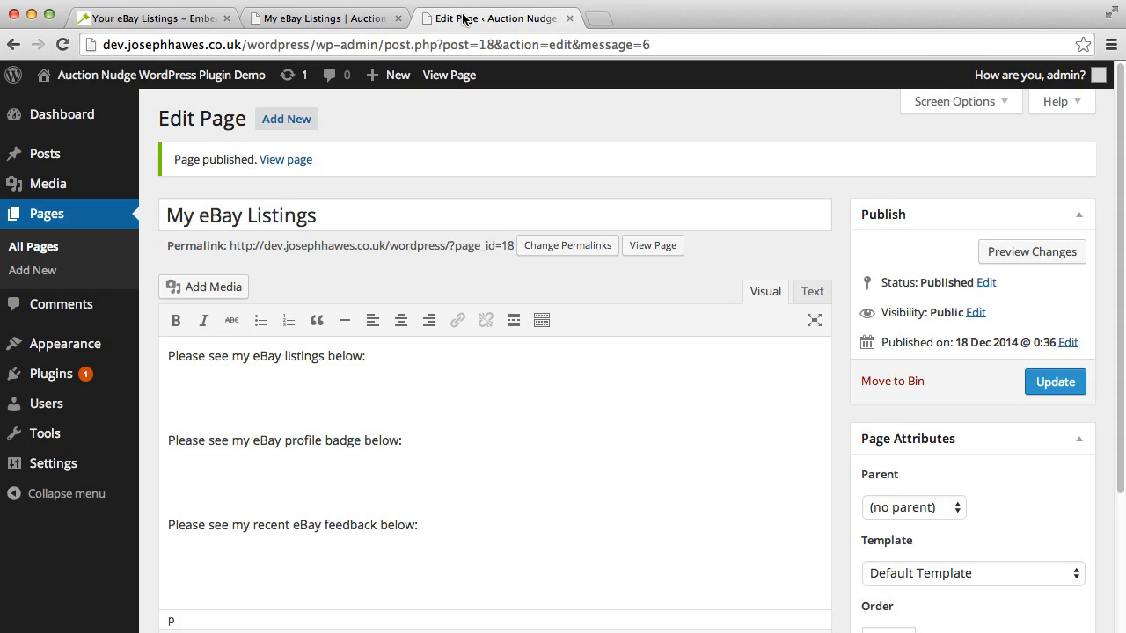
pyautogui.moveTo(595, 155)
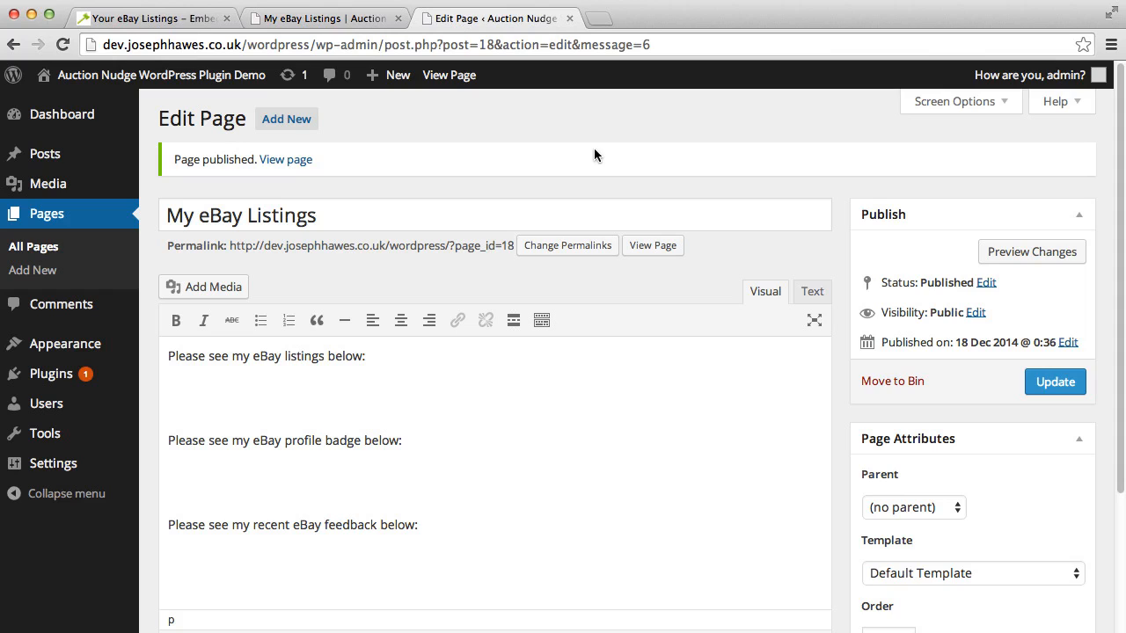
pyautogui.moveTo(532, 239)
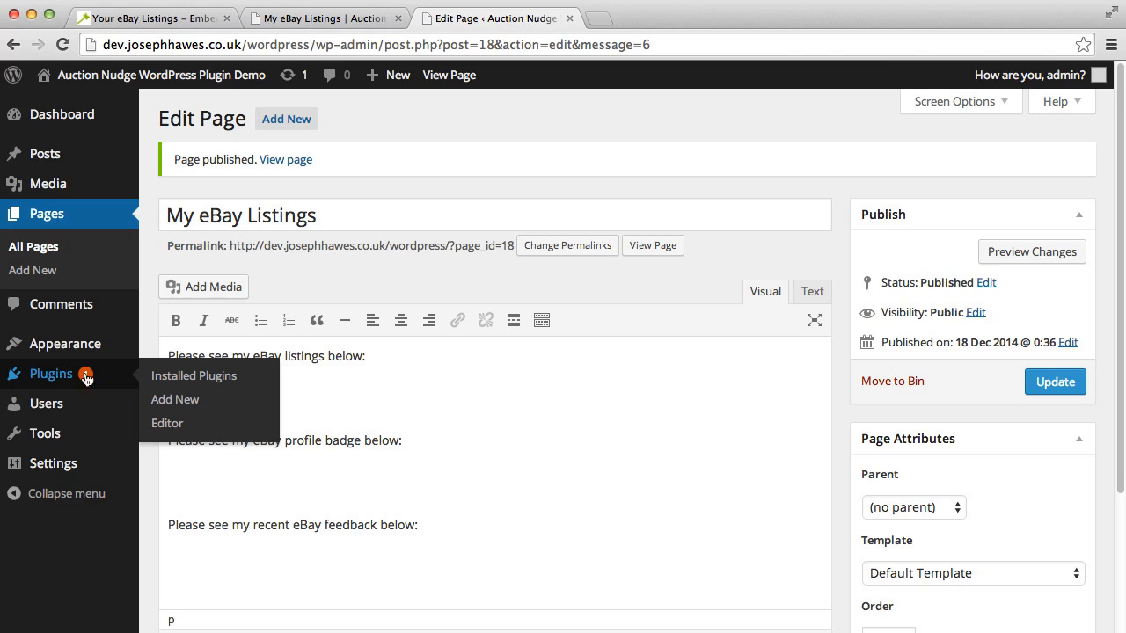
pyautogui.click(176, 399)
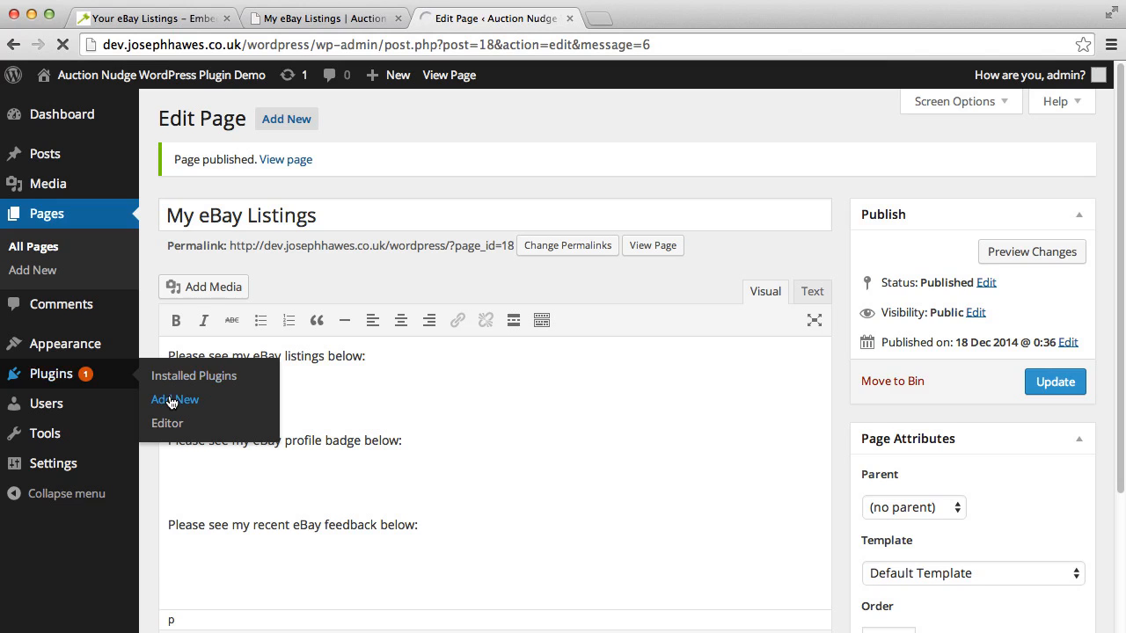
# Step: Search the plugin directory for 'auction nudge' and install the Auction Nudge 3.2 plugin
pyautogui.click(174, 400)
pyautogui.write('a')
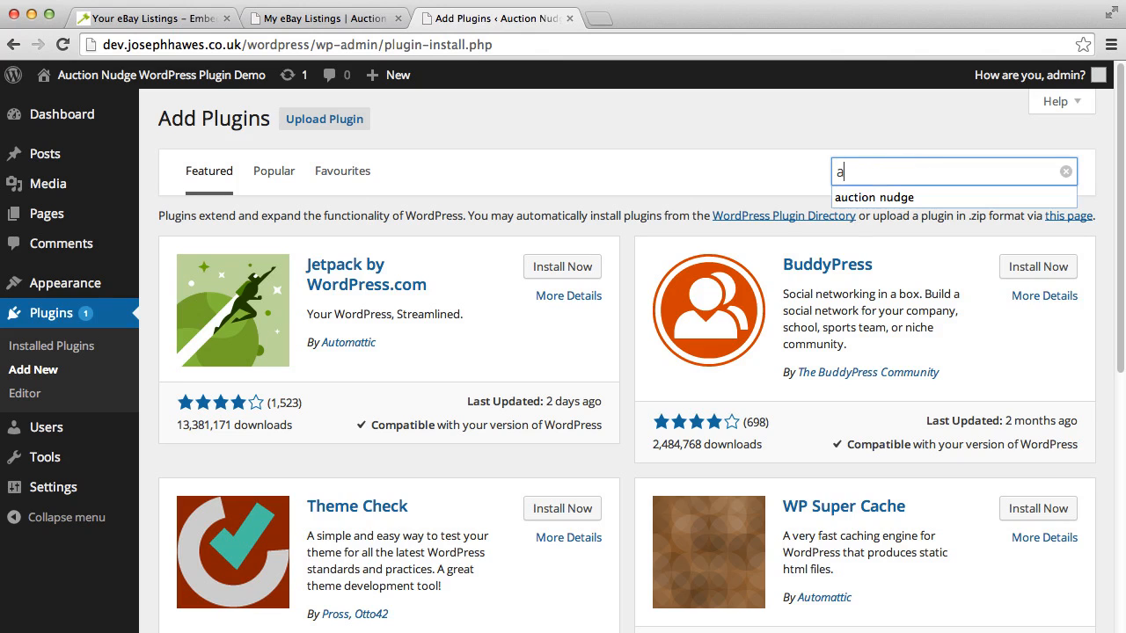
pyautogui.write('uction nudge')
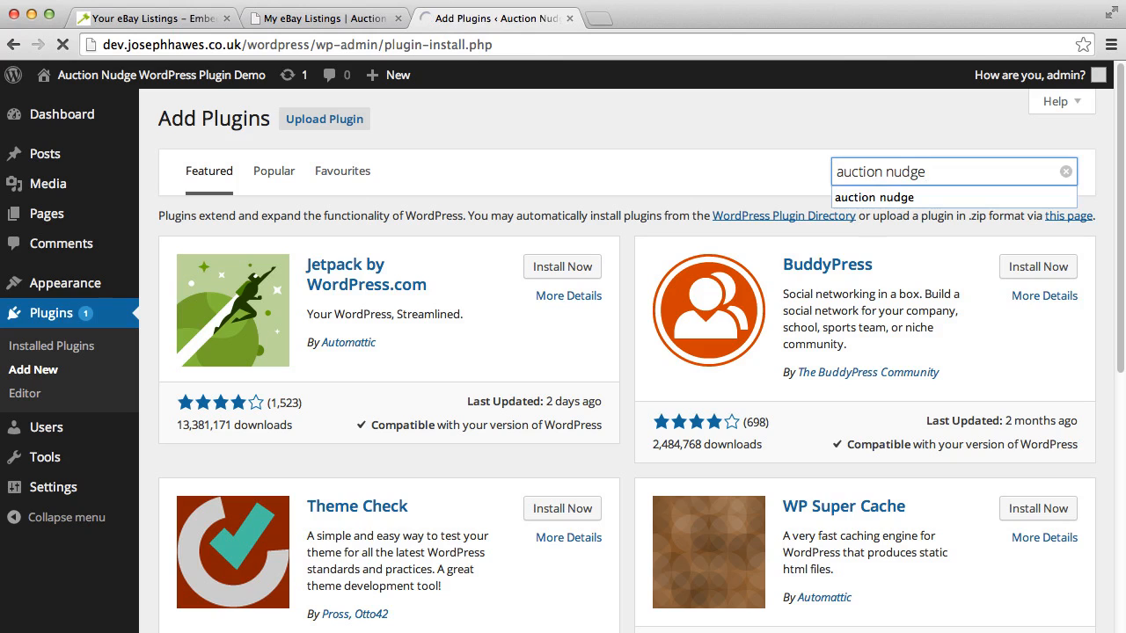
pyautogui.click(874, 196)
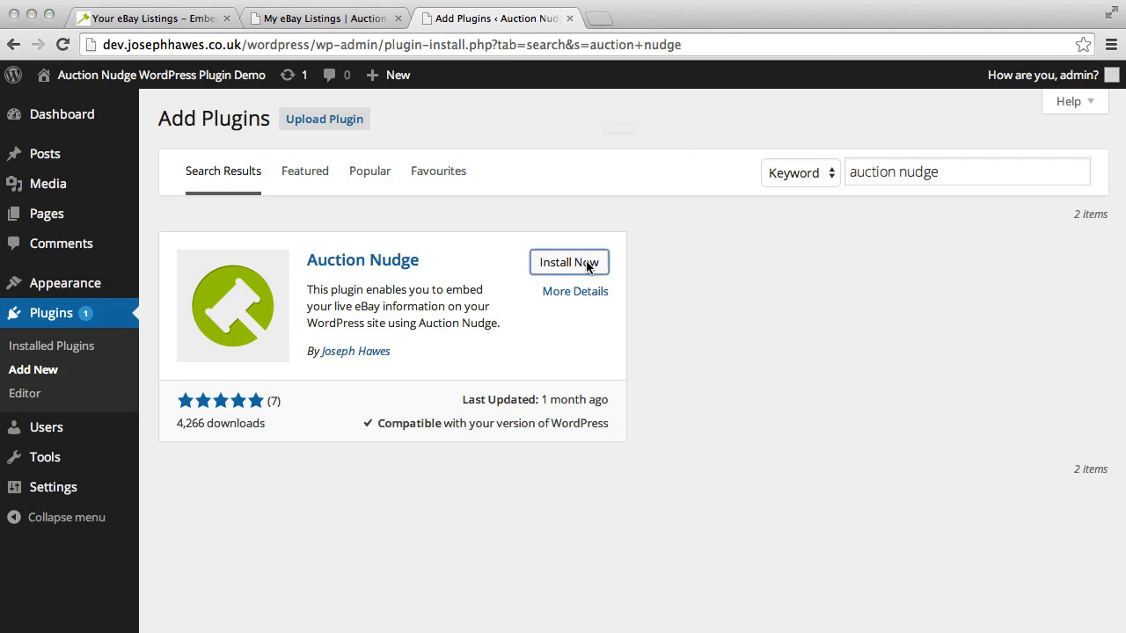
pyautogui.click(569, 262)
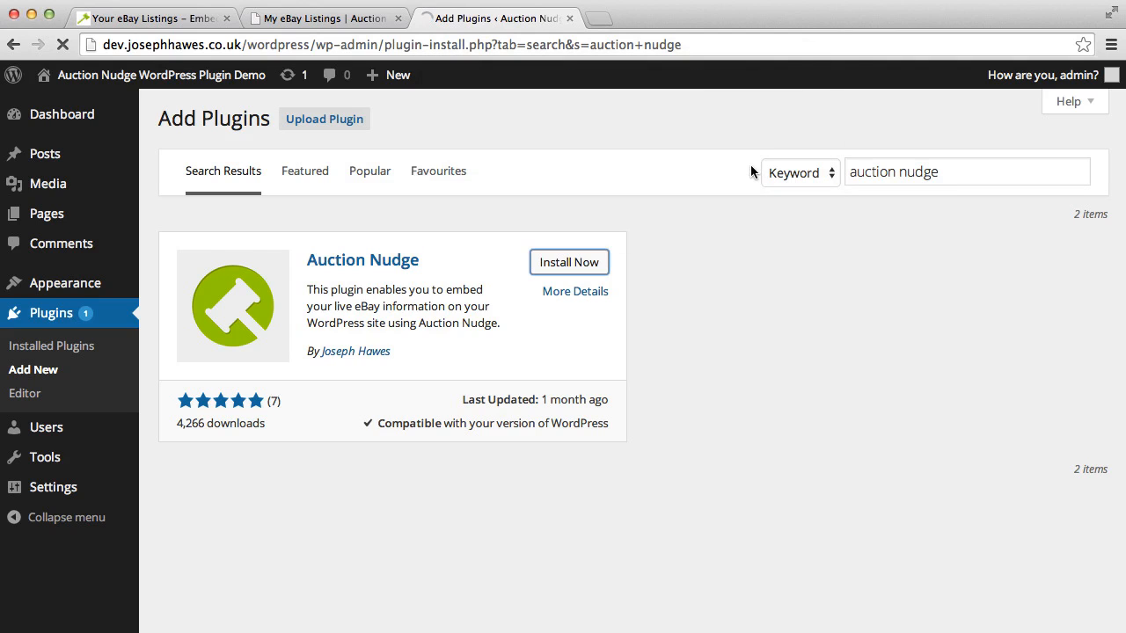
pyautogui.click(569, 262)
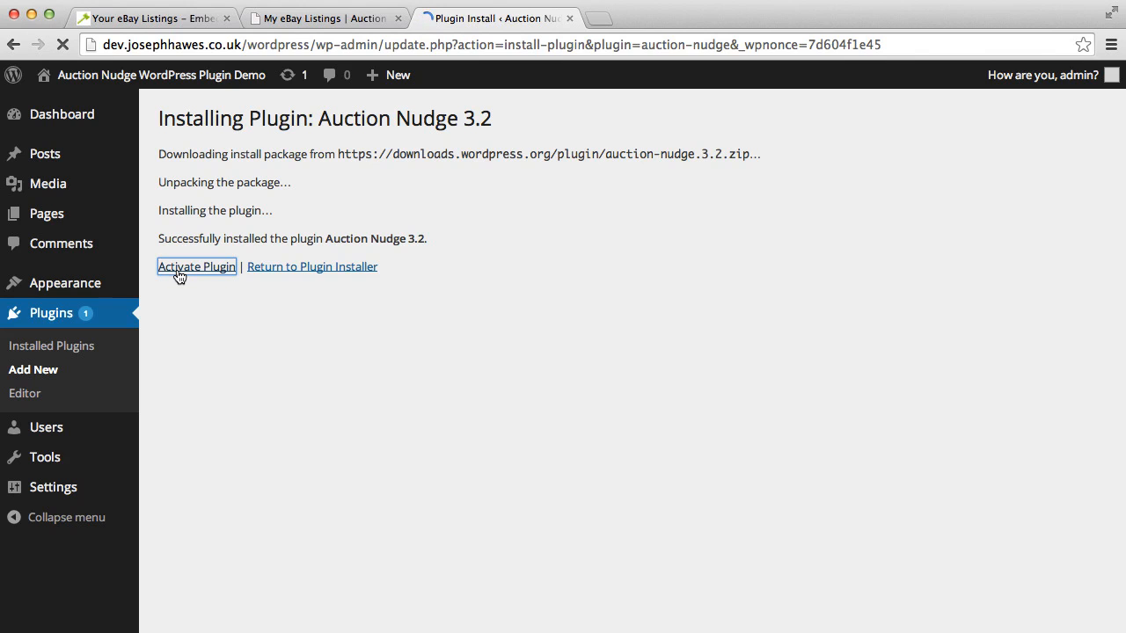
# Step: Activate the Auction Nudge 3.2 plugin from the installation results page
pyautogui.click(196, 267)
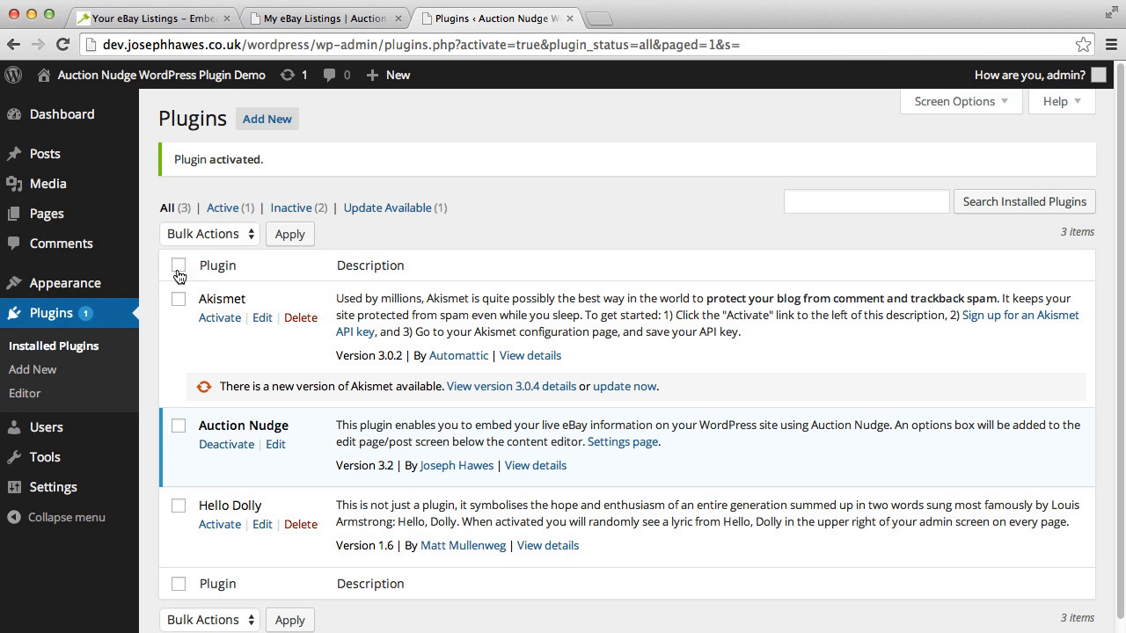
pyautogui.moveTo(515, 475)
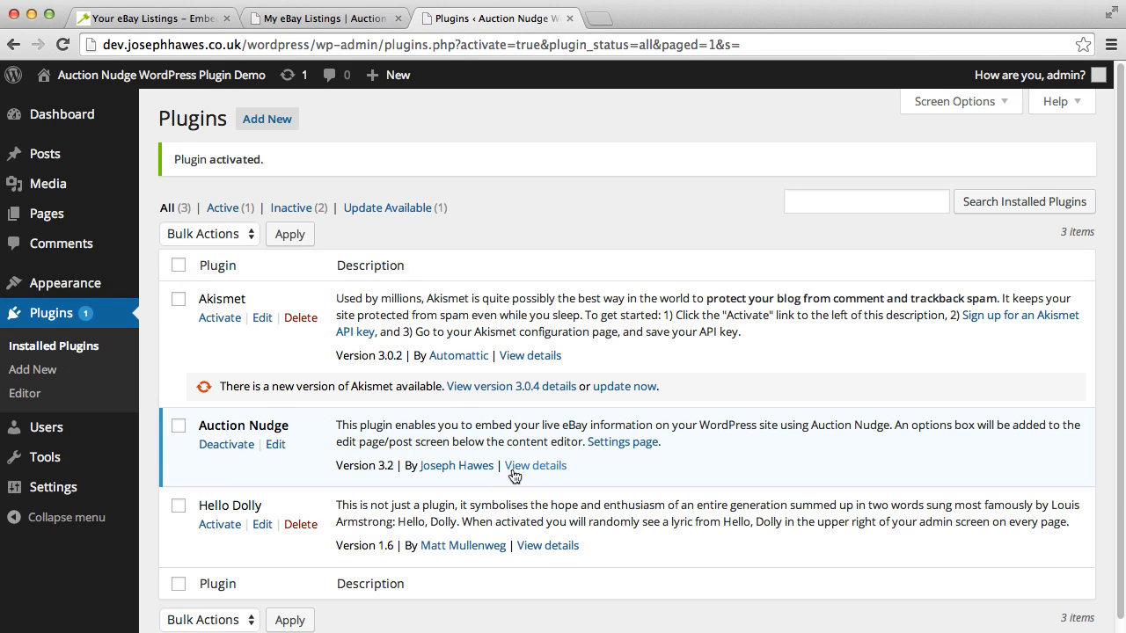
pyautogui.moveTo(59, 213)
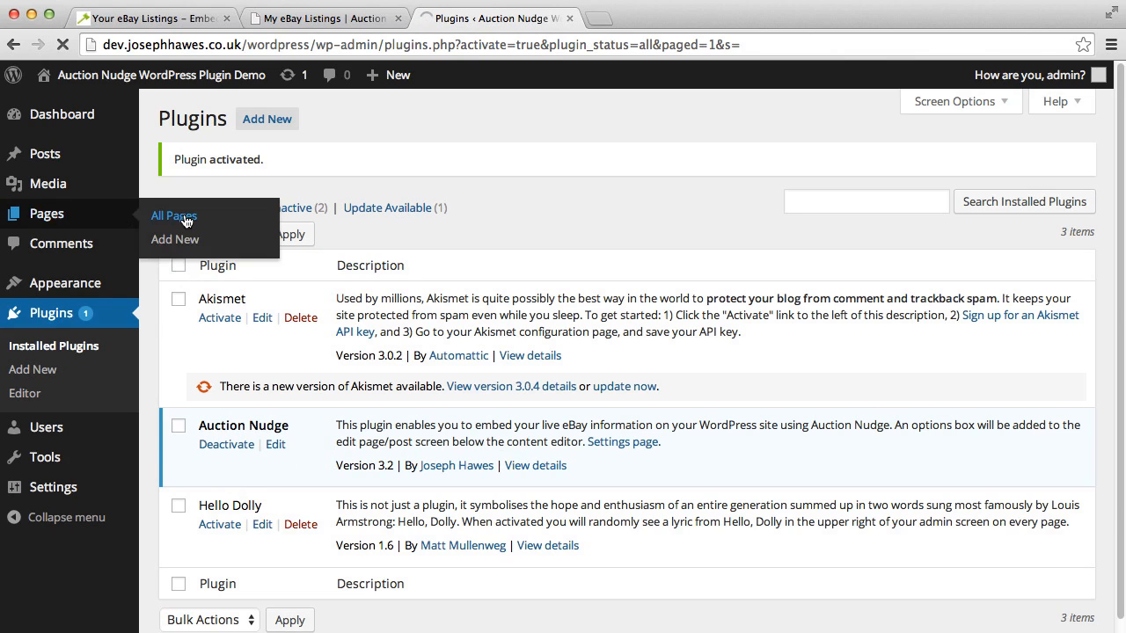
# Step: Edit 'My eBay Listings' from All Pages and scroll down to the Auction Nudge box
pyautogui.click(174, 215)
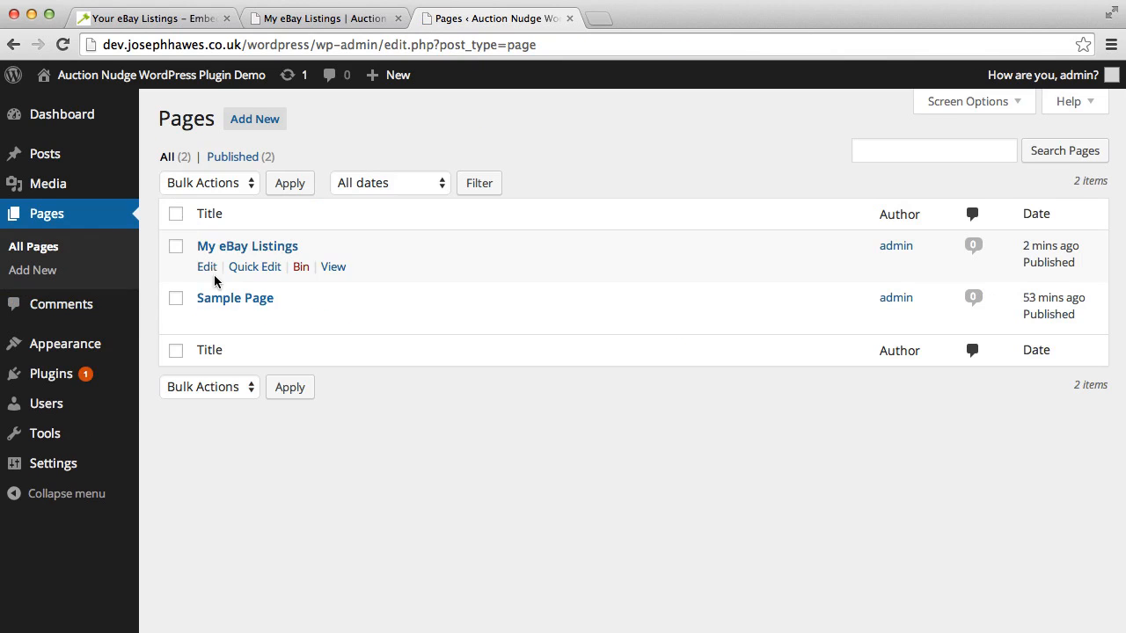
pyautogui.click(207, 266)
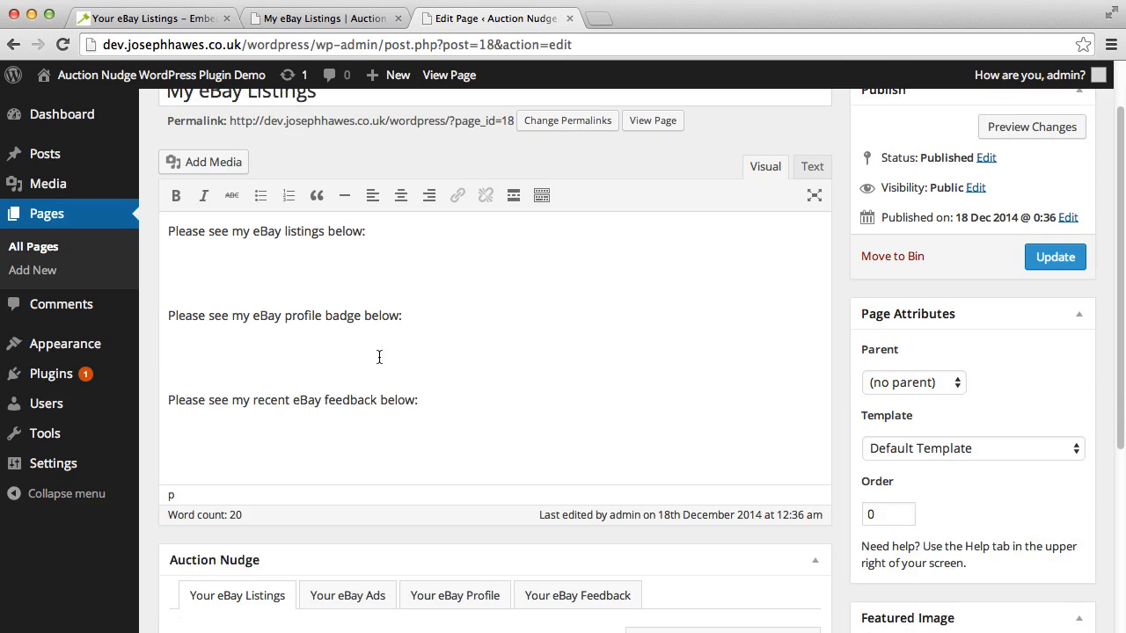
pyautogui.scroll(-3)
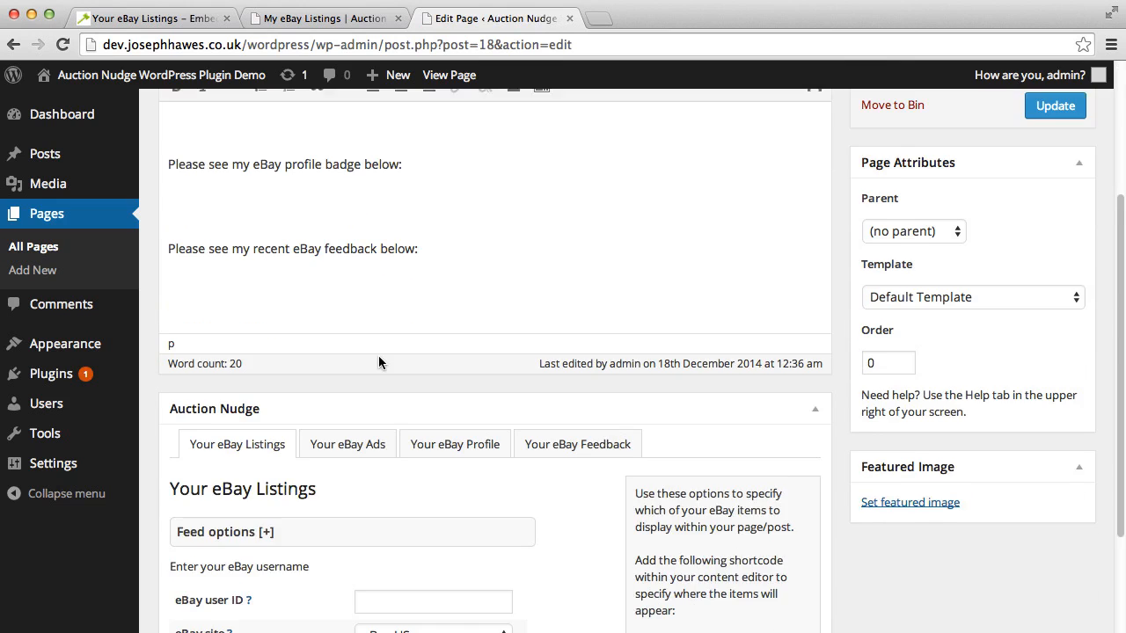
pyautogui.scroll(-3)
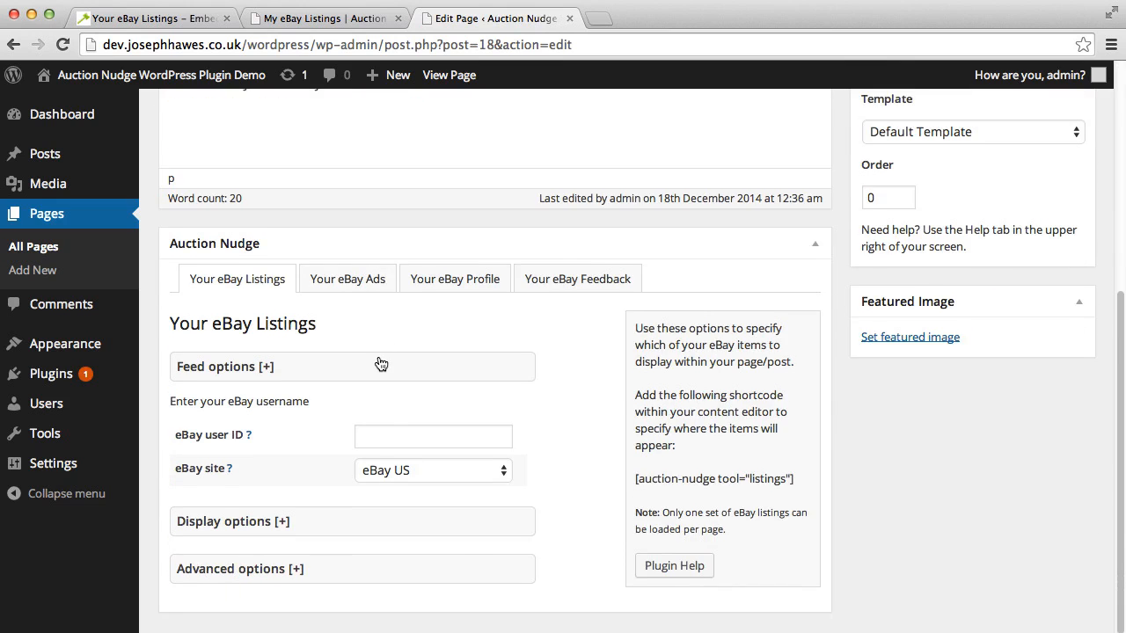
pyautogui.scroll(-3)
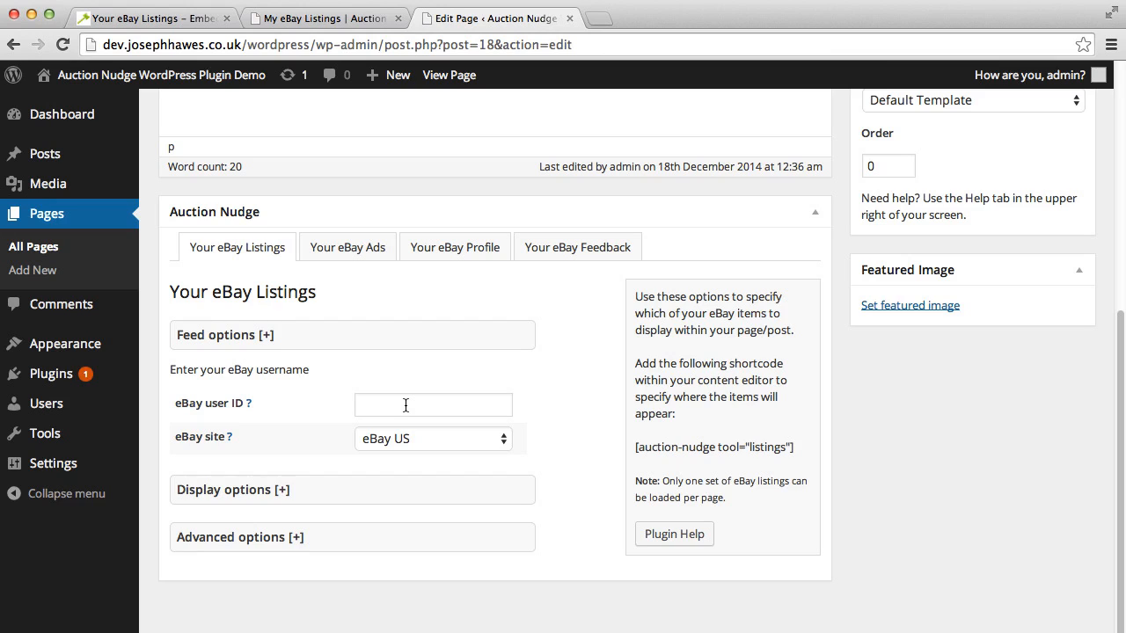
pyautogui.click(432, 405)
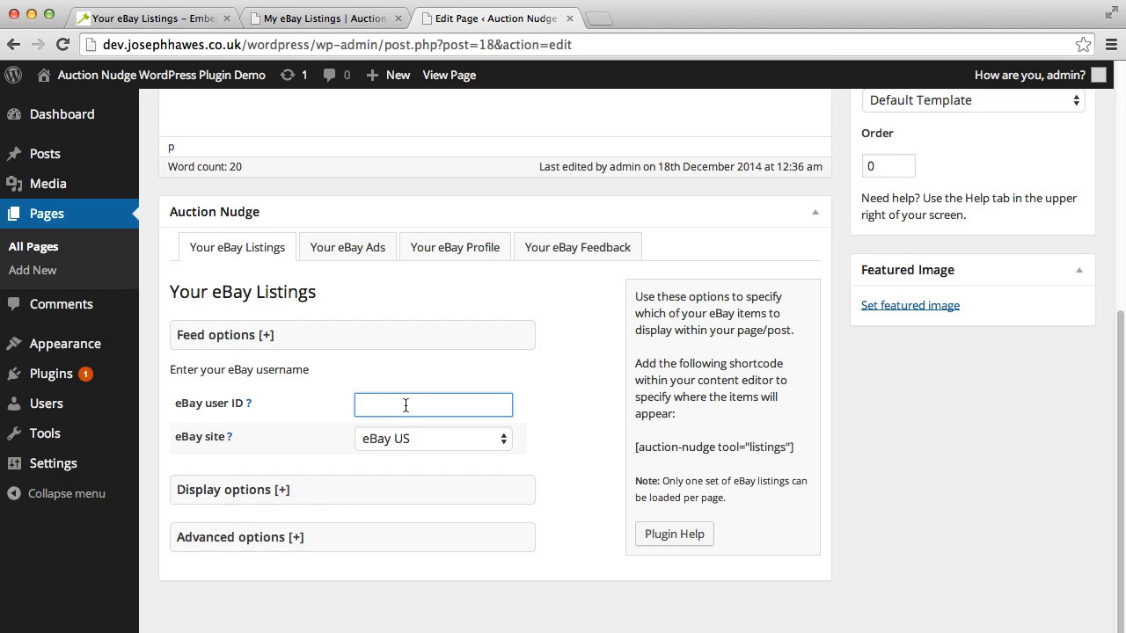
pyautogui.write('soundswhole')
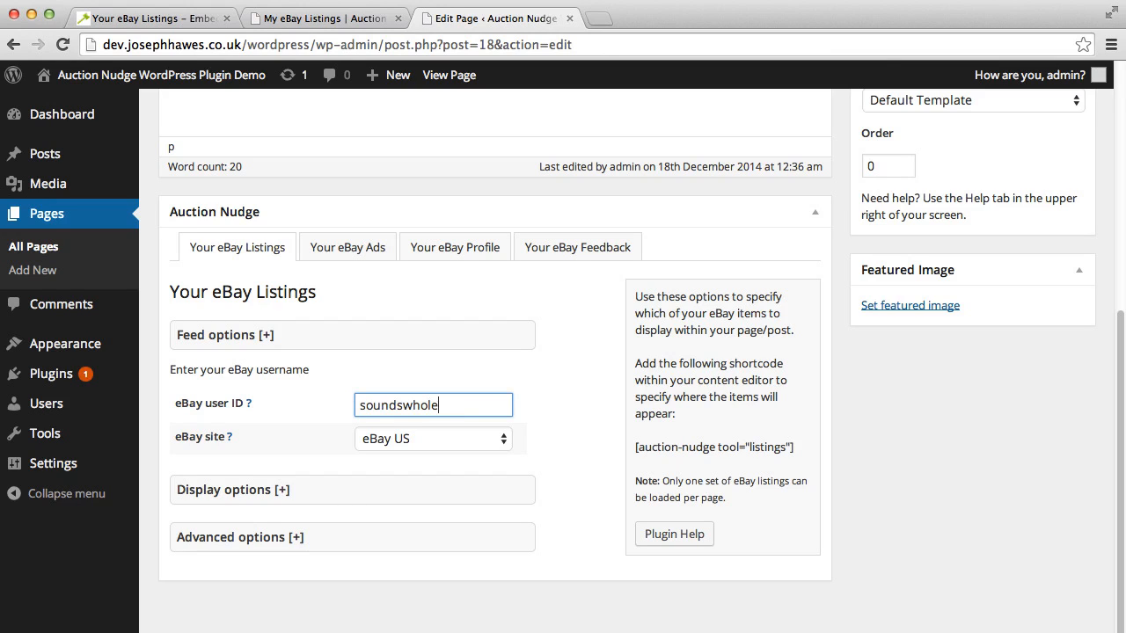
pyautogui.click(432, 438)
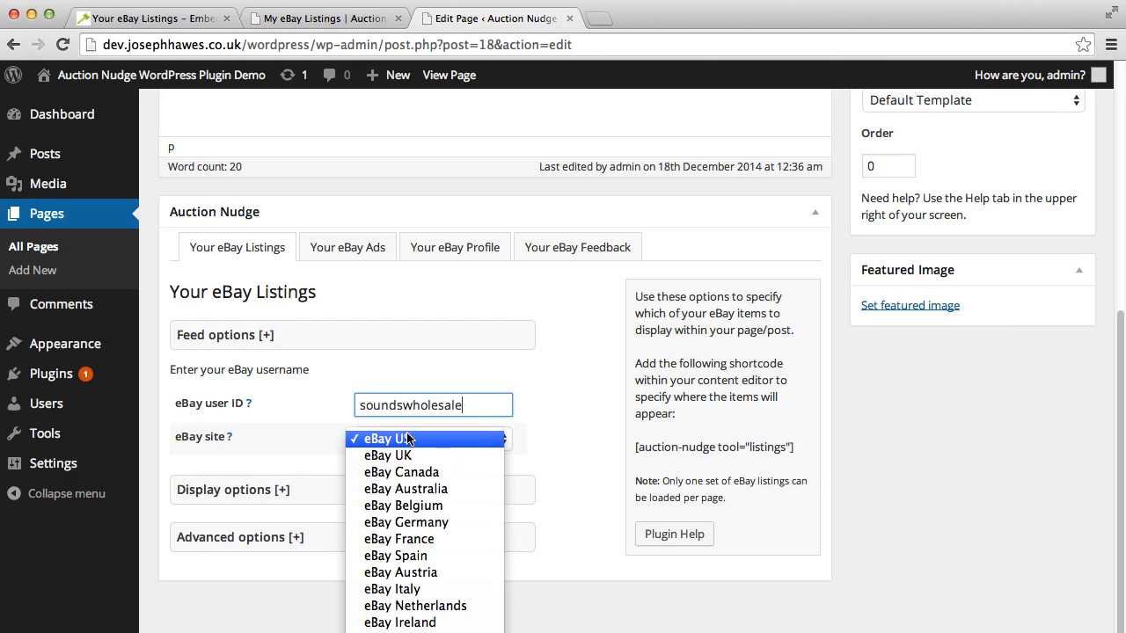
pyautogui.click(388, 455)
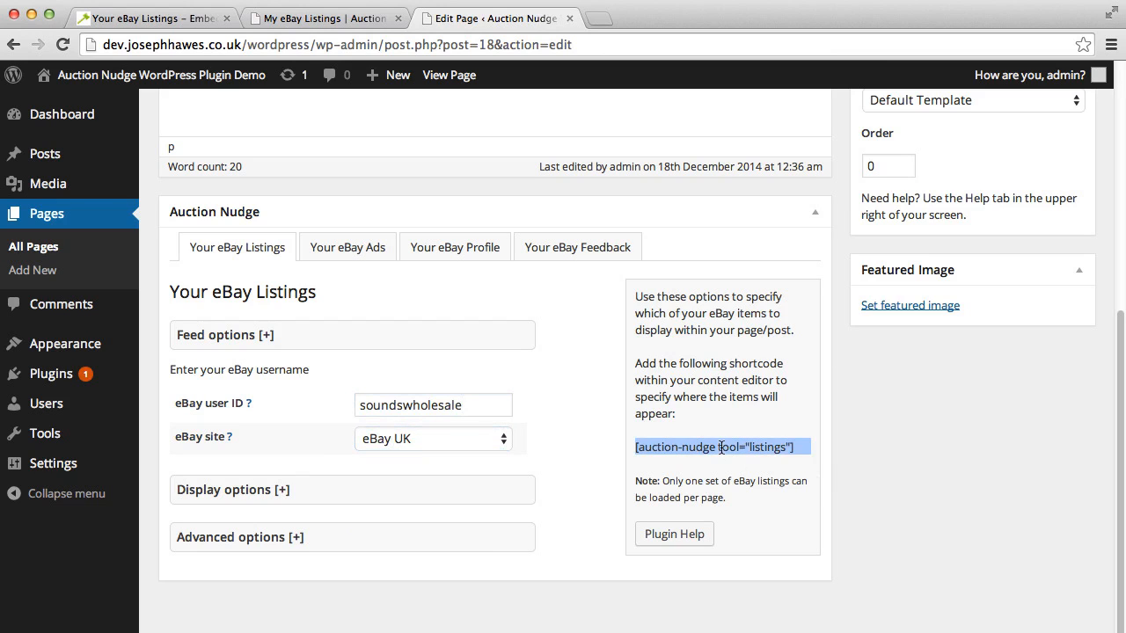
# Step: Paste the listings shortcode under the first sentence, update the page and view it live
pyautogui.rightClick(715, 446)
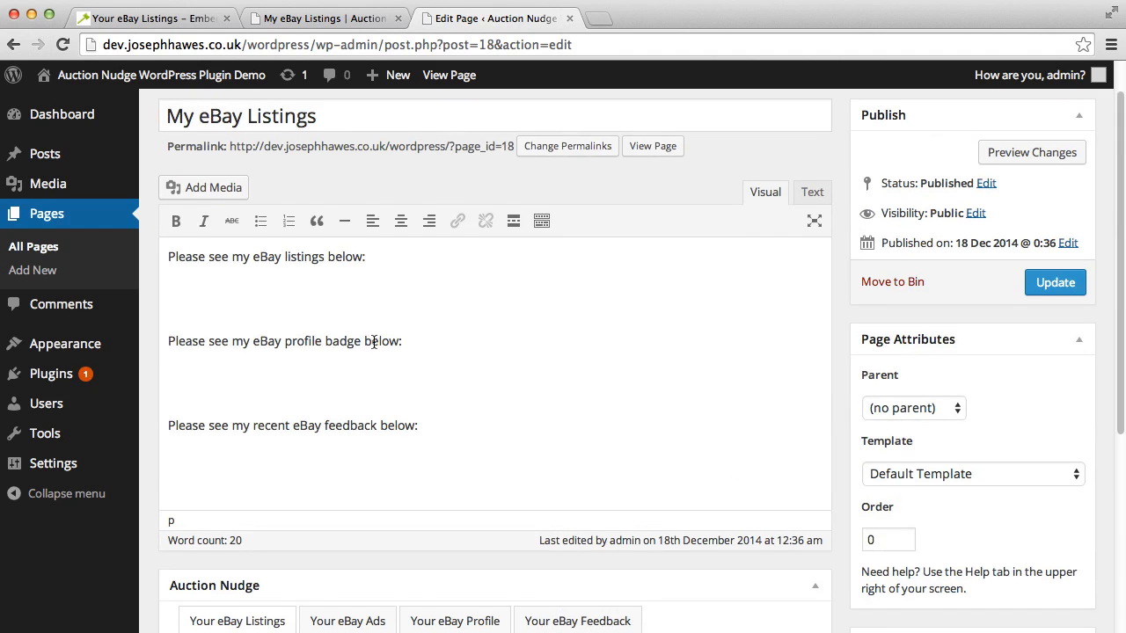
pyautogui.rightClick(196, 299)
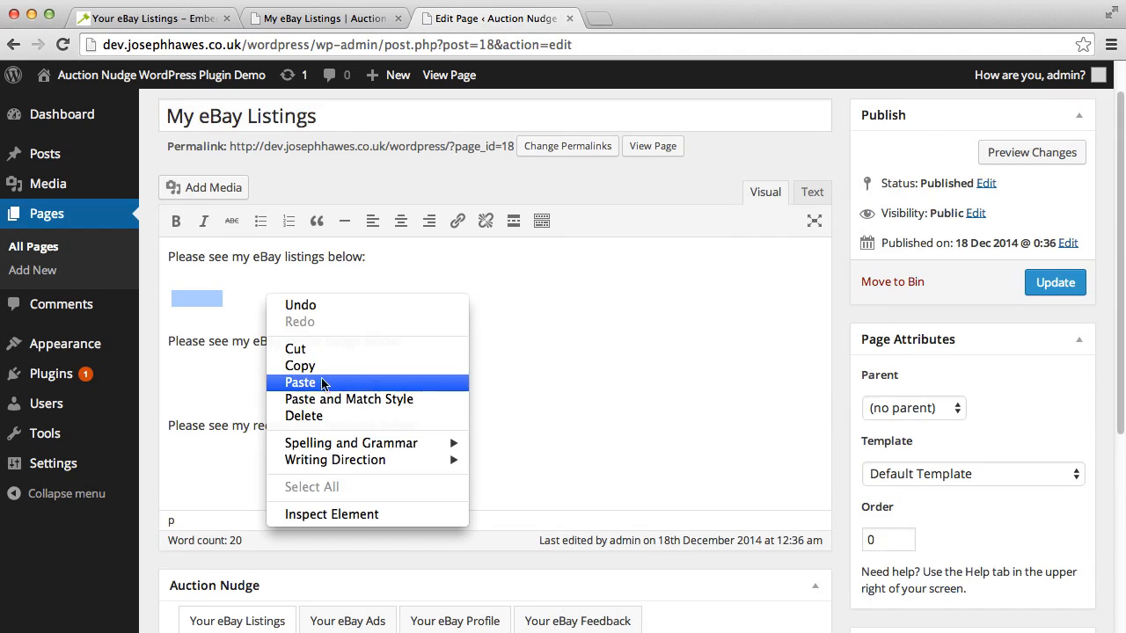
pyautogui.click(300, 383)
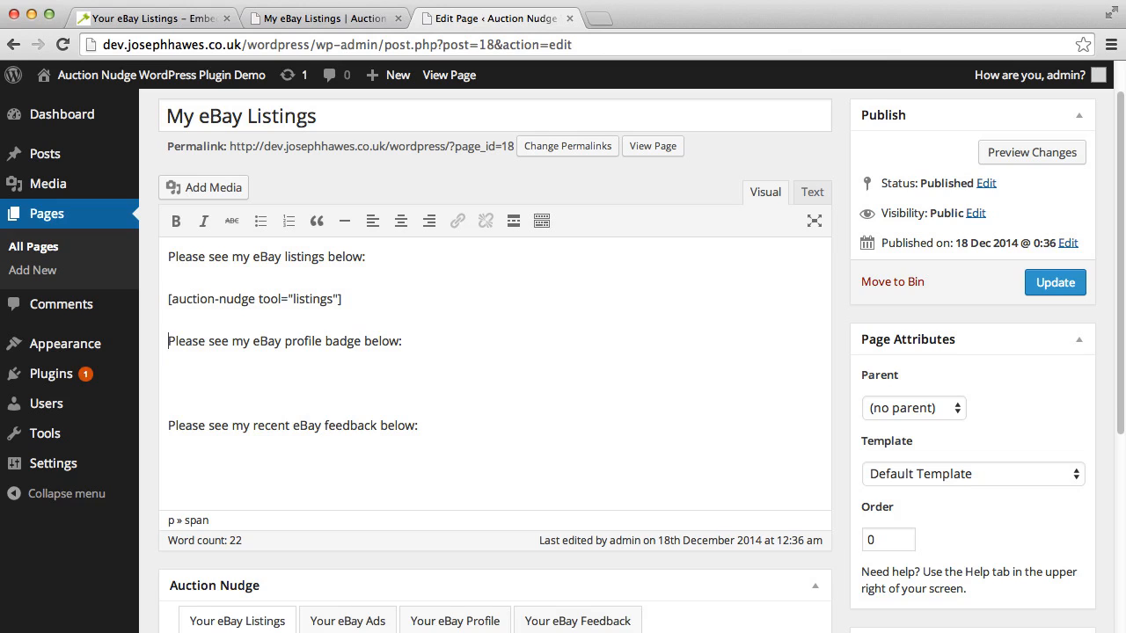
pyautogui.click(1055, 282)
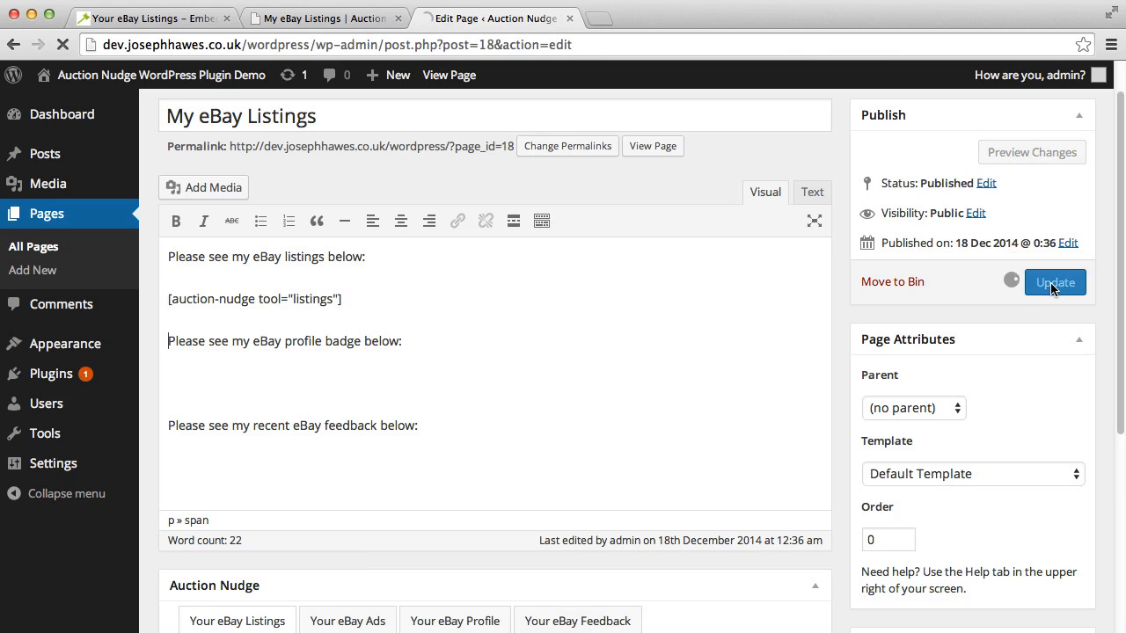
pyautogui.click(1055, 282)
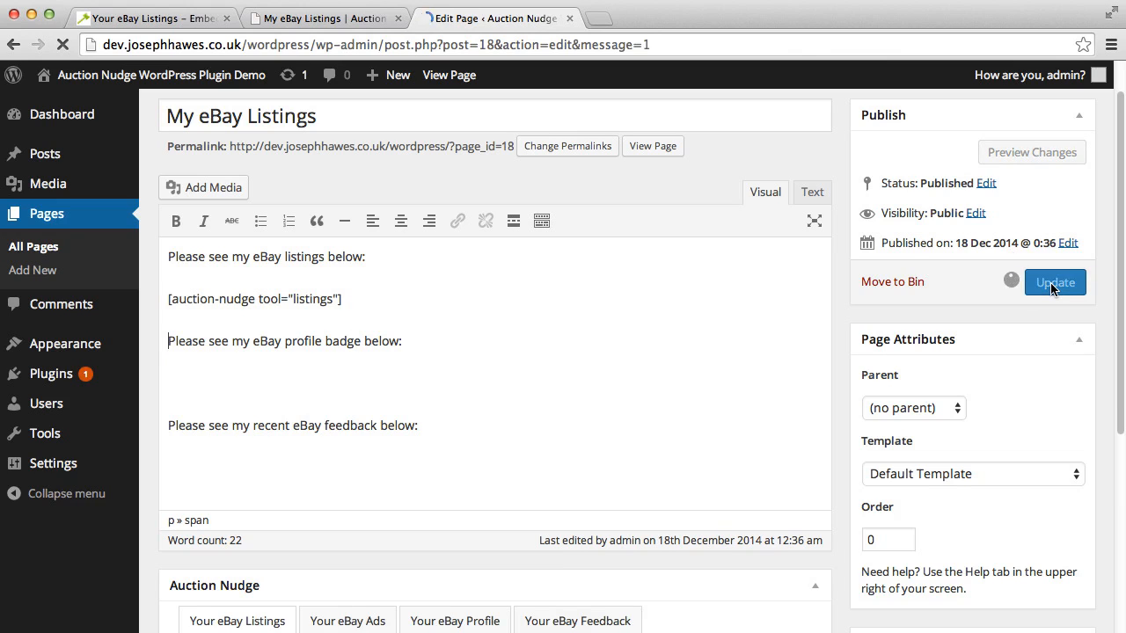
pyautogui.click(1055, 282)
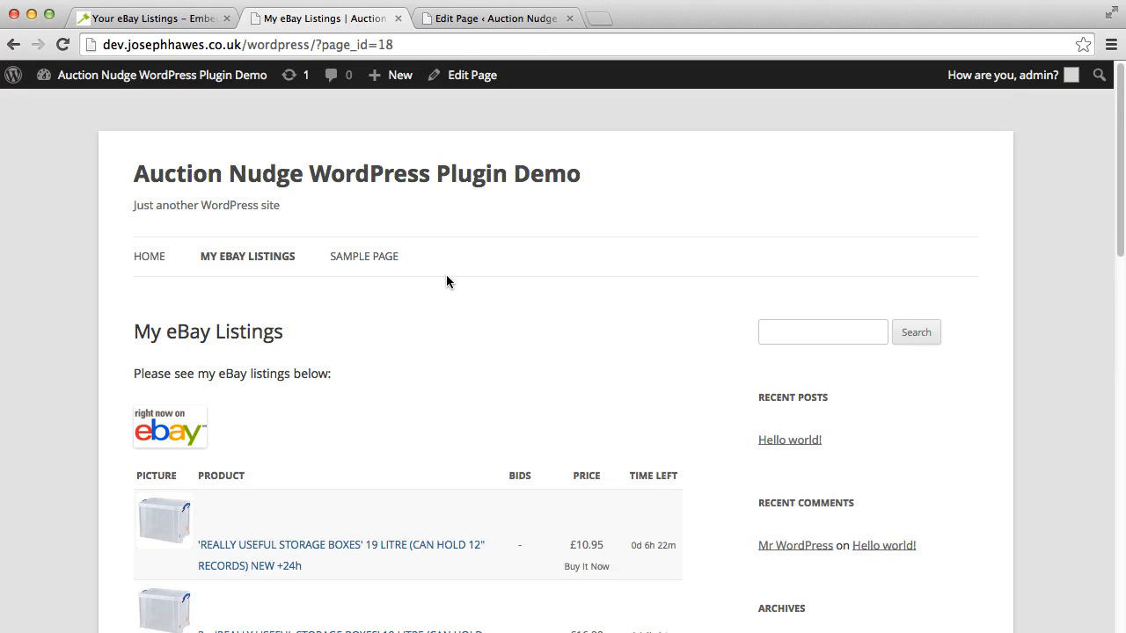
# Step: Scroll through the live listings table and return to the page editor
pyautogui.scroll(-3)
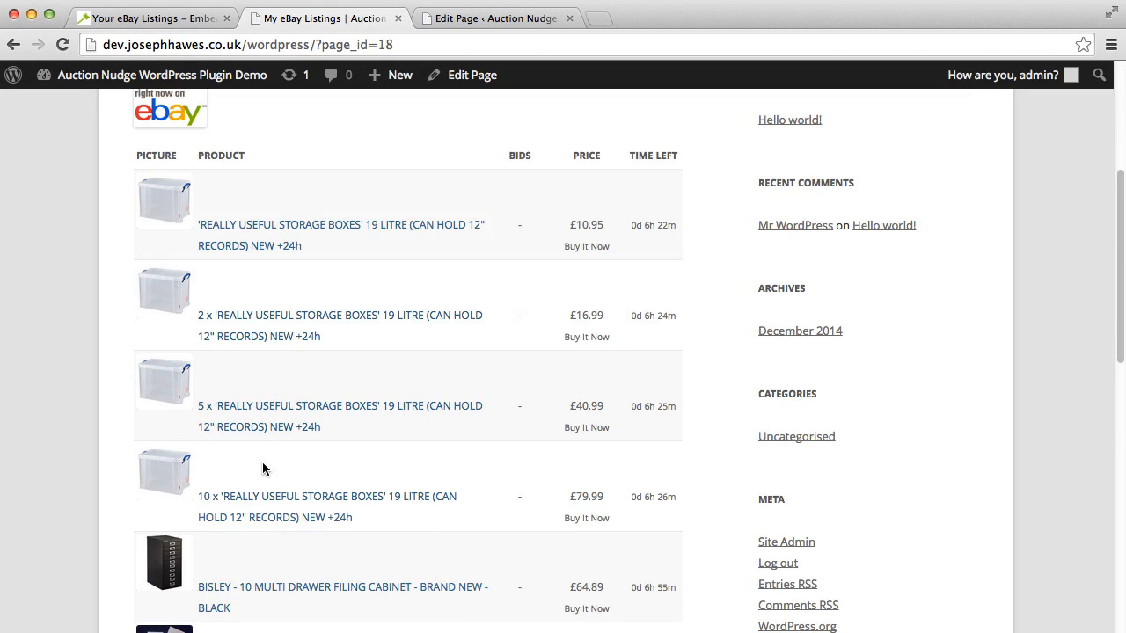
pyautogui.scroll(3)
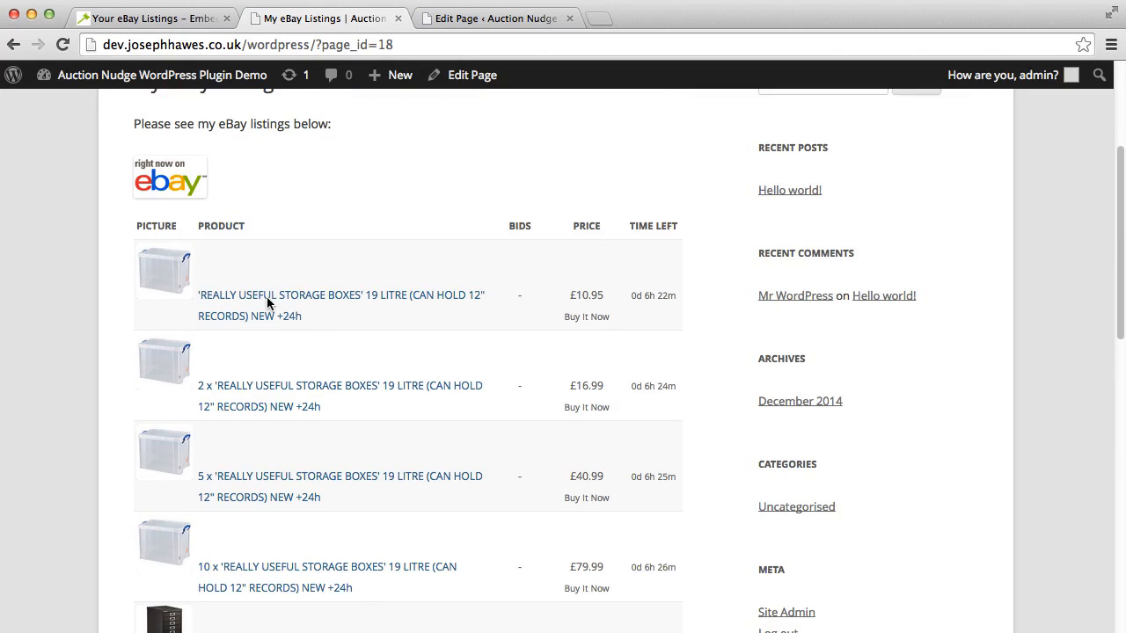
pyautogui.scroll(3)
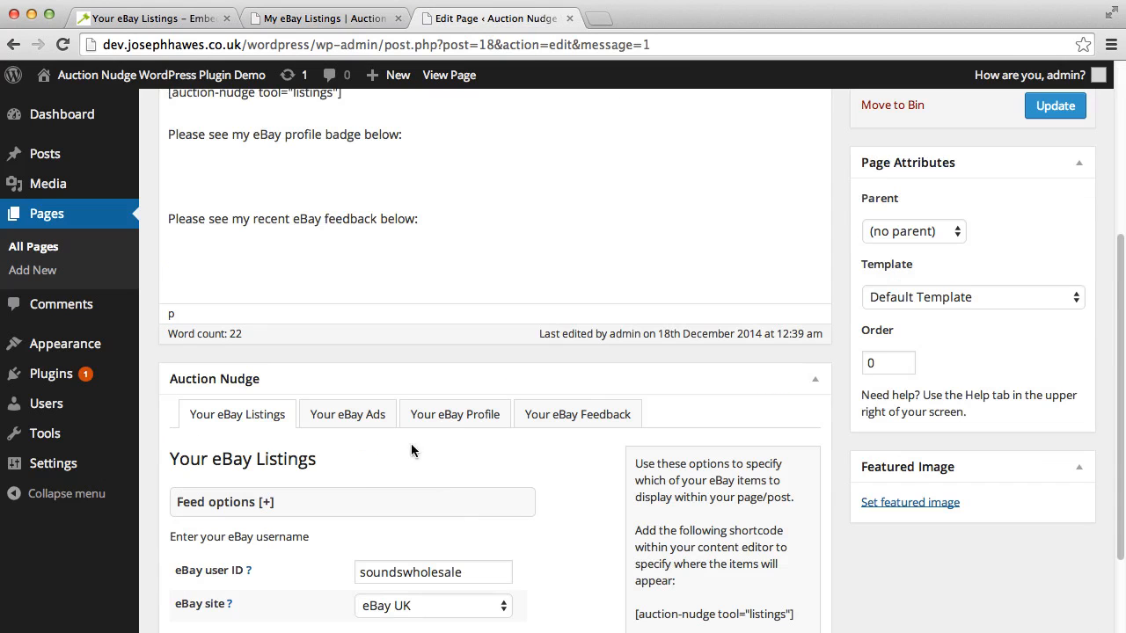
# Step: Set the profile badge eBay user ID to 'soundswholesale' on eBay UK
pyautogui.click(455, 414)
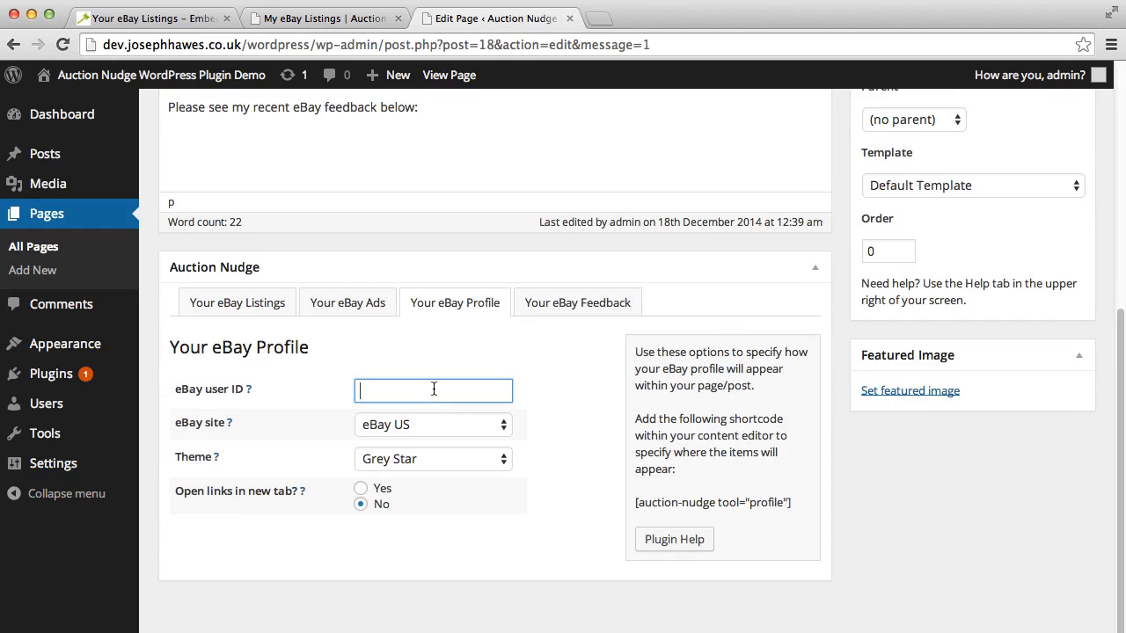
pyautogui.write('soundswh')
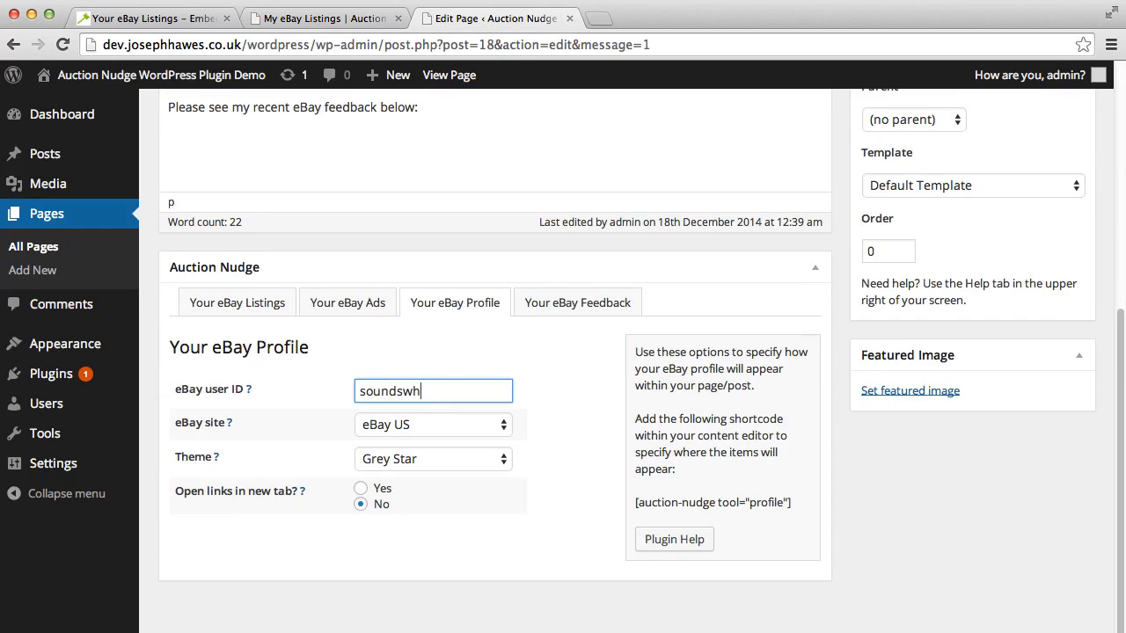
pyautogui.write('olesale')
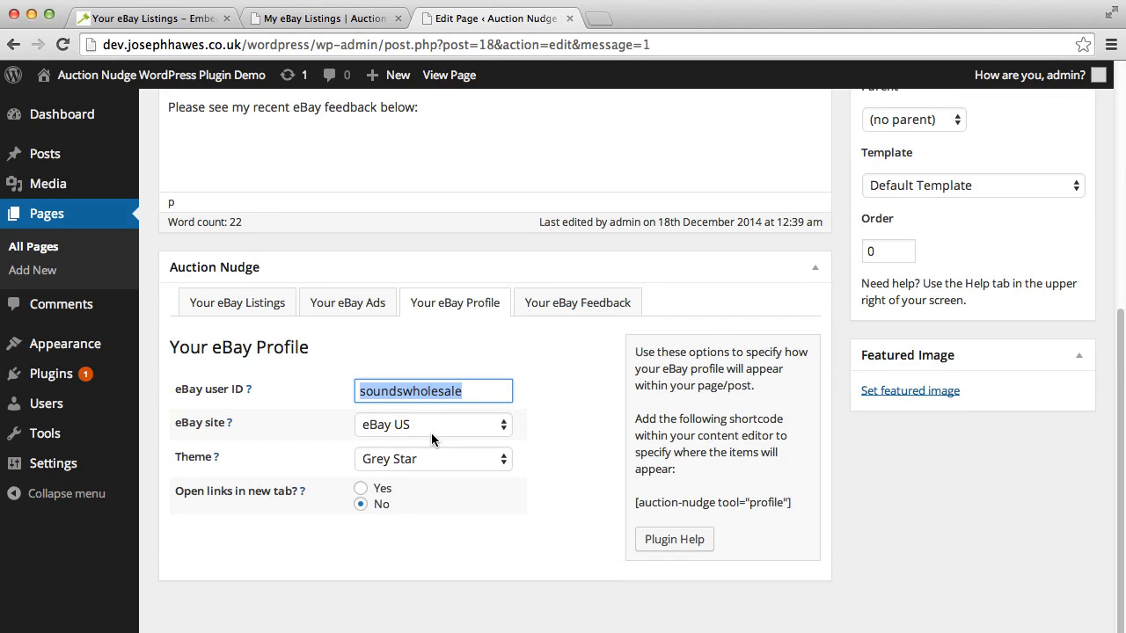
pyautogui.click(433, 425)
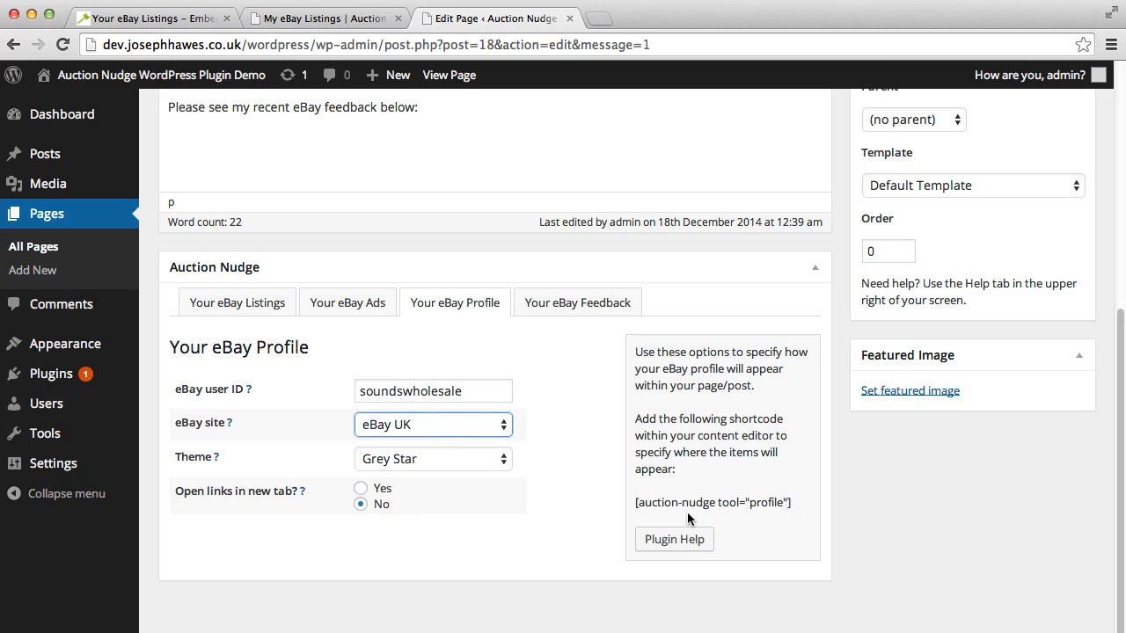
# Step: Add the shortcode [auction-nudge tool="profile"] below the profile badge sentence
pyautogui.scroll(3)
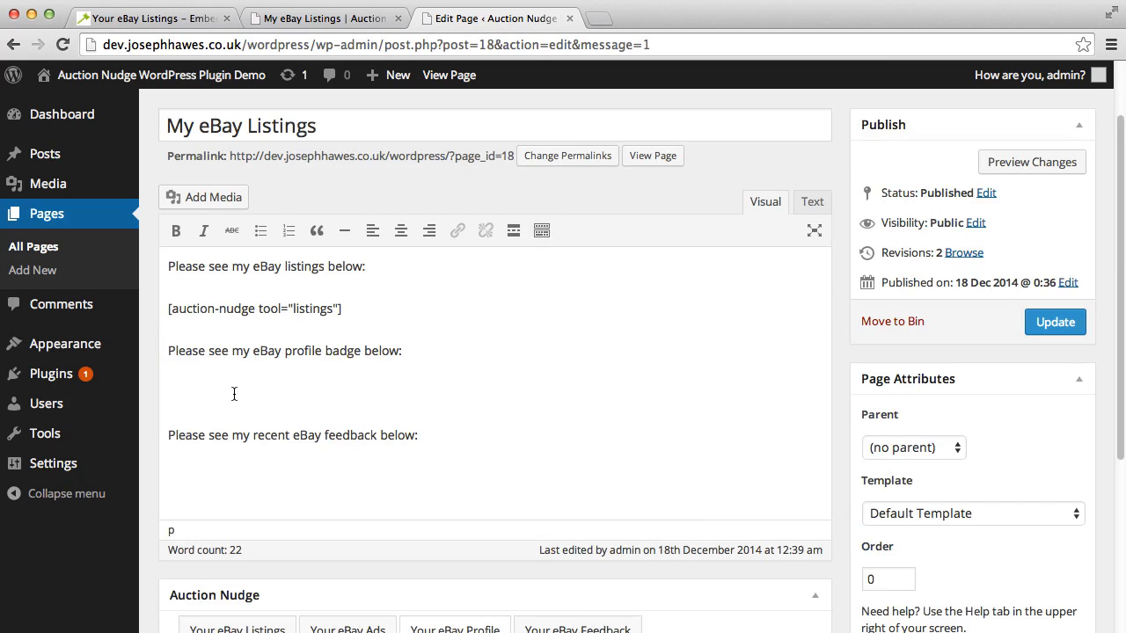
pyautogui.write('[auction-nudge tool="profile"]')
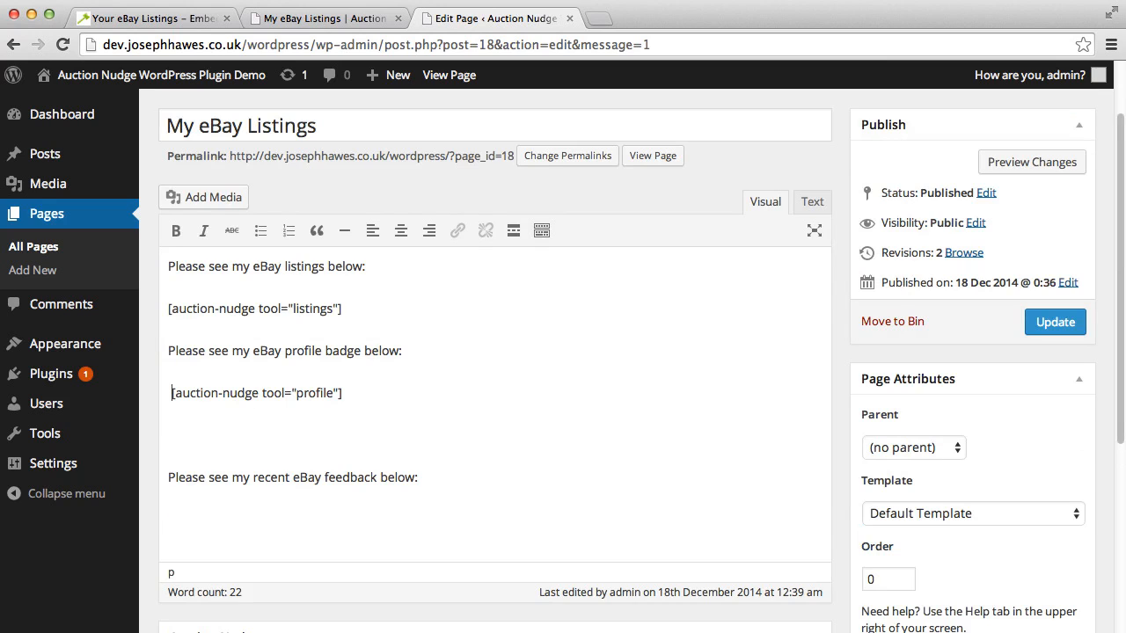
pyautogui.scroll(-3)
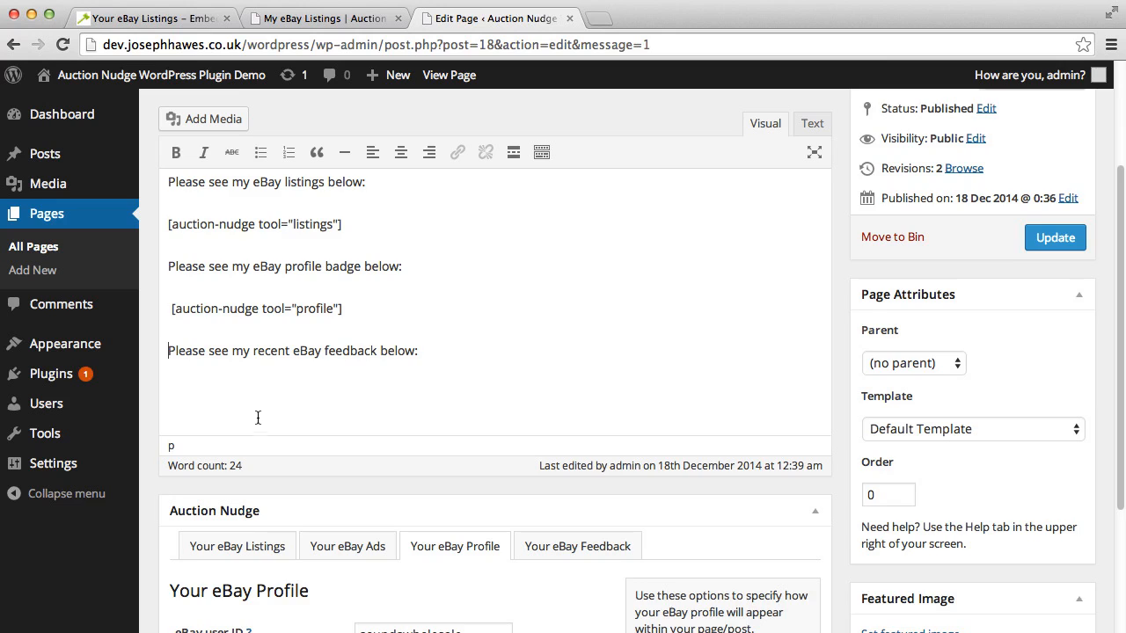
# Step: Add the feedback shortcode for soundswholesale on eBay UK below the feedback sentence
pyautogui.click(577, 546)
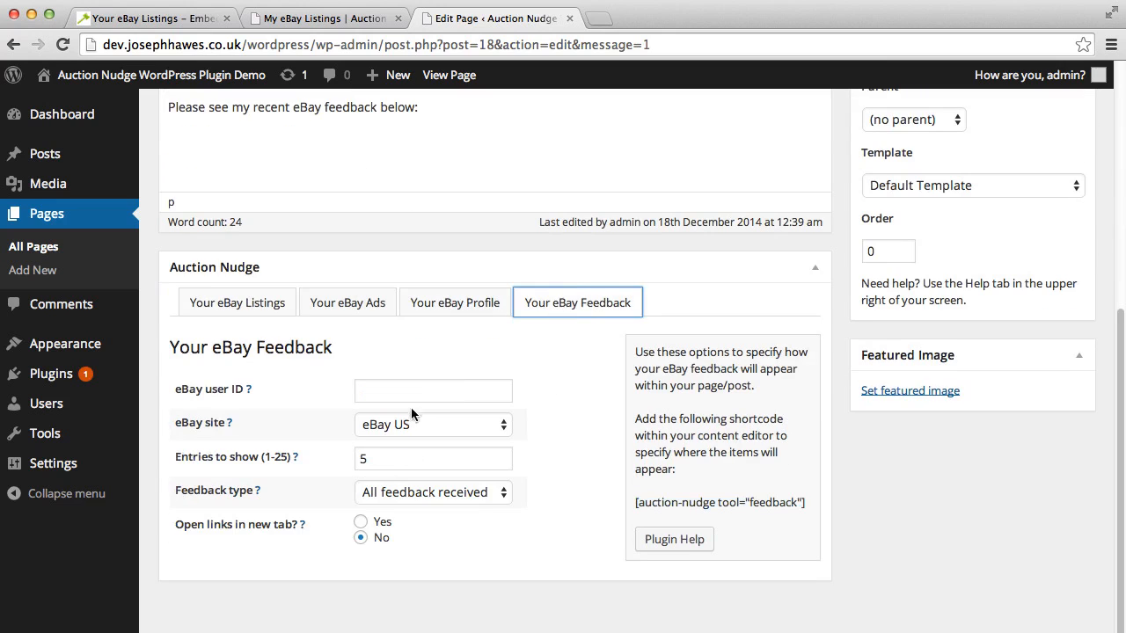
pyautogui.write('sounds')
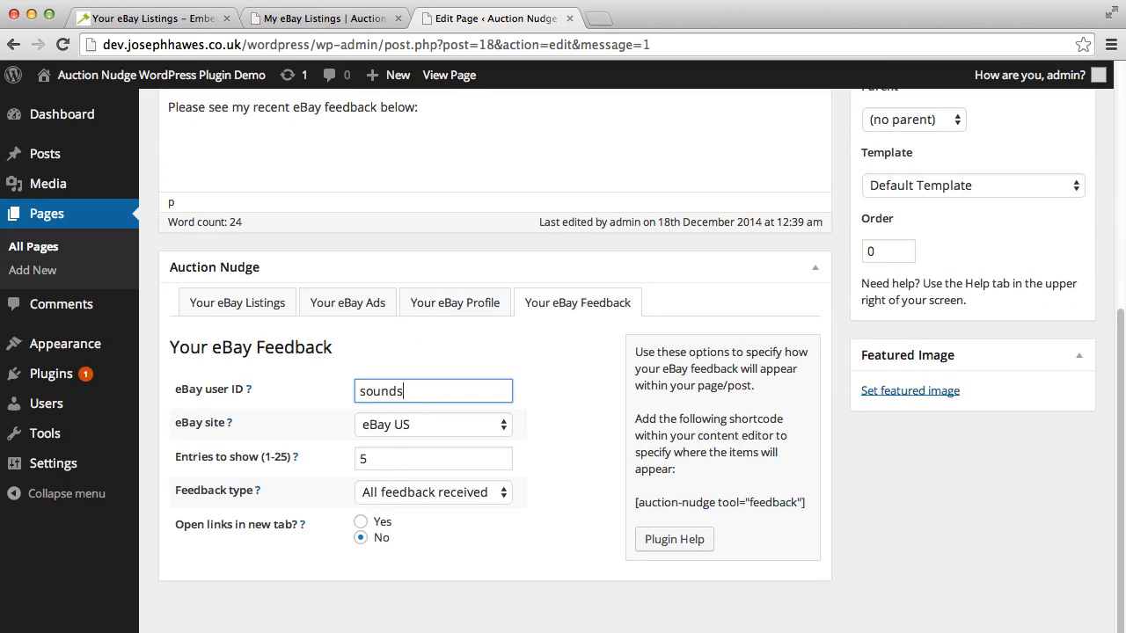
pyautogui.write('wholesale')
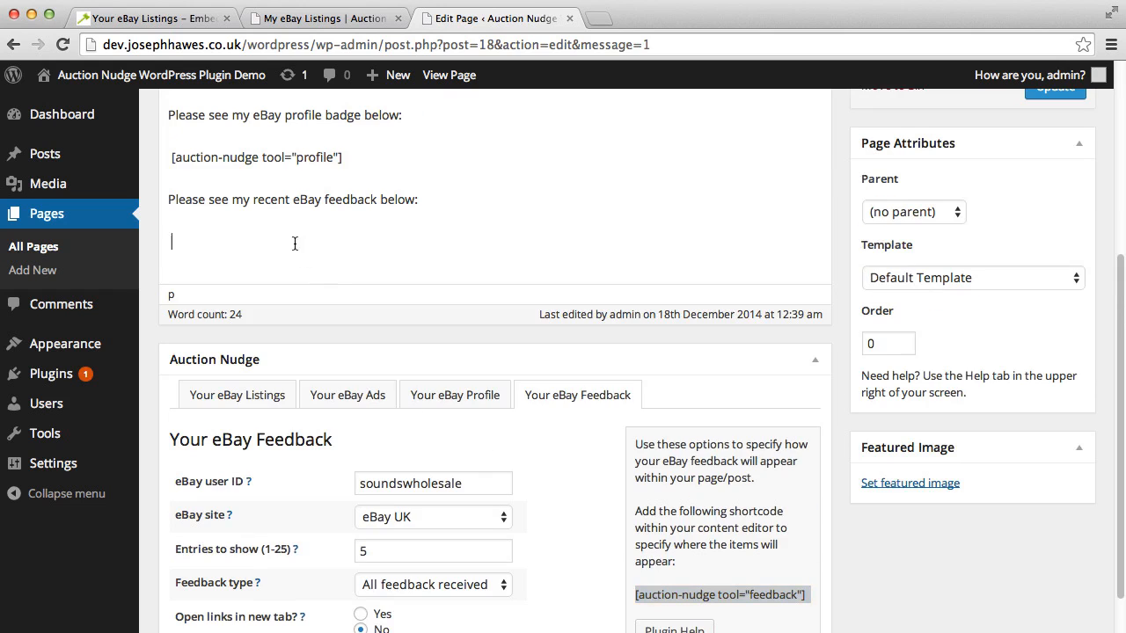
pyautogui.write('[auction-nudge tool="feedback"]')
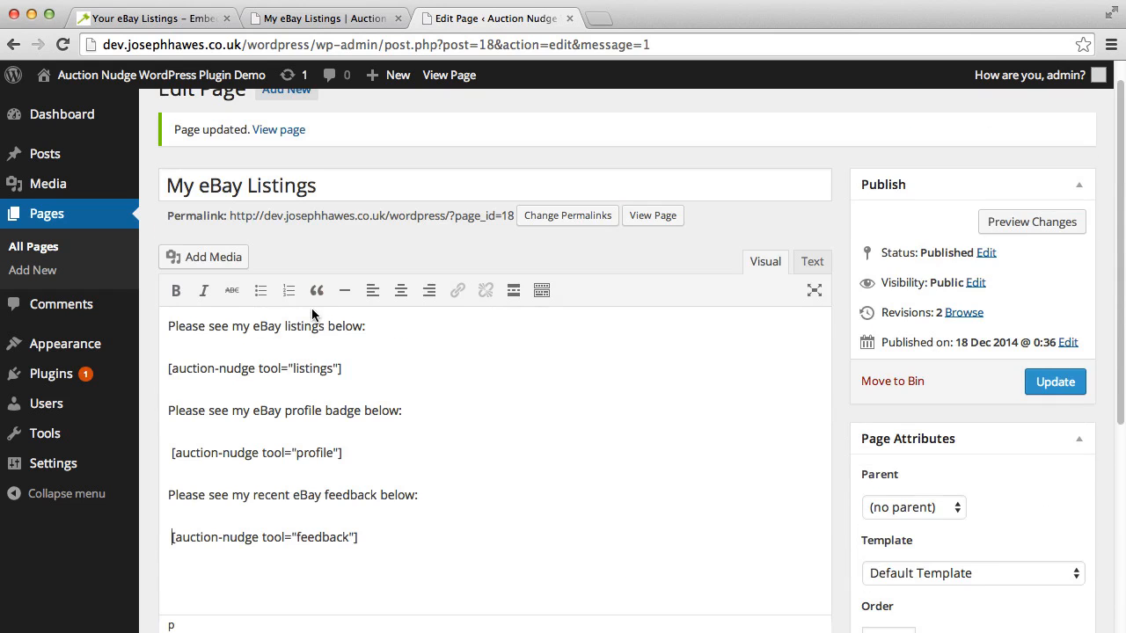
pyautogui.moveTo(332, 535)
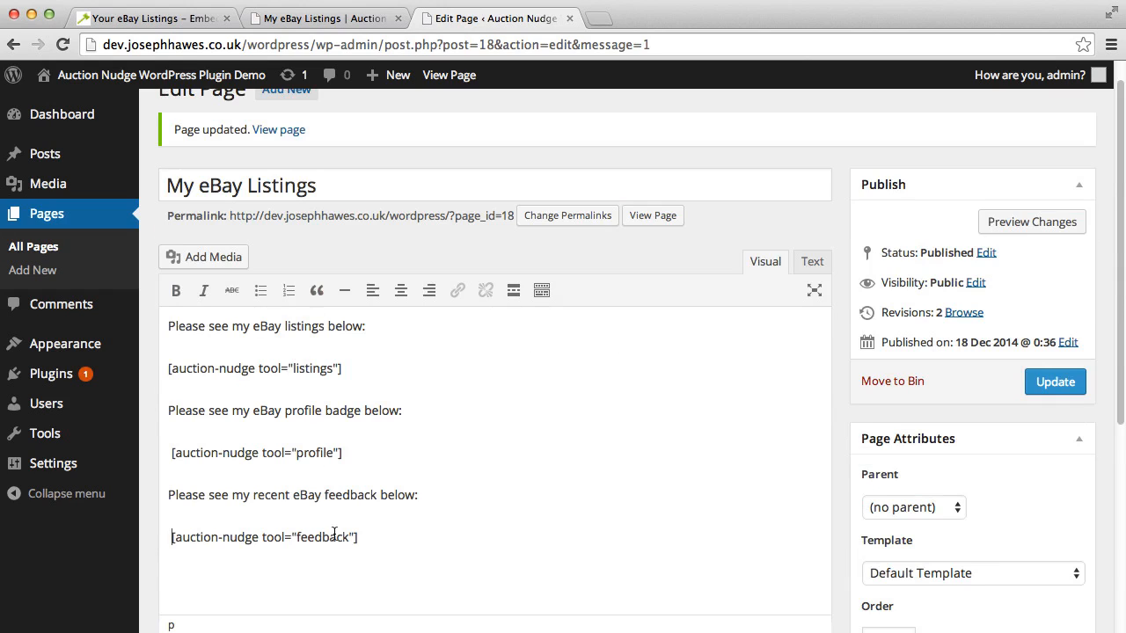
# Step: Update the page and view the live My eBay Listings page
pyautogui.click(1055, 381)
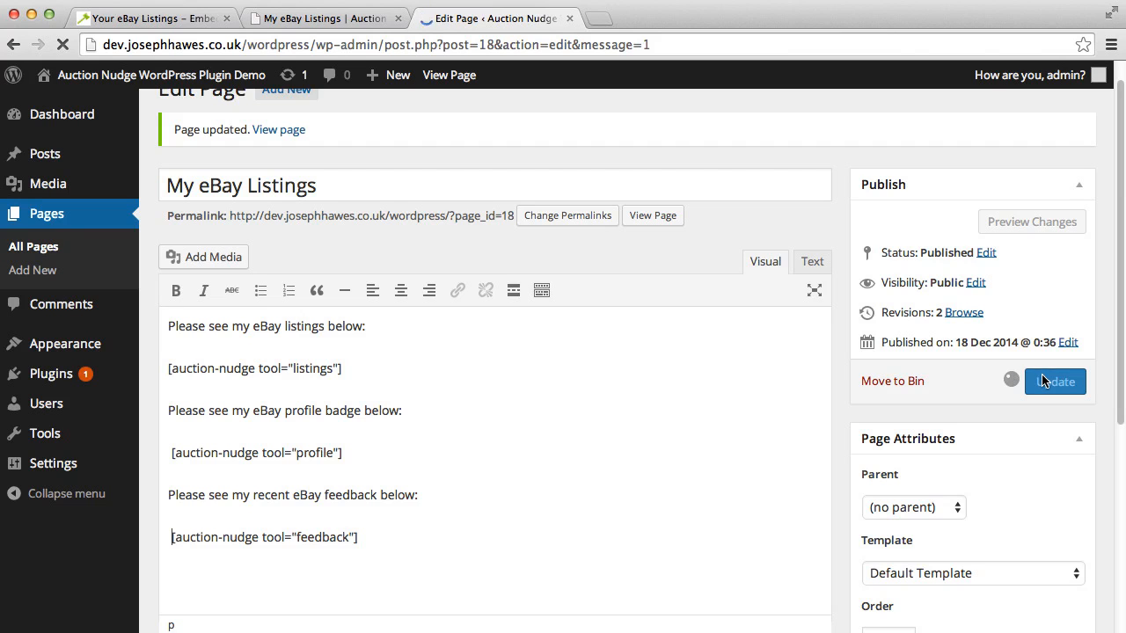
pyautogui.click(1055, 381)
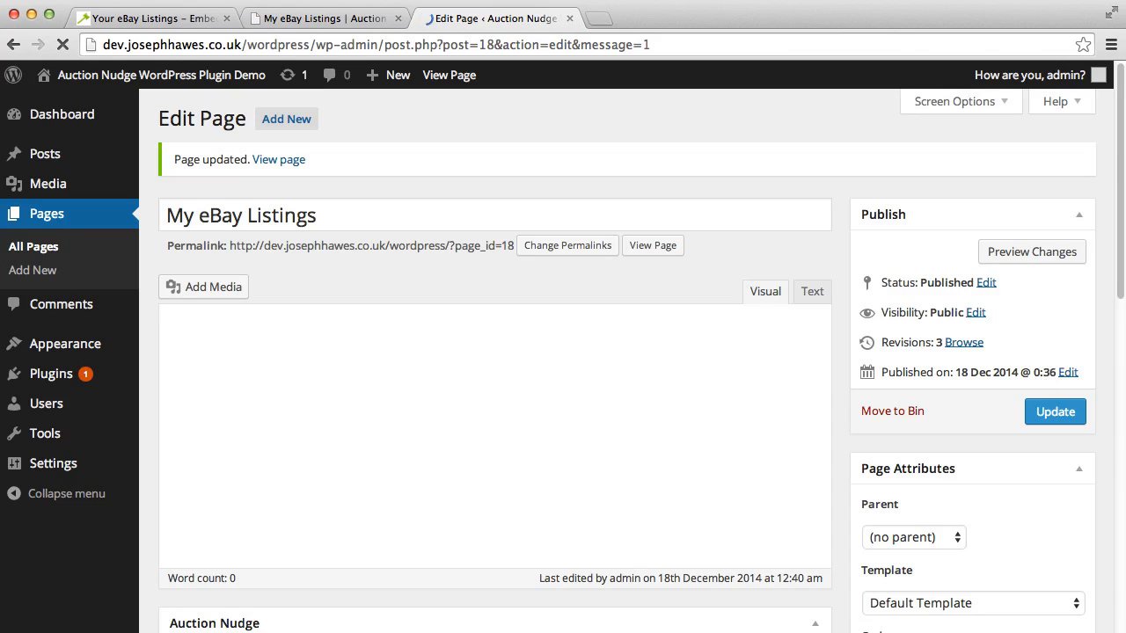
pyautogui.click(278, 159)
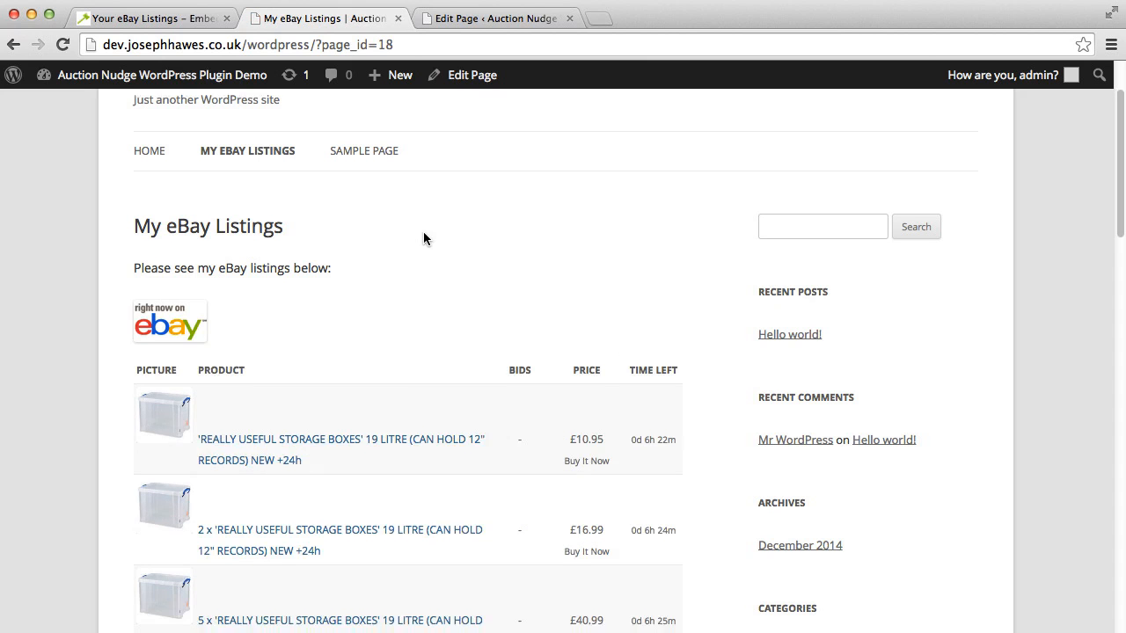
# Step: Check the live page's profile badge and feedback table, then return to the page editor
pyautogui.scroll(-3)
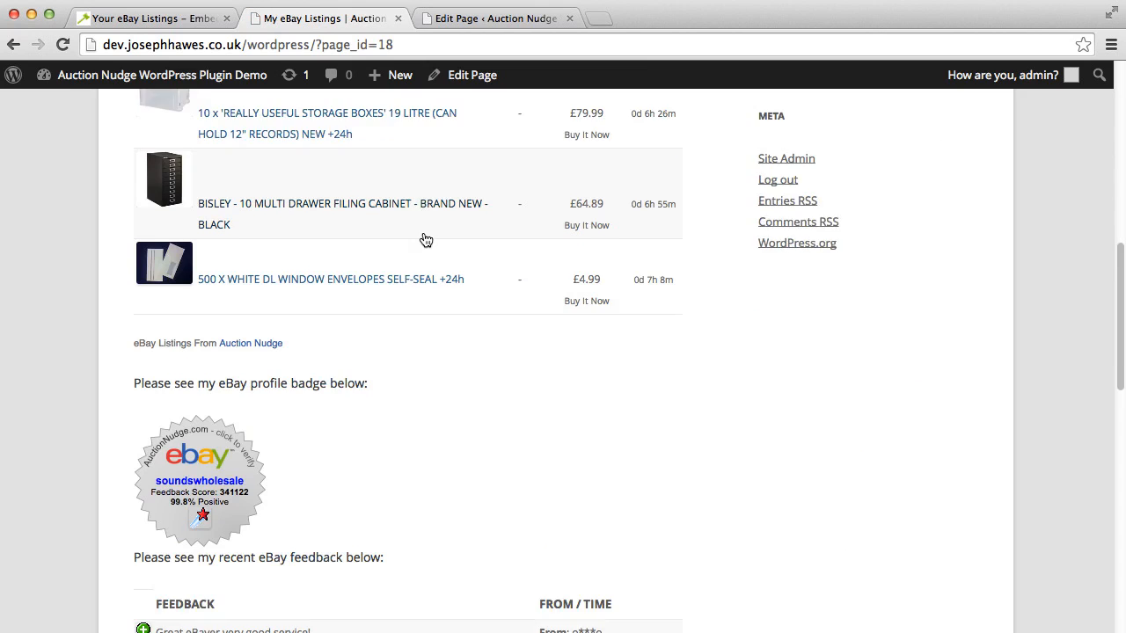
pyautogui.scroll(-3)
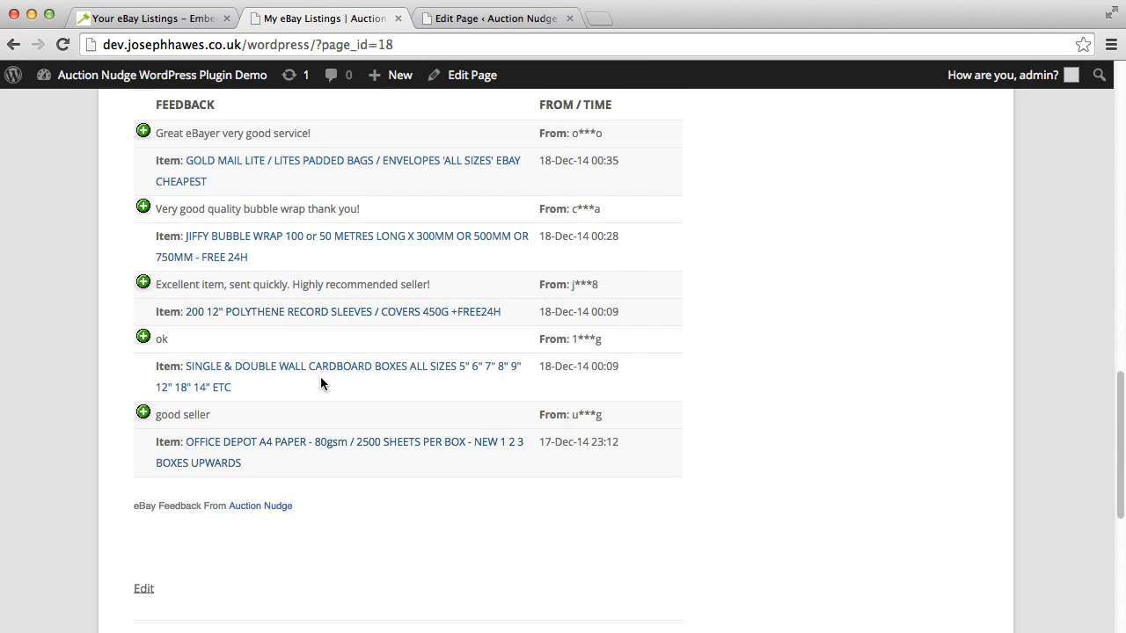
pyautogui.scroll(3)
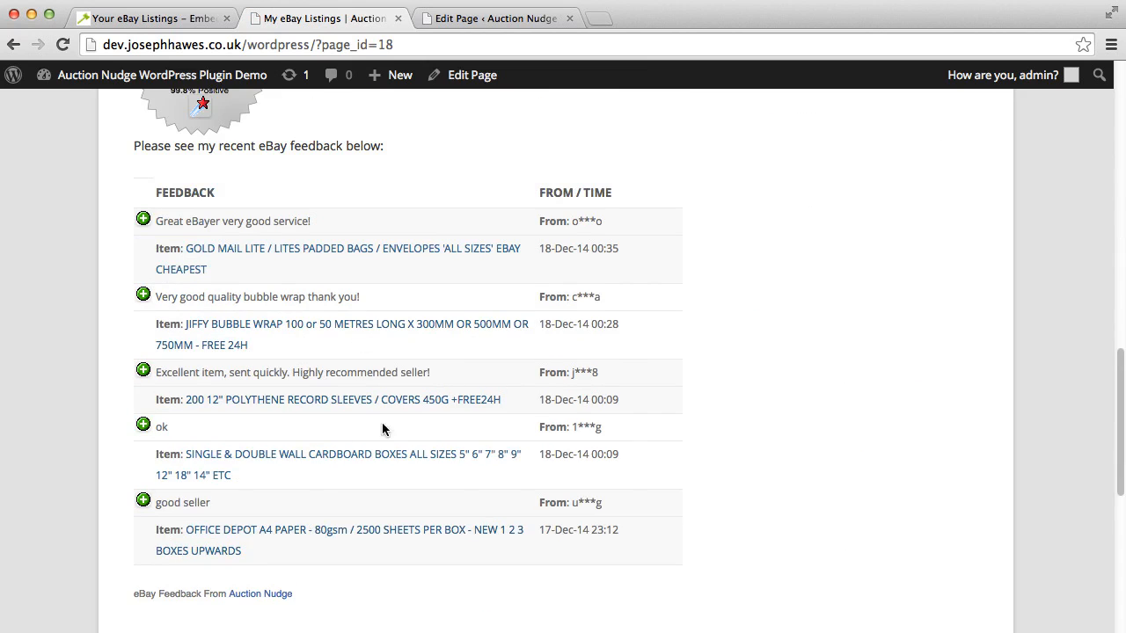
pyautogui.click(472, 75)
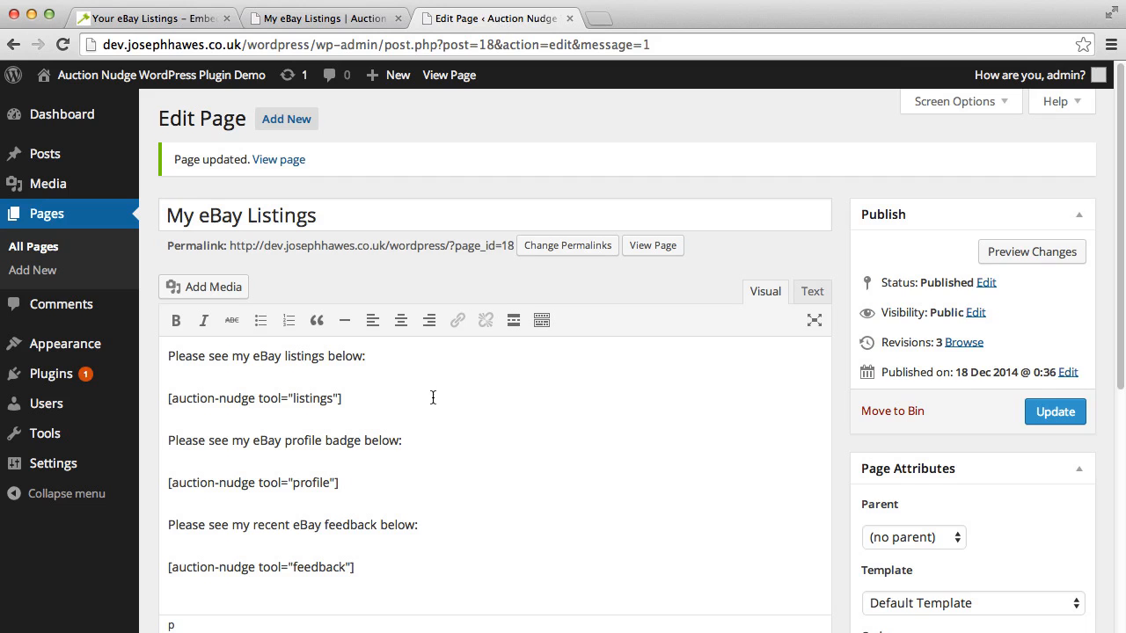
# Step: Set the Your eBay Listings display theme to Grid View and update the page
pyautogui.scroll(-3)
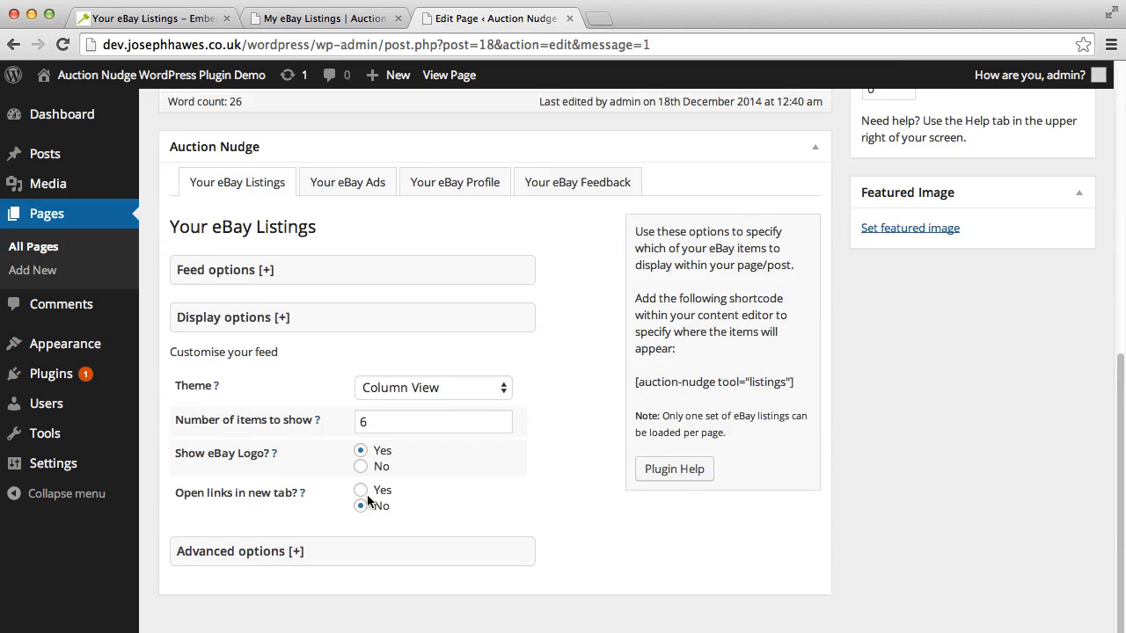
pyautogui.click(432, 387)
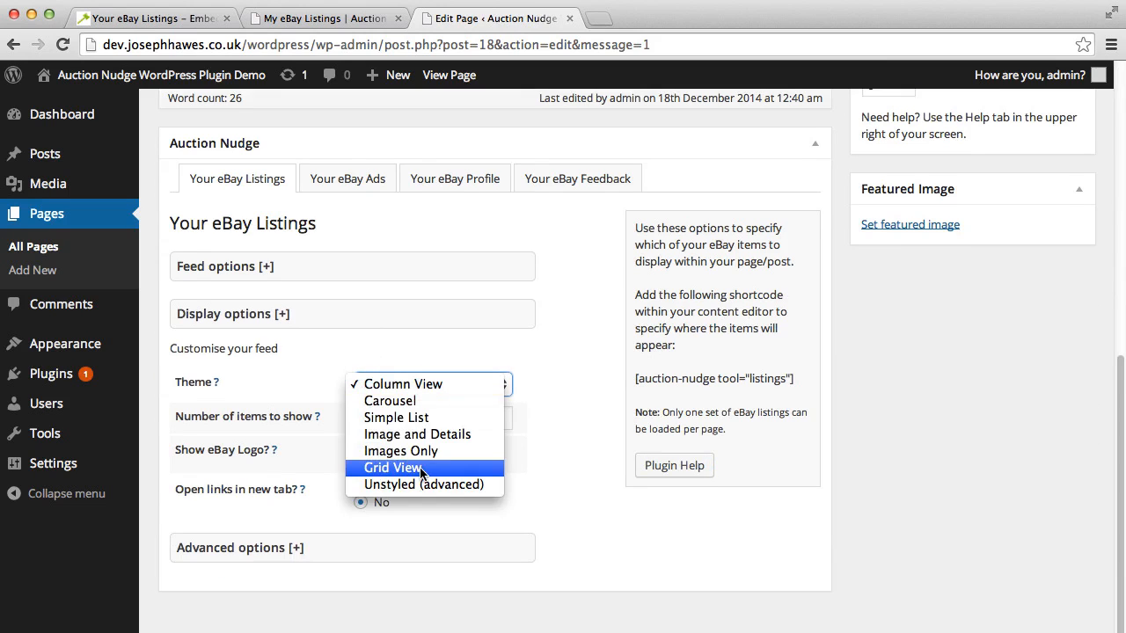
pyautogui.click(393, 467)
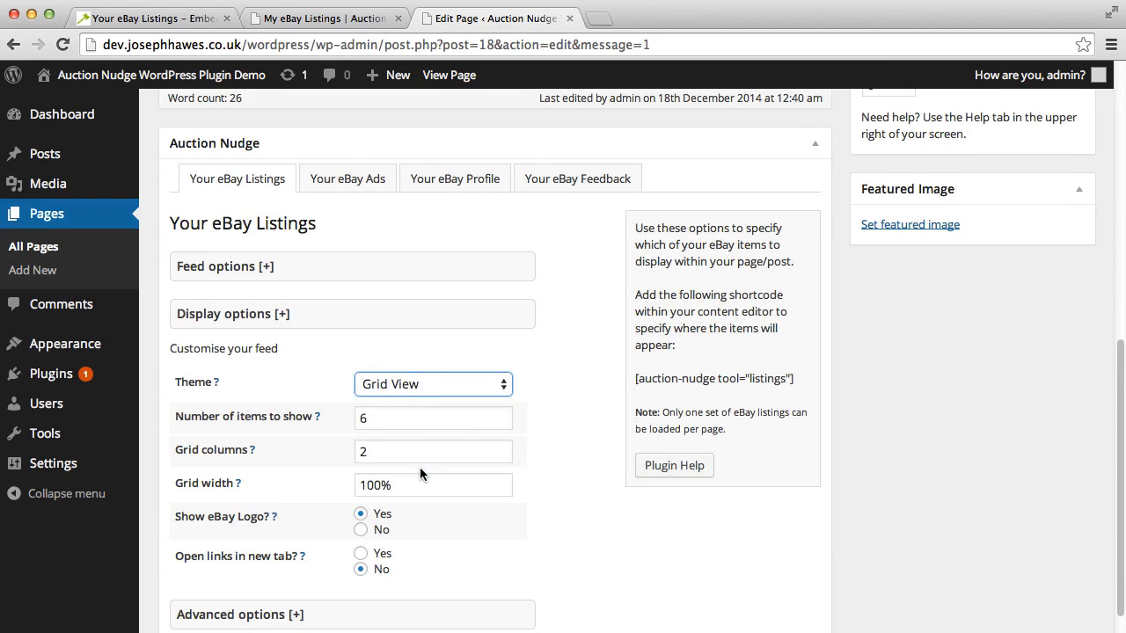
pyautogui.scroll(-3)
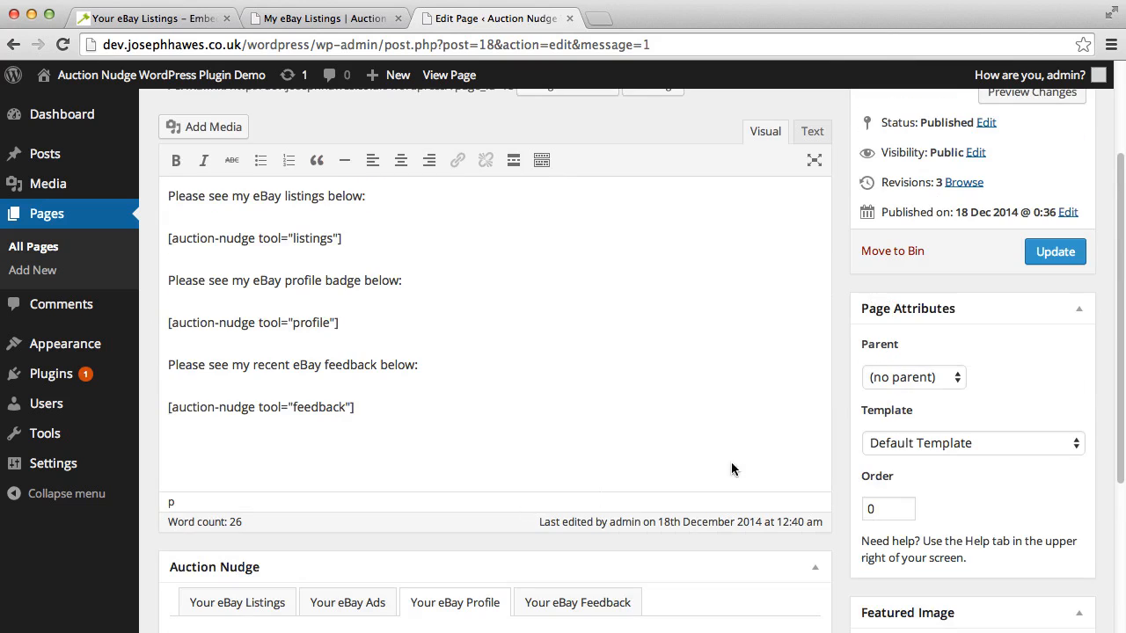
pyautogui.click(1055, 251)
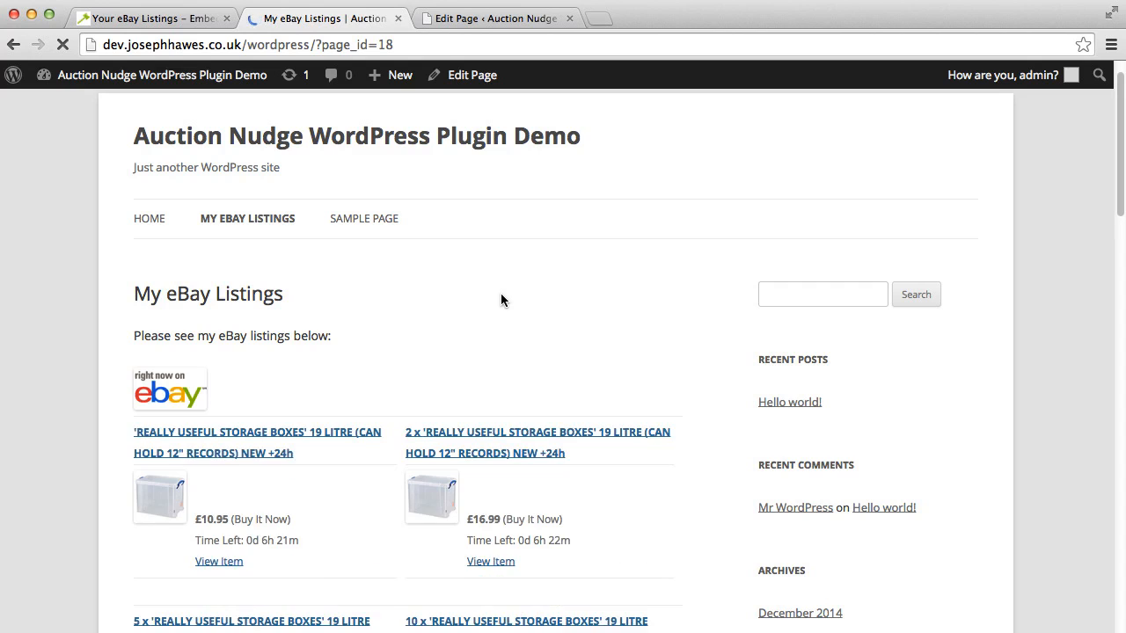
# Step: Review the grid listings, badge and feedback on the live page, then return to the editor
pyautogui.scroll(-3)
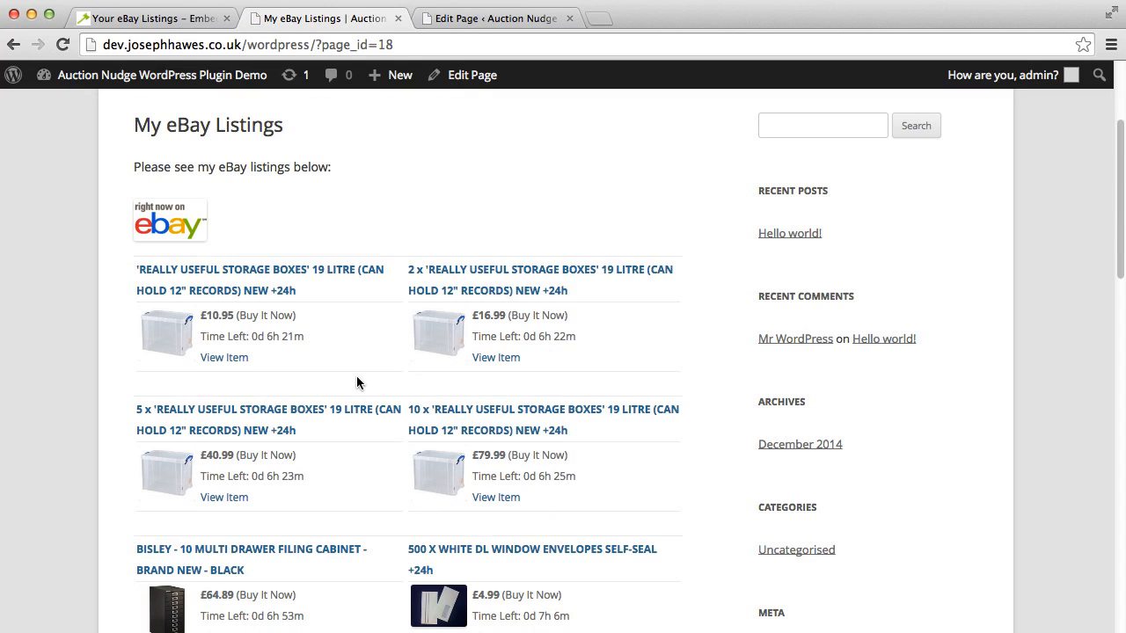
pyautogui.scroll(-3)
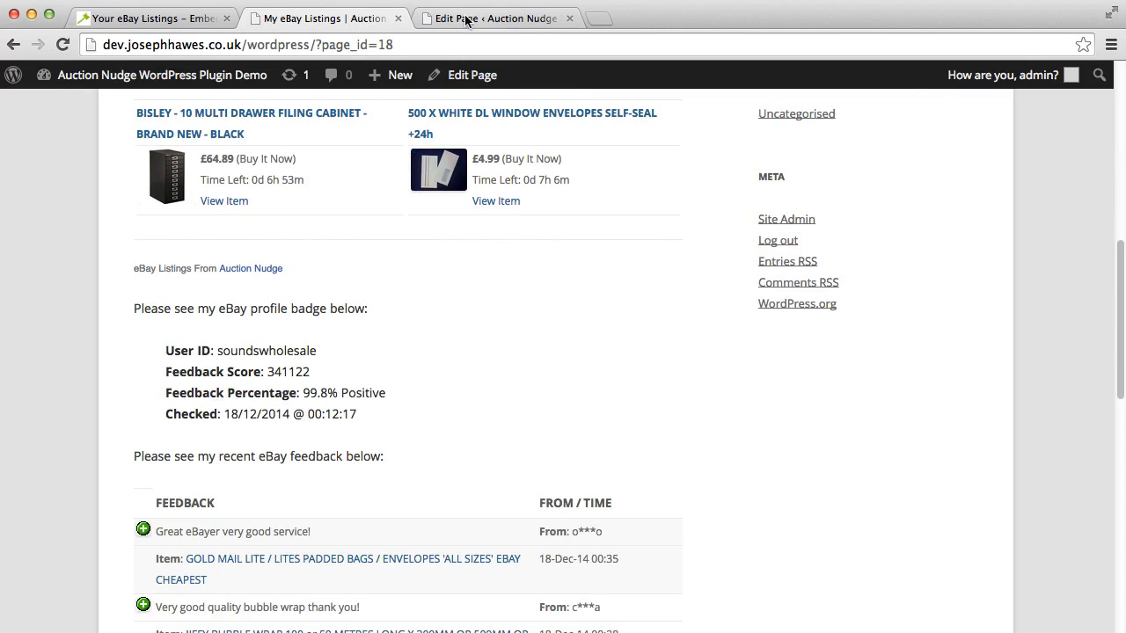
pyautogui.click(473, 75)
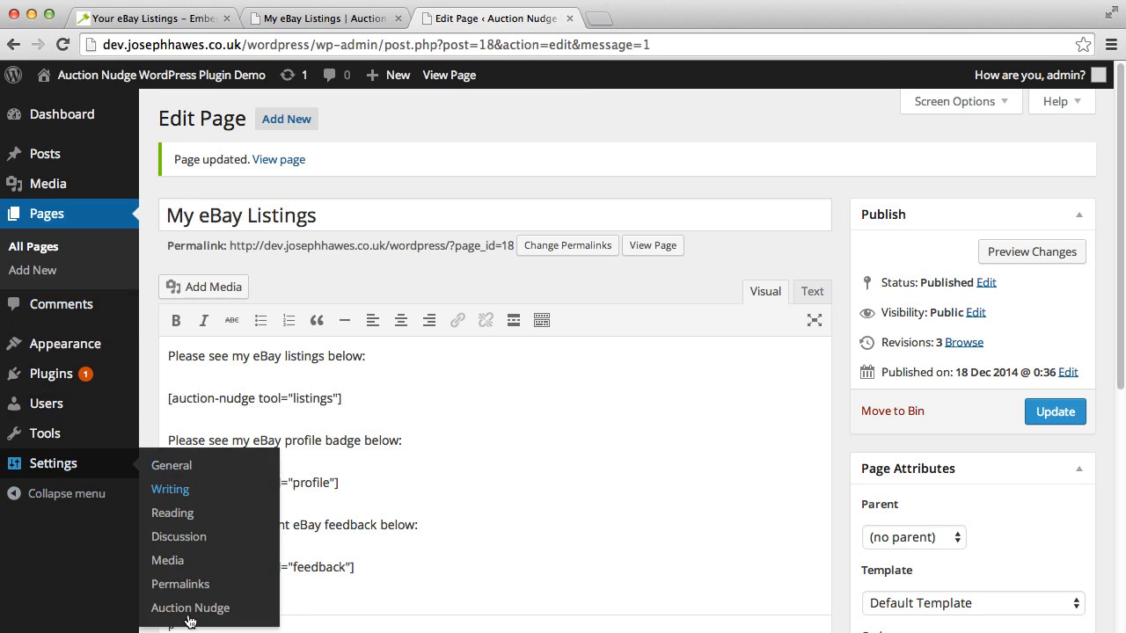
# Step: Open Settings > Auction Nudge and enter soundswholesale as the default eBay user ID
pyautogui.click(190, 607)
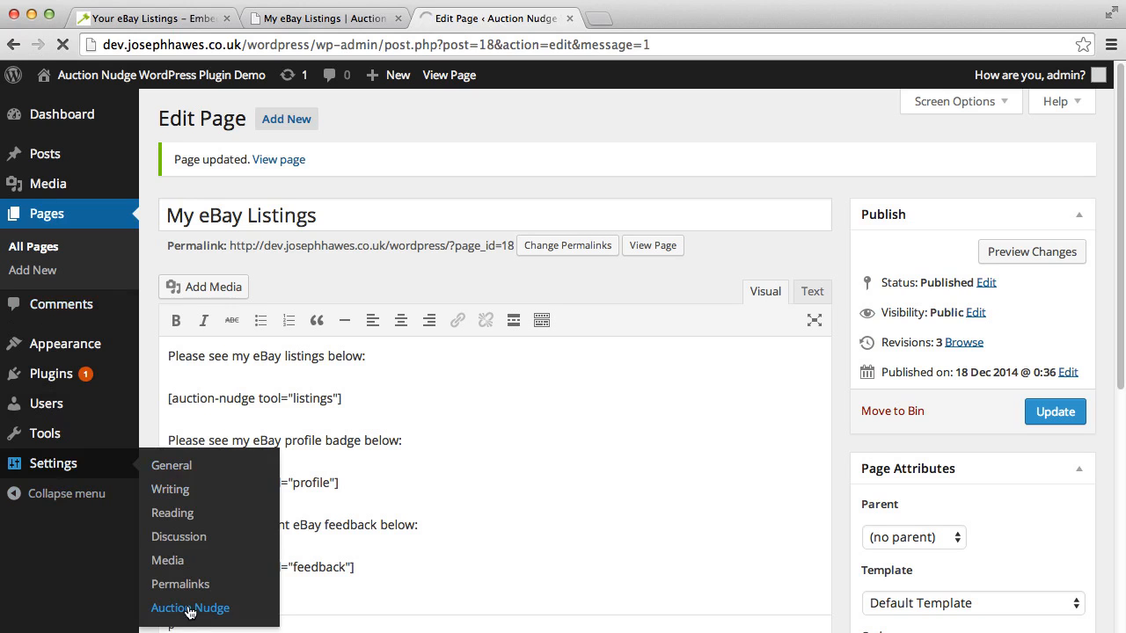
pyautogui.click(190, 608)
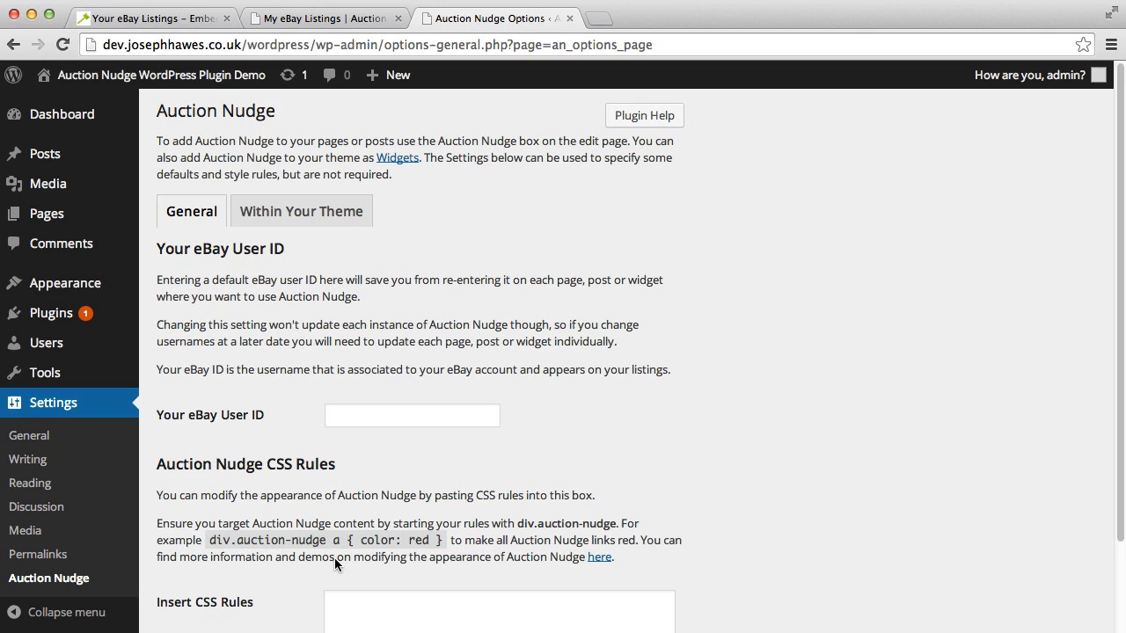
pyautogui.scroll(-3)
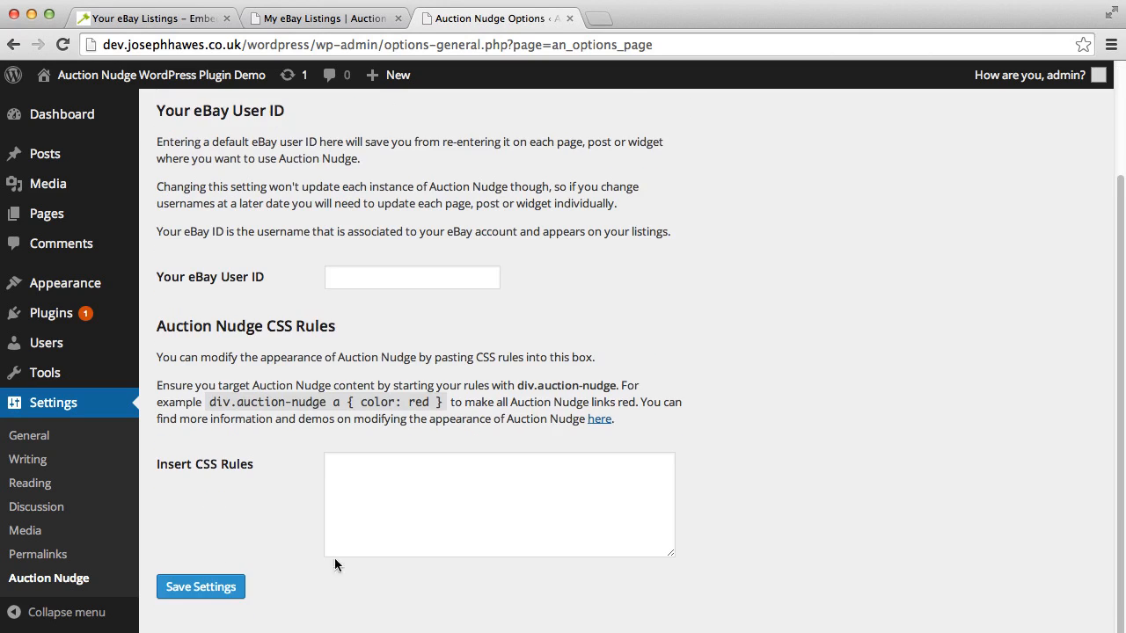
pyautogui.click(412, 278)
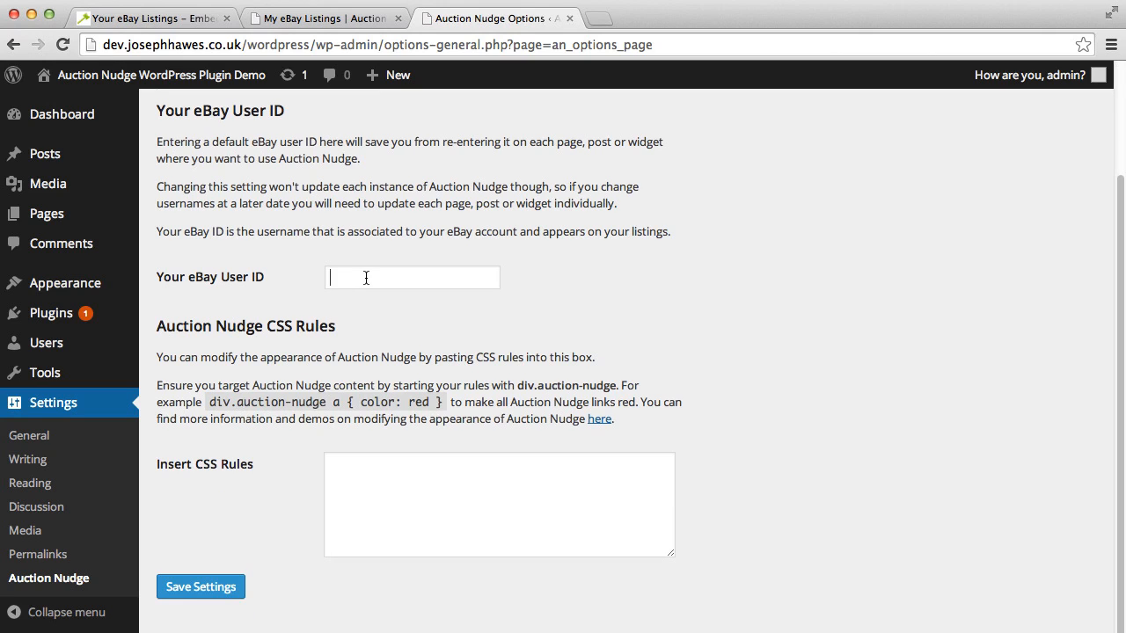
pyautogui.write('soundswholesale')
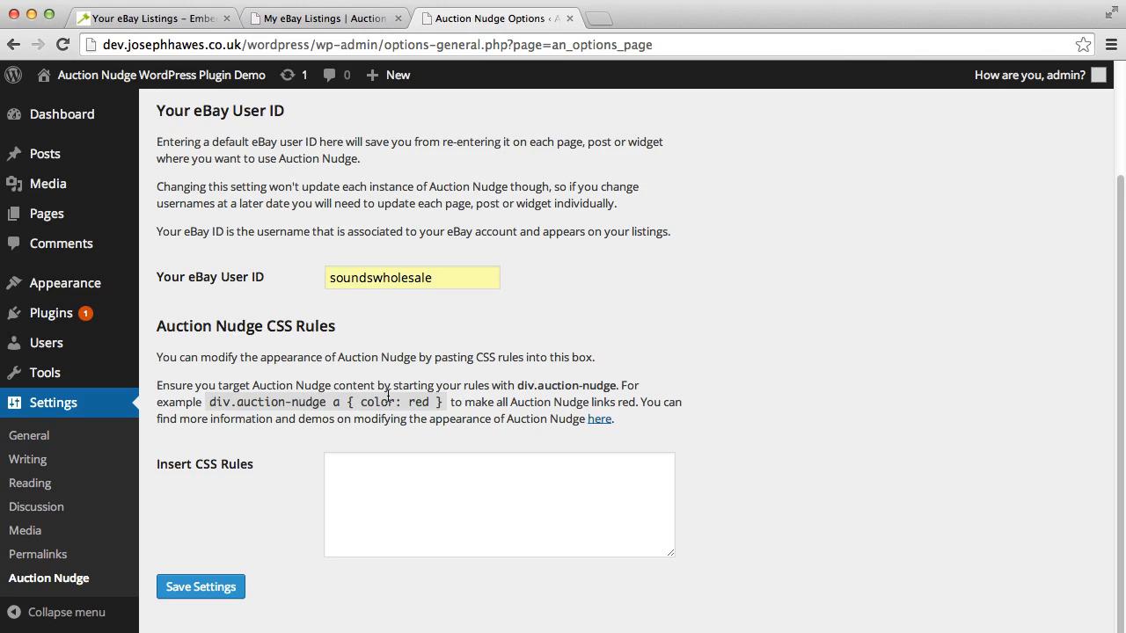
pyautogui.moveTo(364, 328)
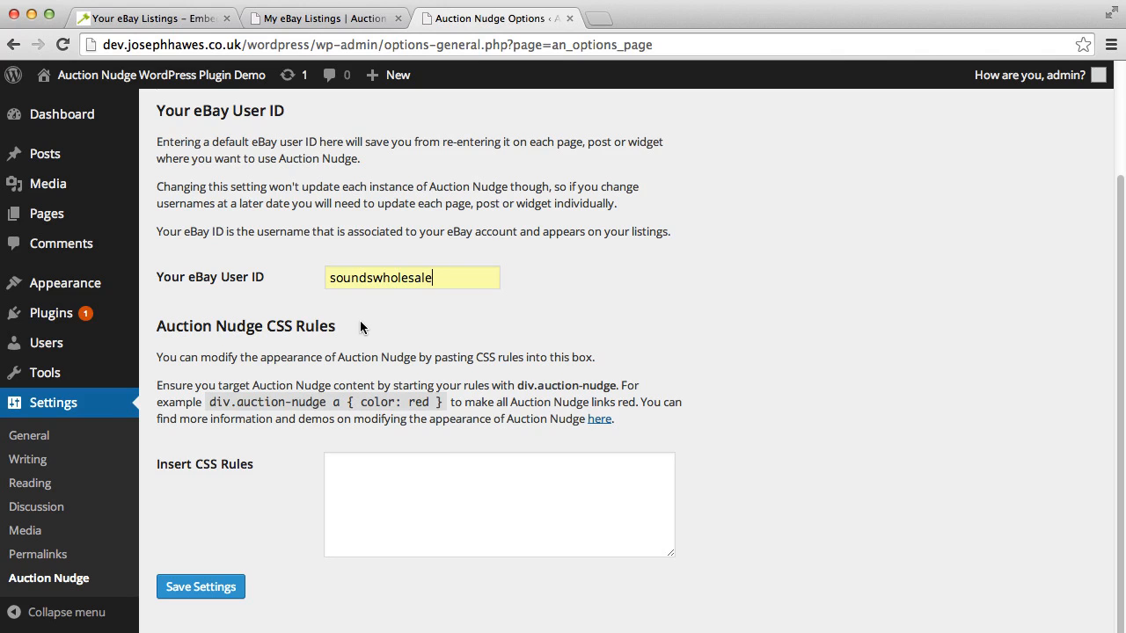
pyautogui.moveTo(161, 328)
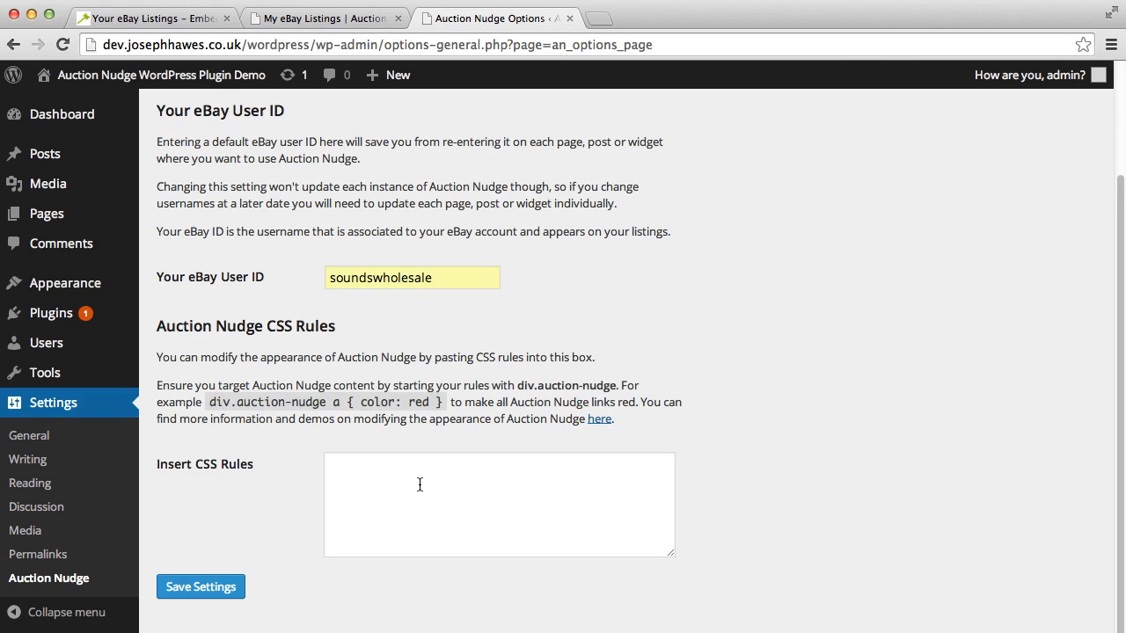
pyautogui.moveTo(459, 499)
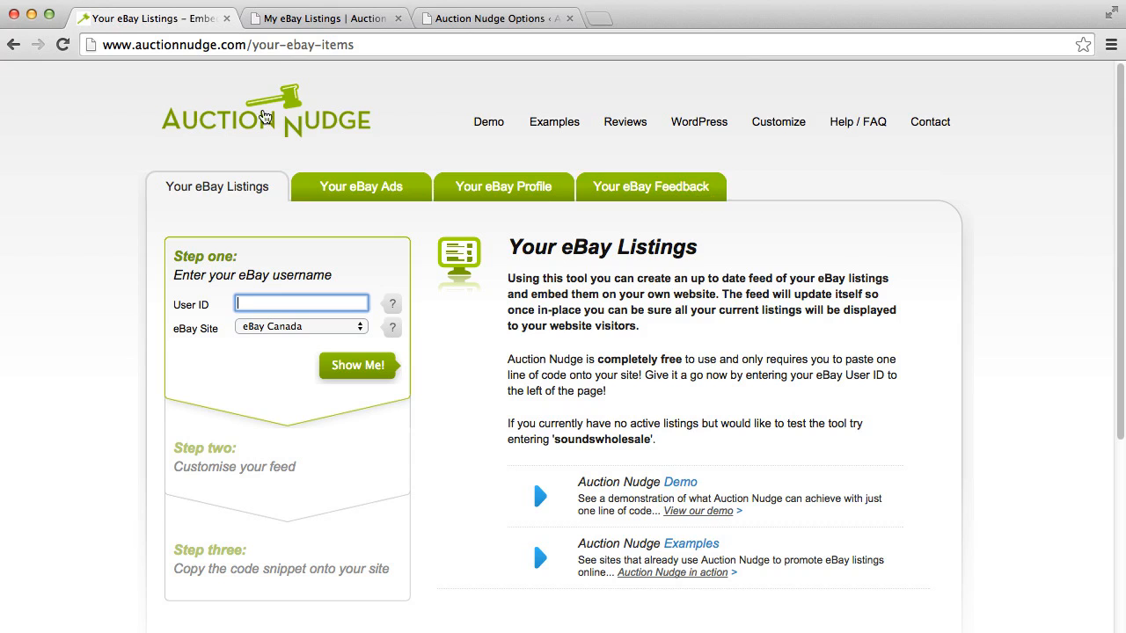
# Step: Scroll through the auctionnudge.com Customize guide's CSS examples down to the pagination loading graphic
pyautogui.click(777, 122)
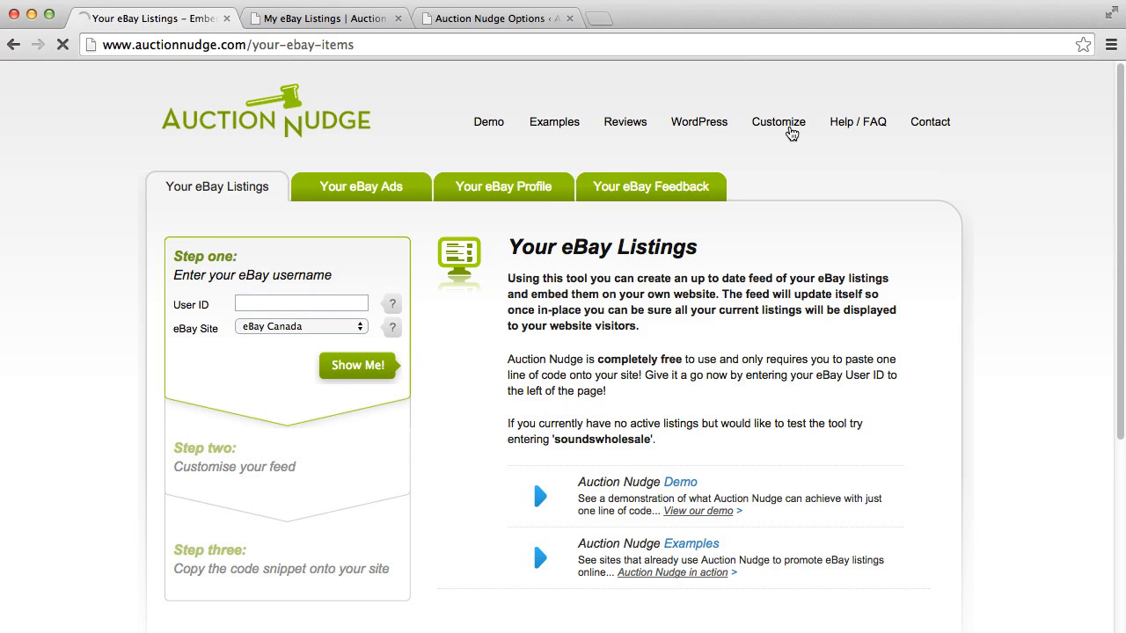
pyautogui.click(779, 121)
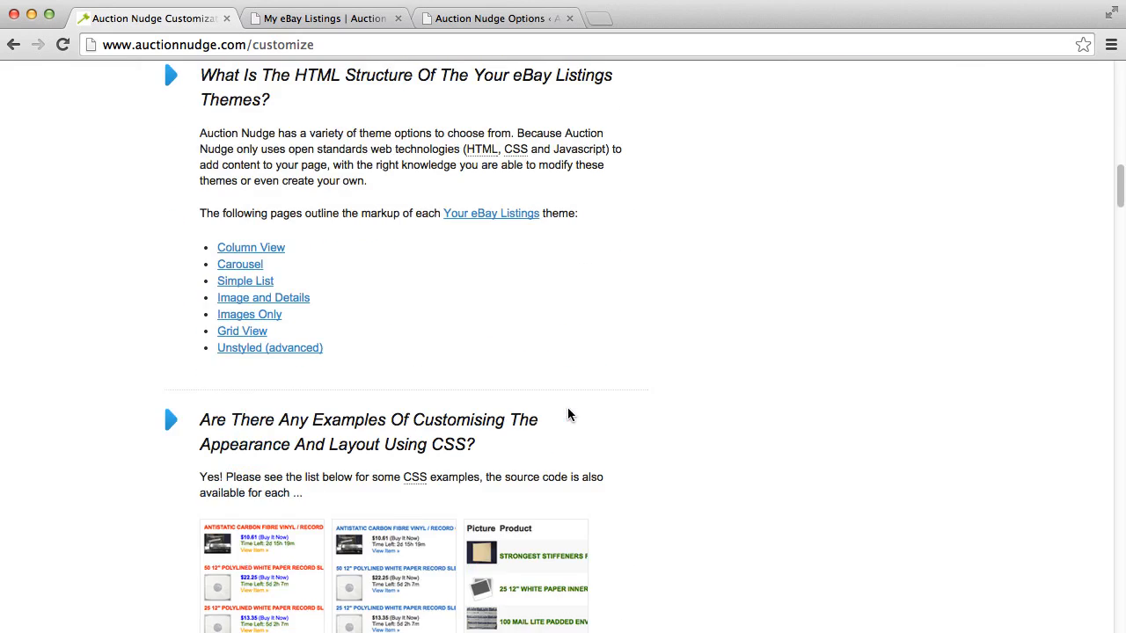
pyautogui.scroll(-3)
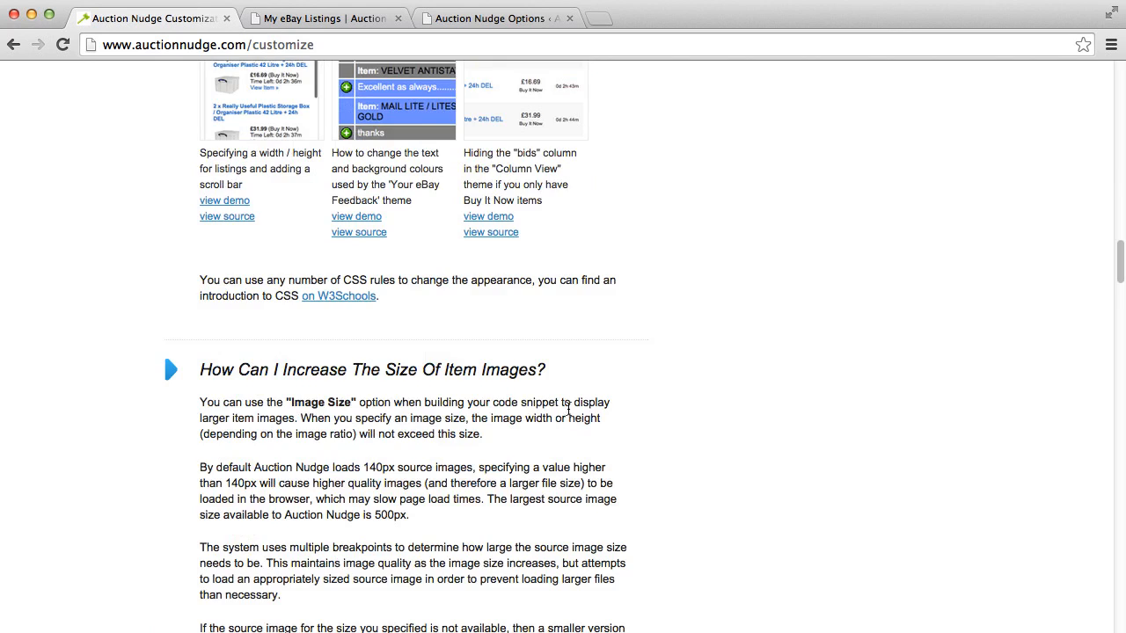
pyautogui.scroll(-3)
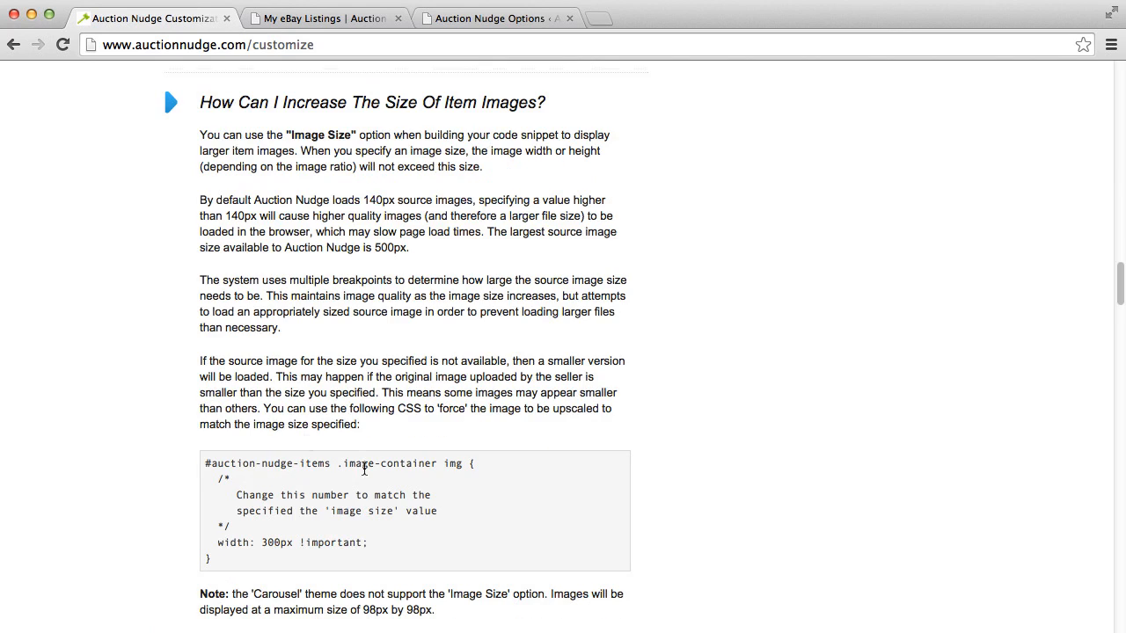
pyautogui.scroll(-3)
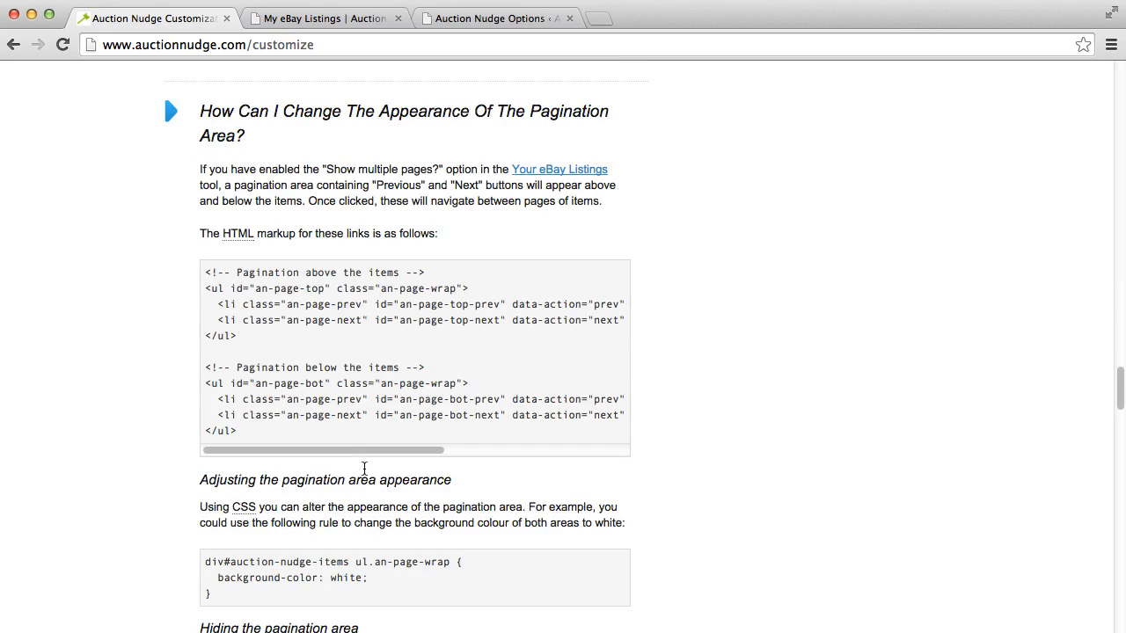
pyautogui.scroll(-3)
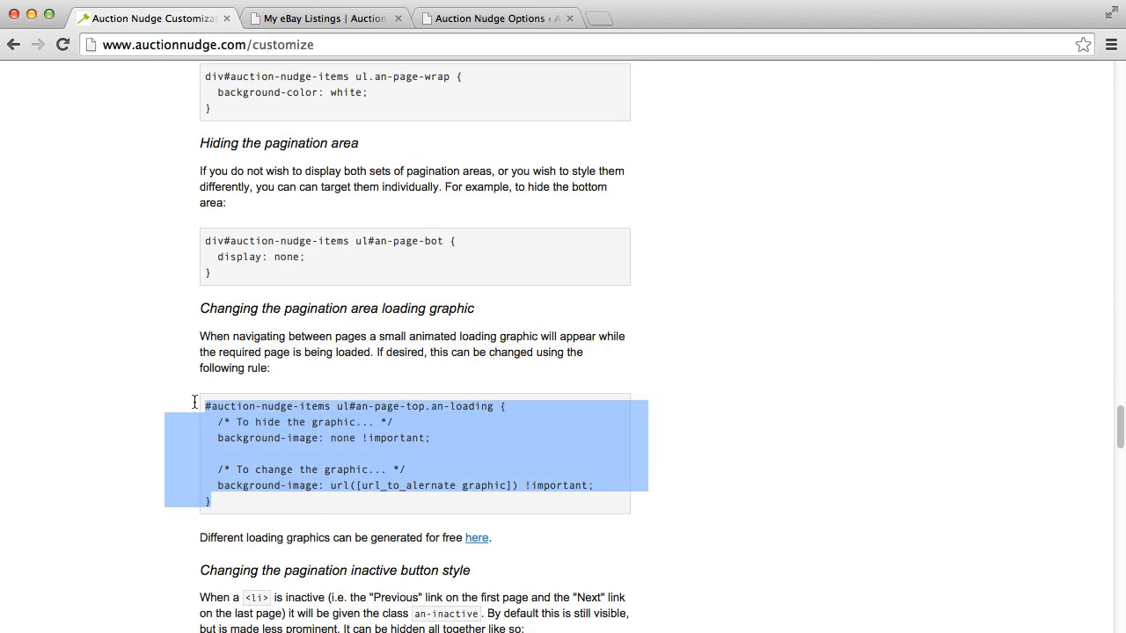
# Step: Save the Auction Nudge settings with soundswholesale as the default user ID
pyautogui.click(497, 18)
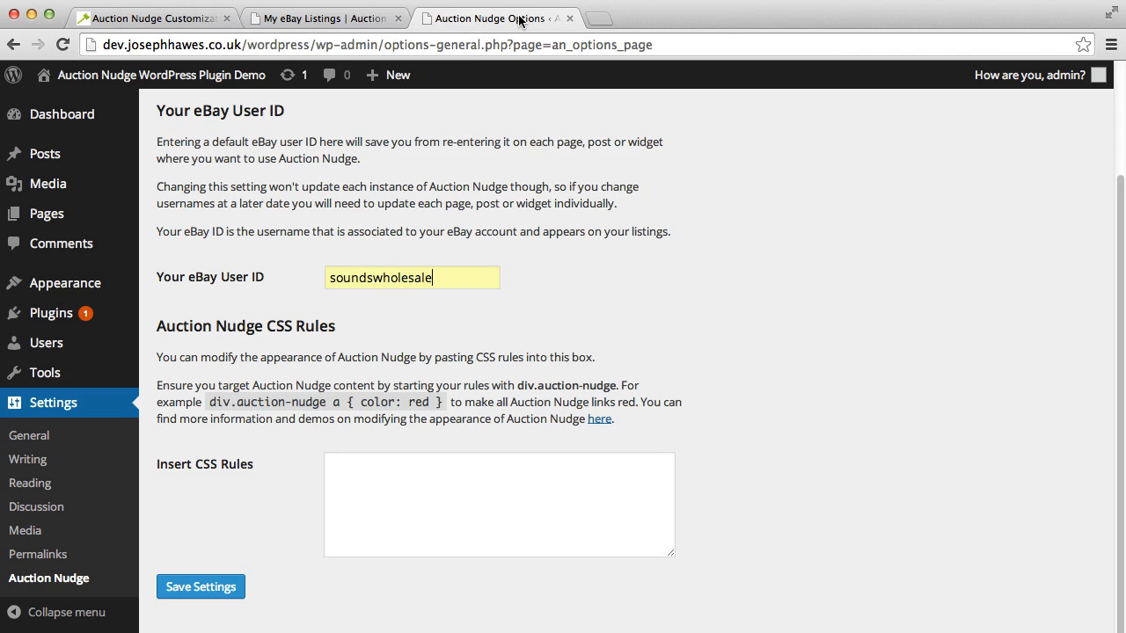
pyautogui.moveTo(311, 476)
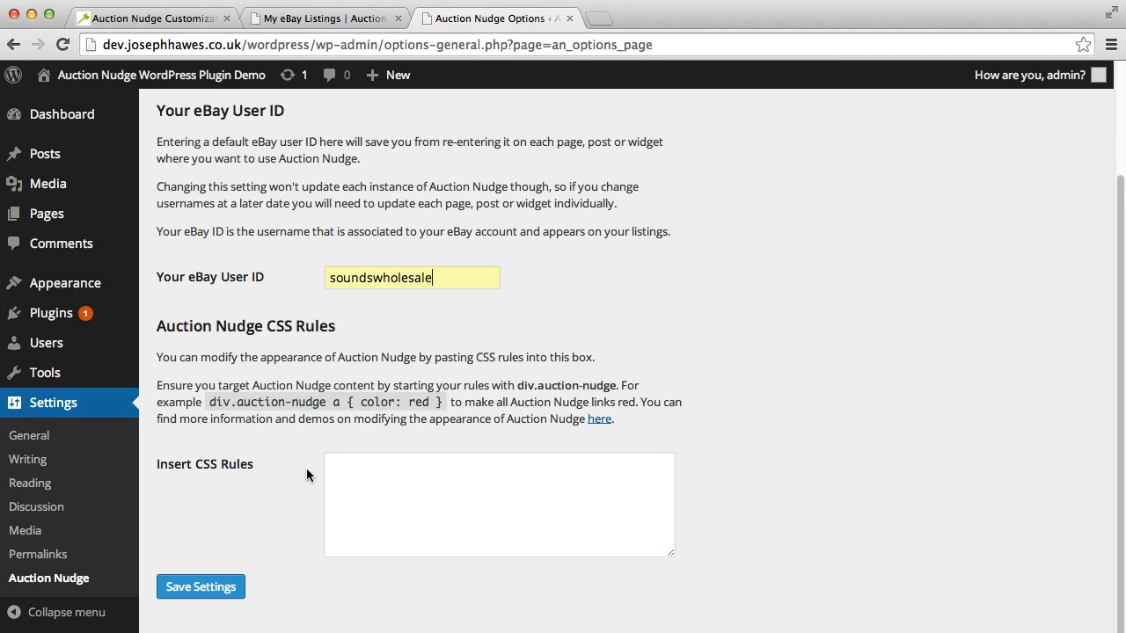
pyautogui.click(200, 587)
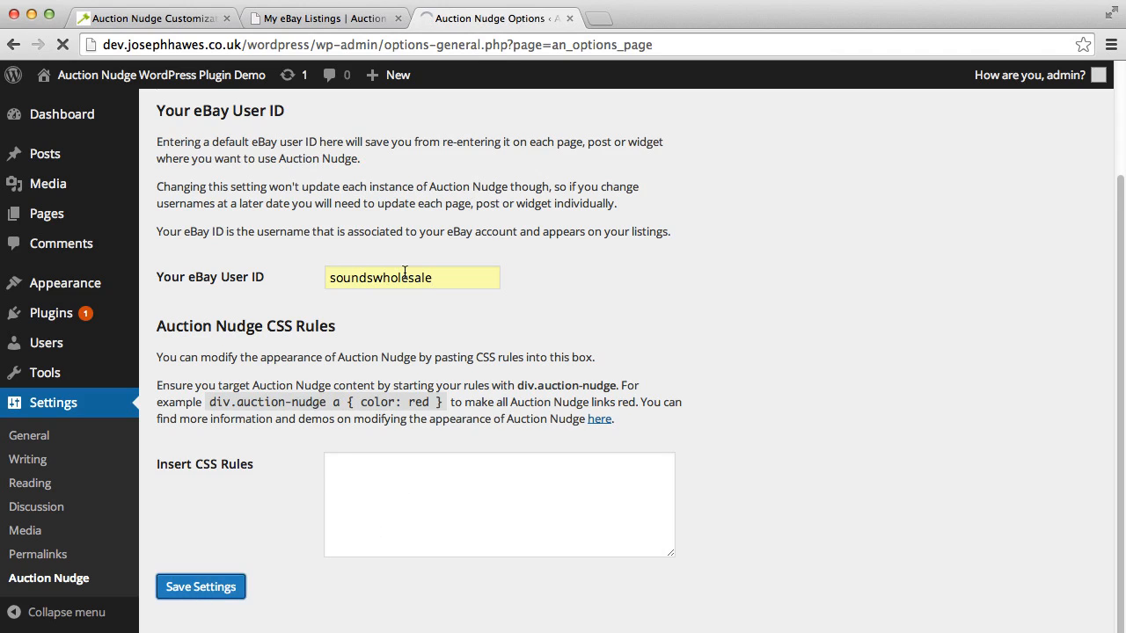
pyautogui.click(200, 587)
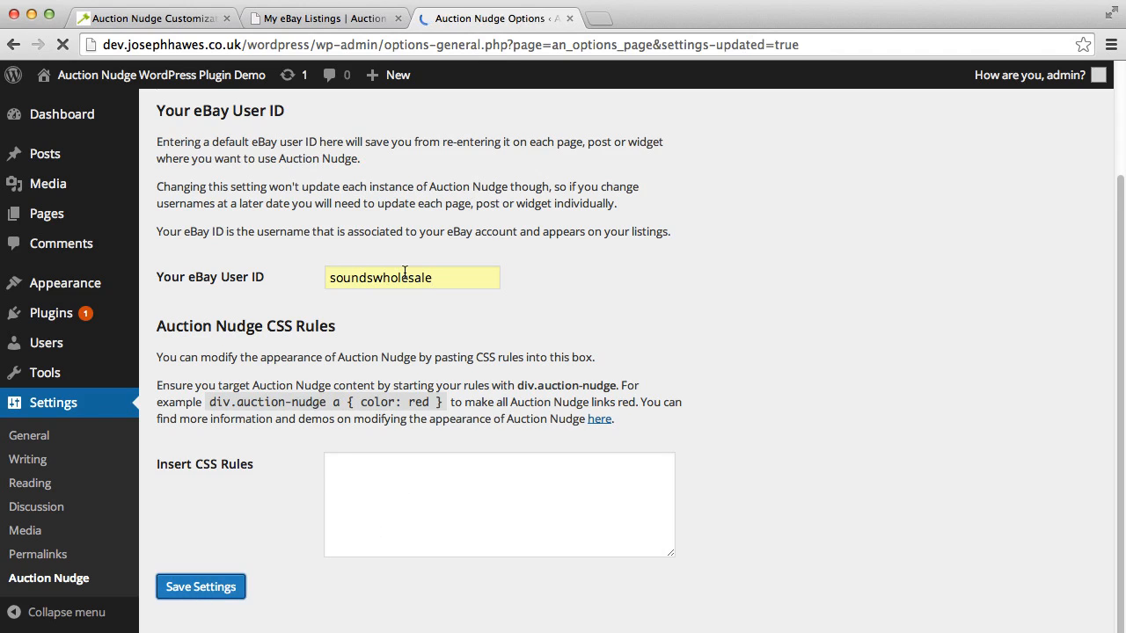
pyautogui.click(201, 587)
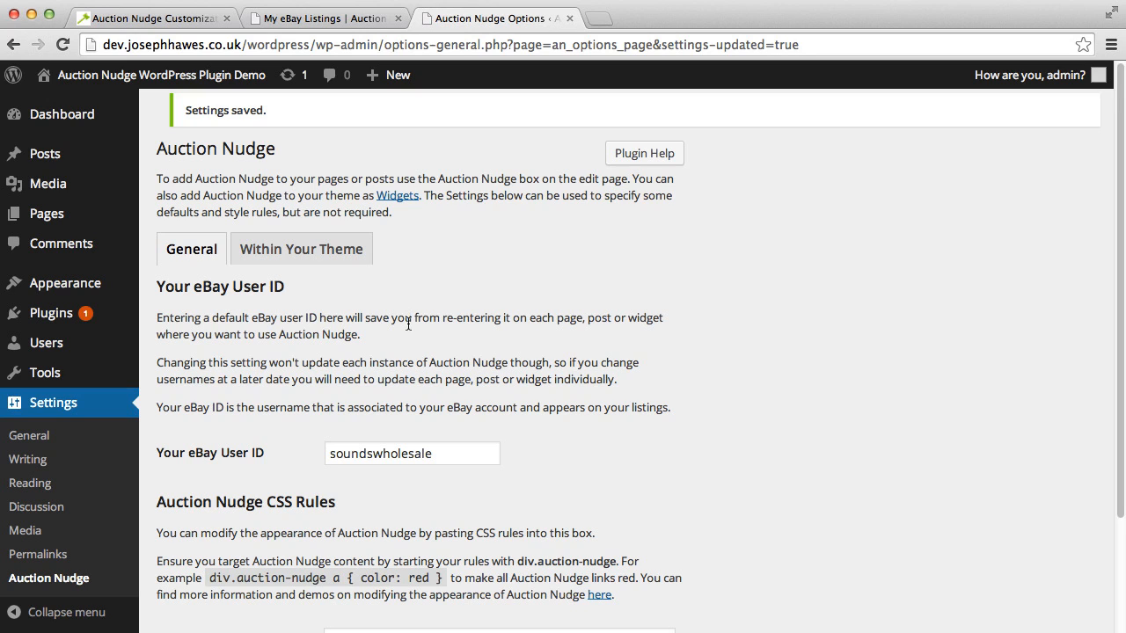
pyautogui.moveTo(300, 249)
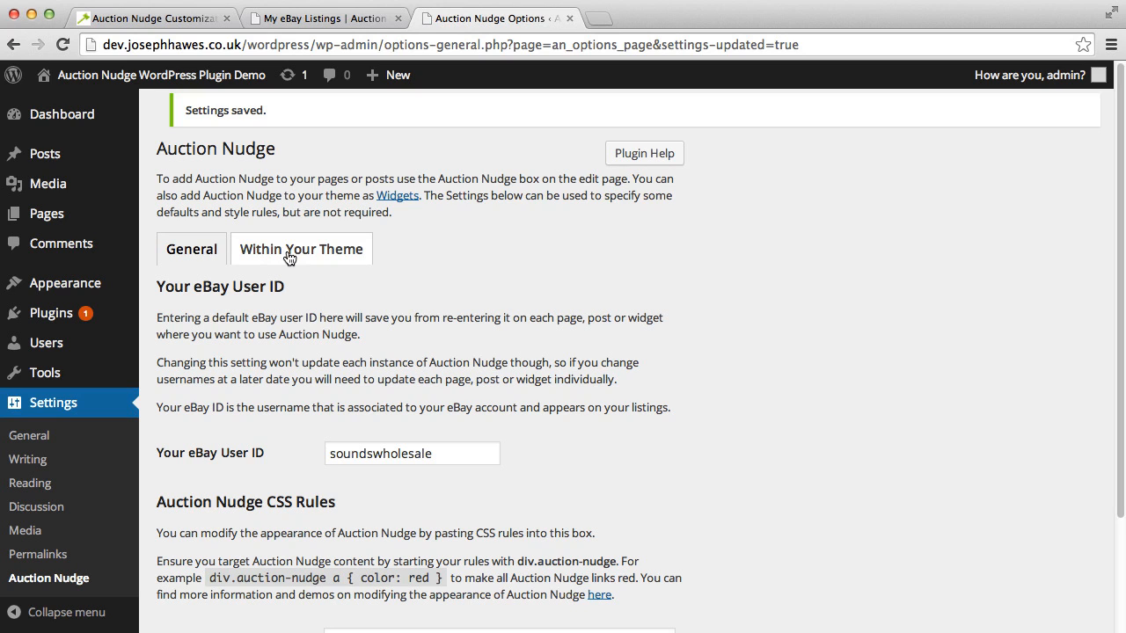
pyautogui.moveTo(299, 260)
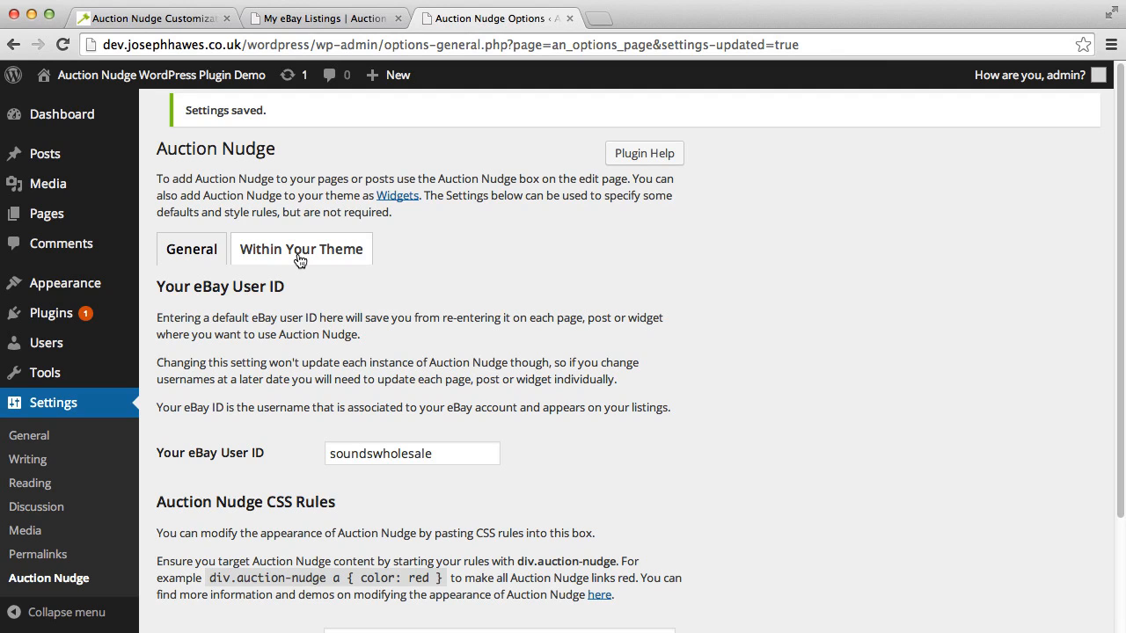
pyautogui.moveTo(313, 264)
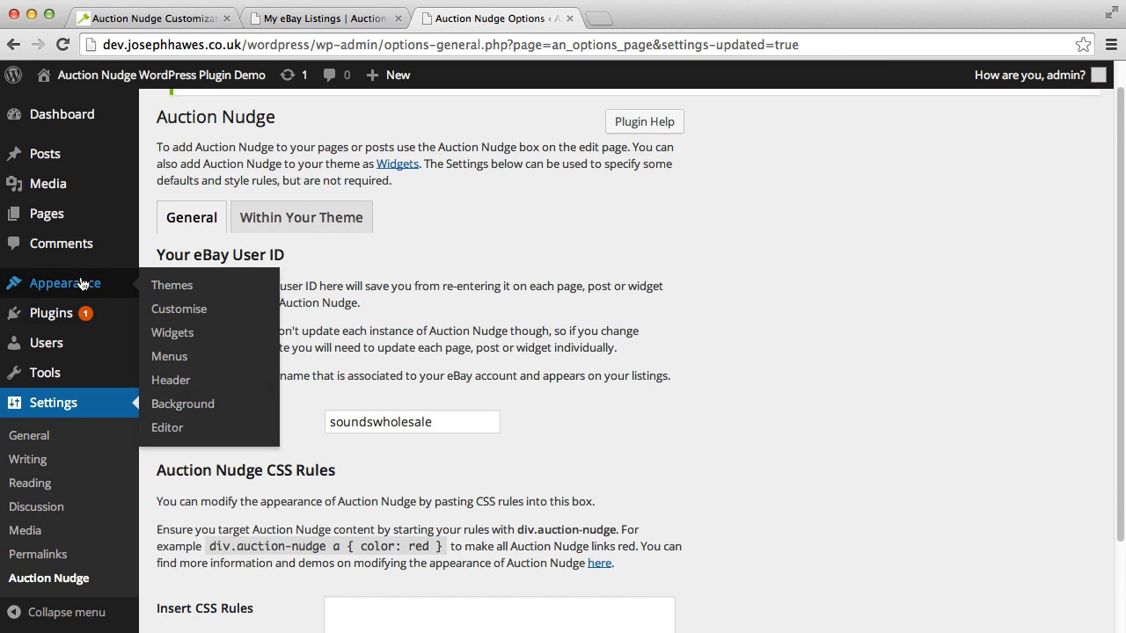
pyautogui.moveTo(210, 333)
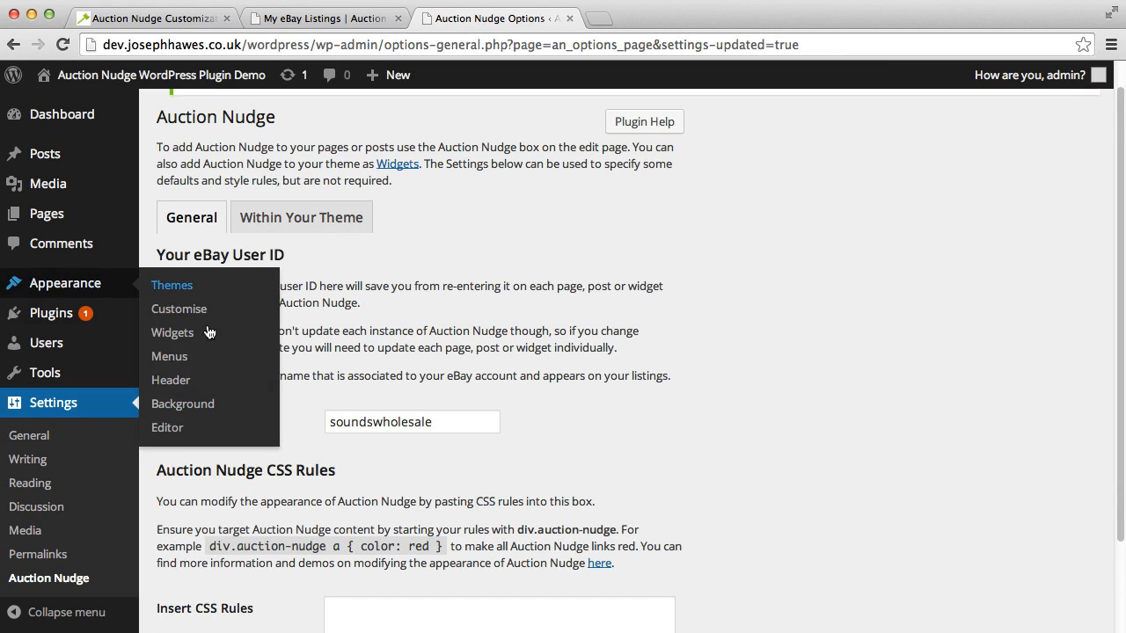
# Step: Go to the Appearance > Widgets admin screen
pyautogui.click(172, 333)
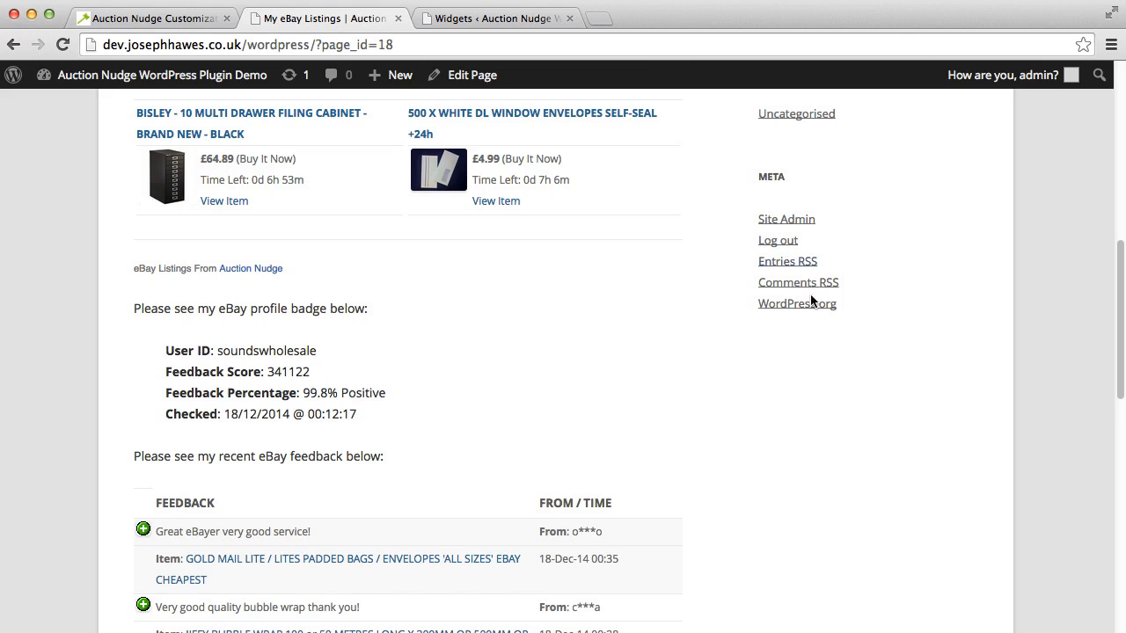
pyautogui.scroll(3)
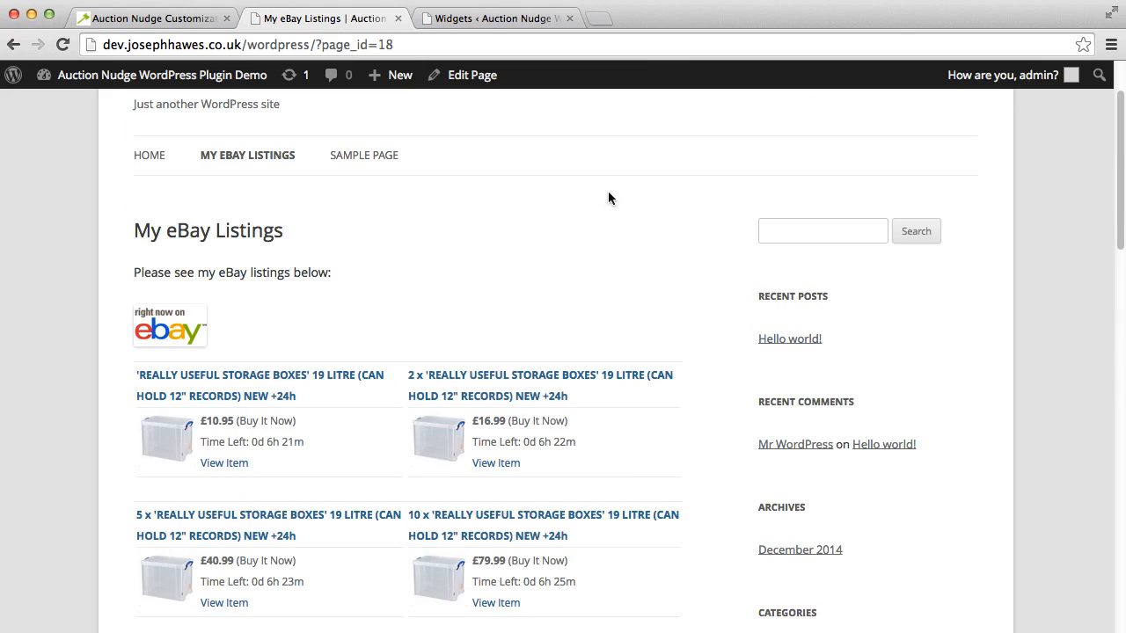
pyautogui.click(493, 18)
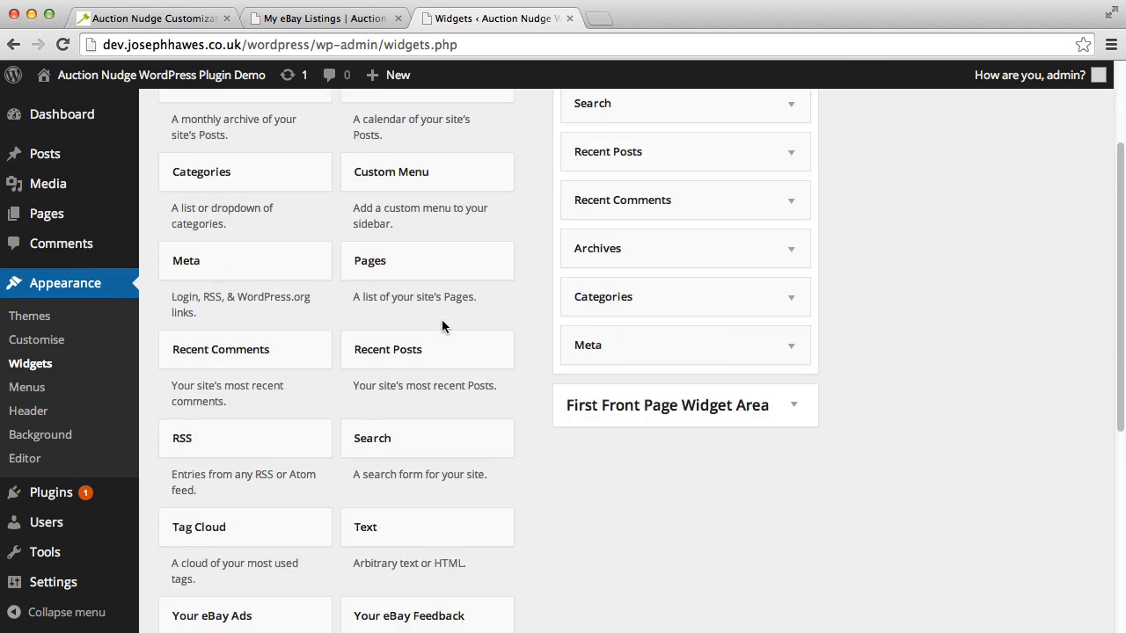
# Step: Add a Your eBay Ads widget titled 'My eBay Listings' to the Main Sidebar
pyautogui.scroll(-3)
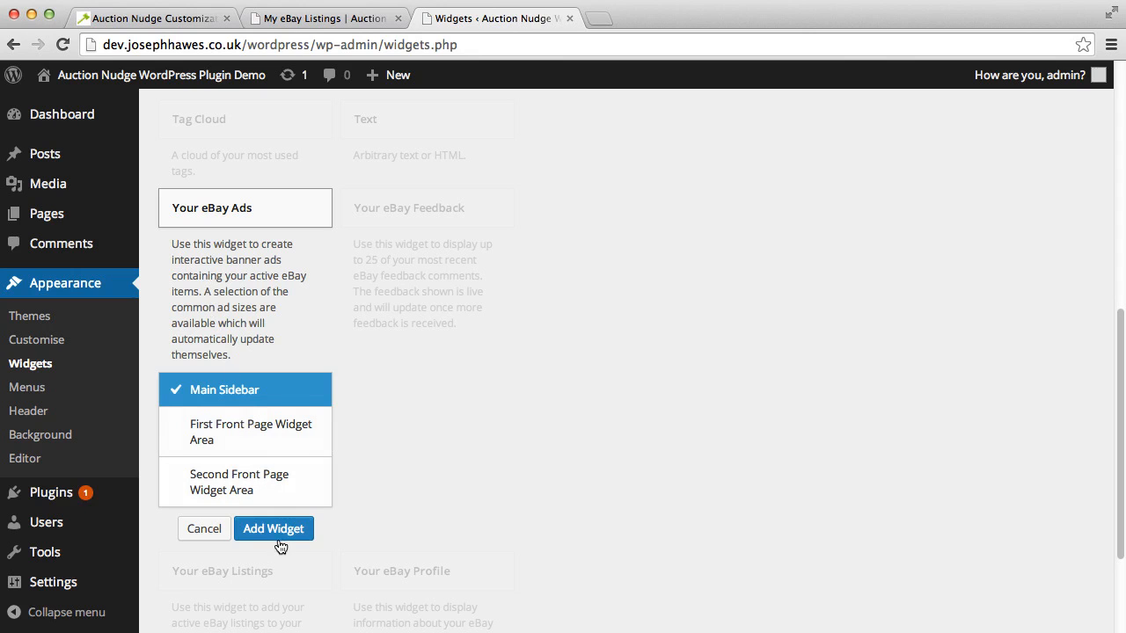
pyautogui.click(273, 529)
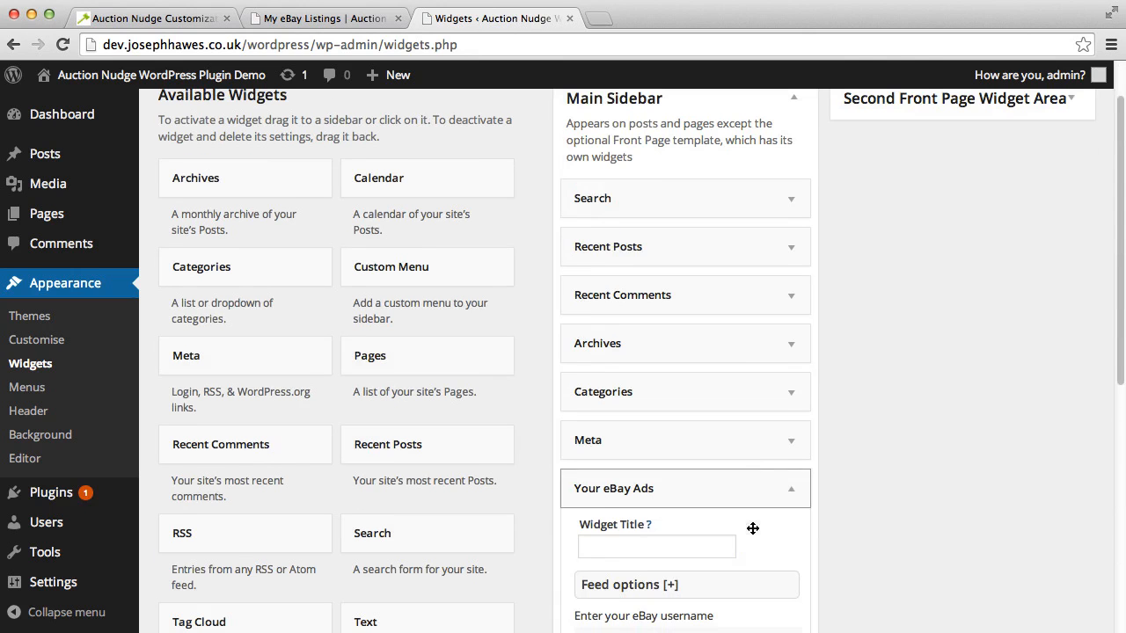
pyautogui.click(655, 546)
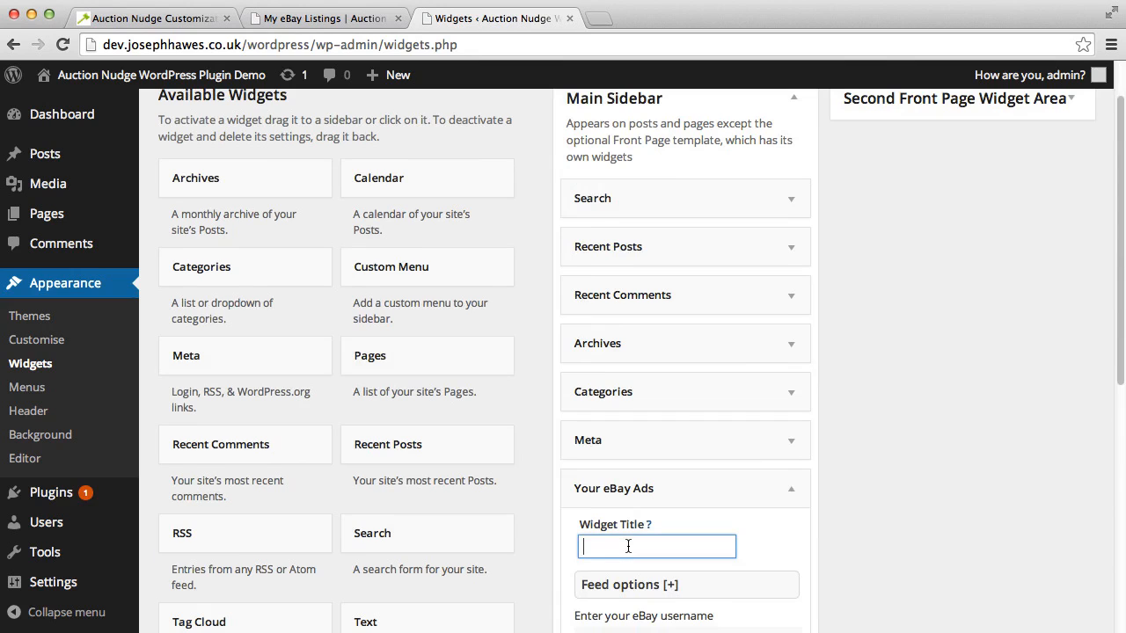
pyautogui.write('My eBay')
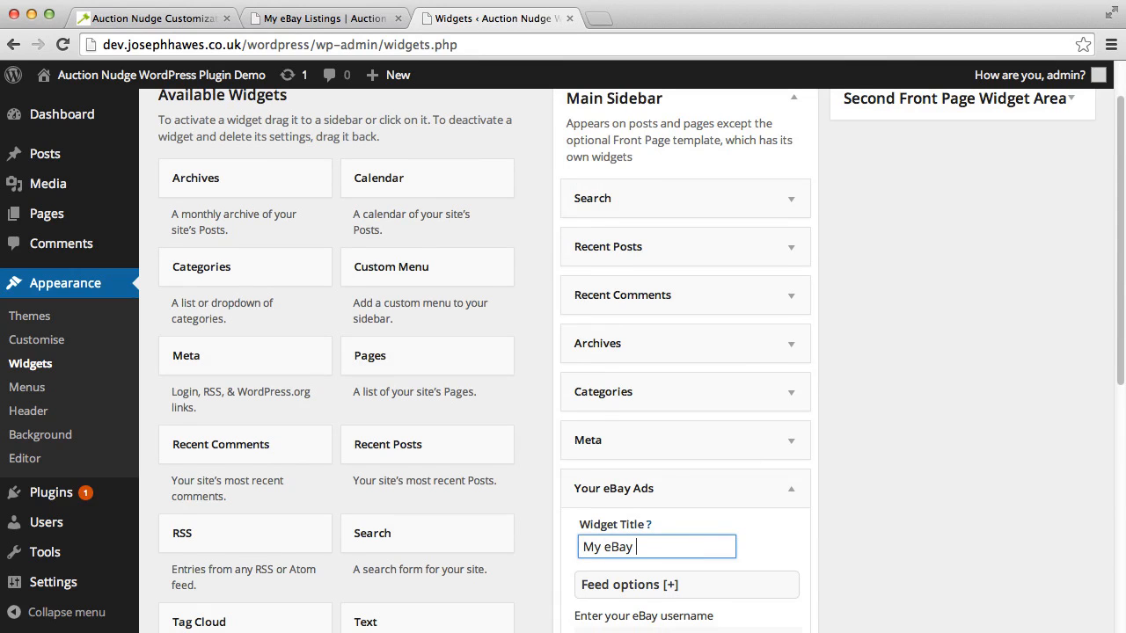
pyautogui.write('Listings')
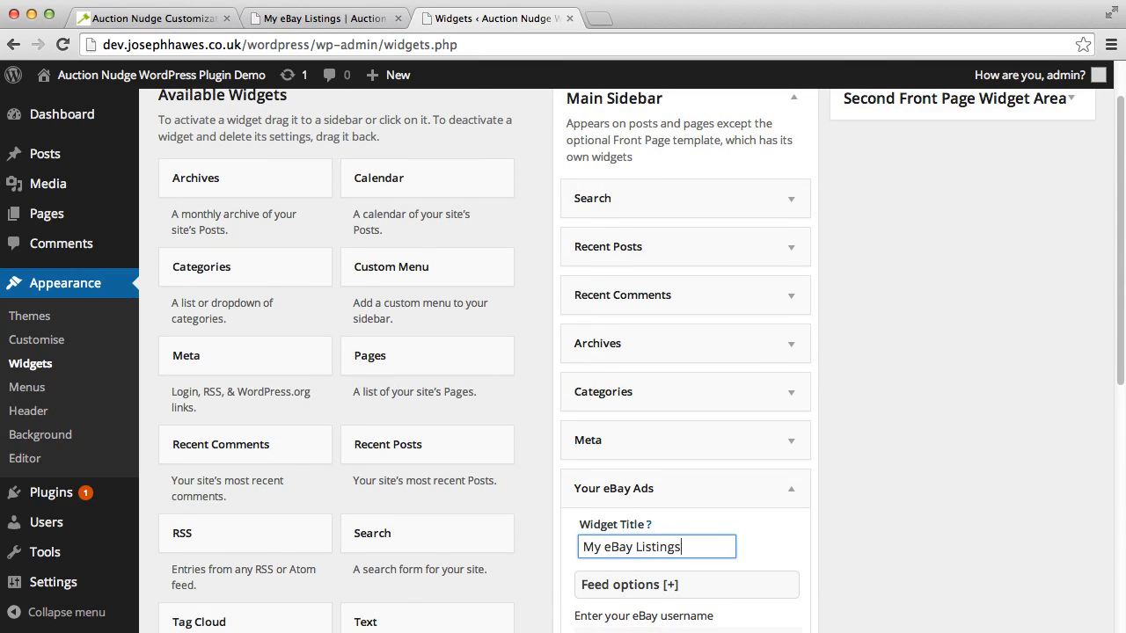
# Step: Choose the Skyscraper ad size and drag the widget to the top of Main Sidebar
pyautogui.scroll(-3)
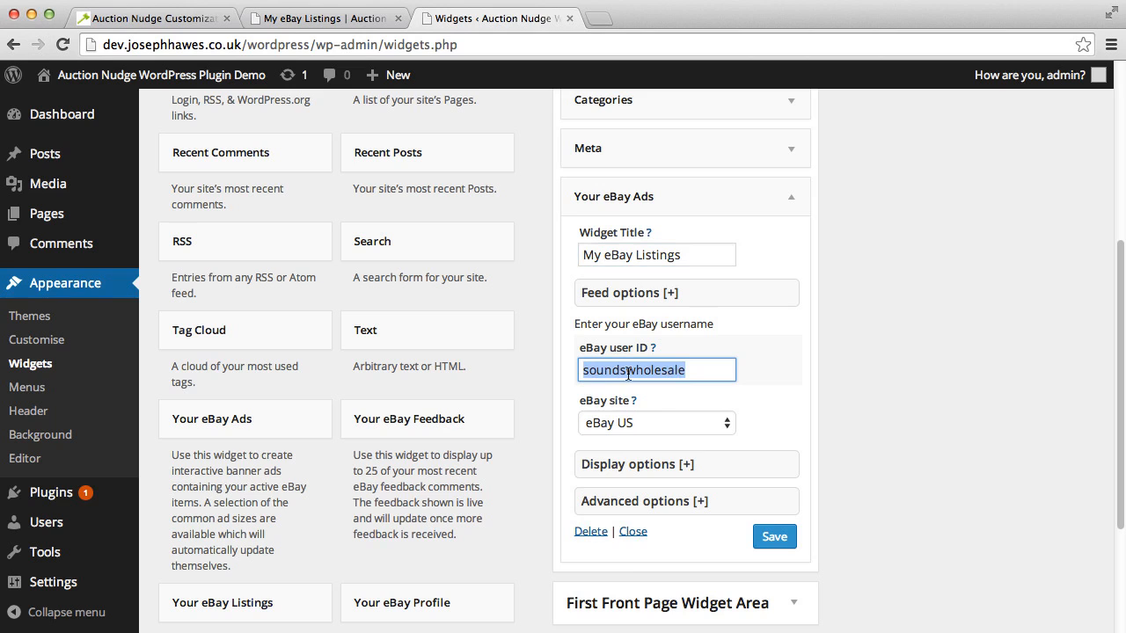
pyautogui.moveTo(653, 444)
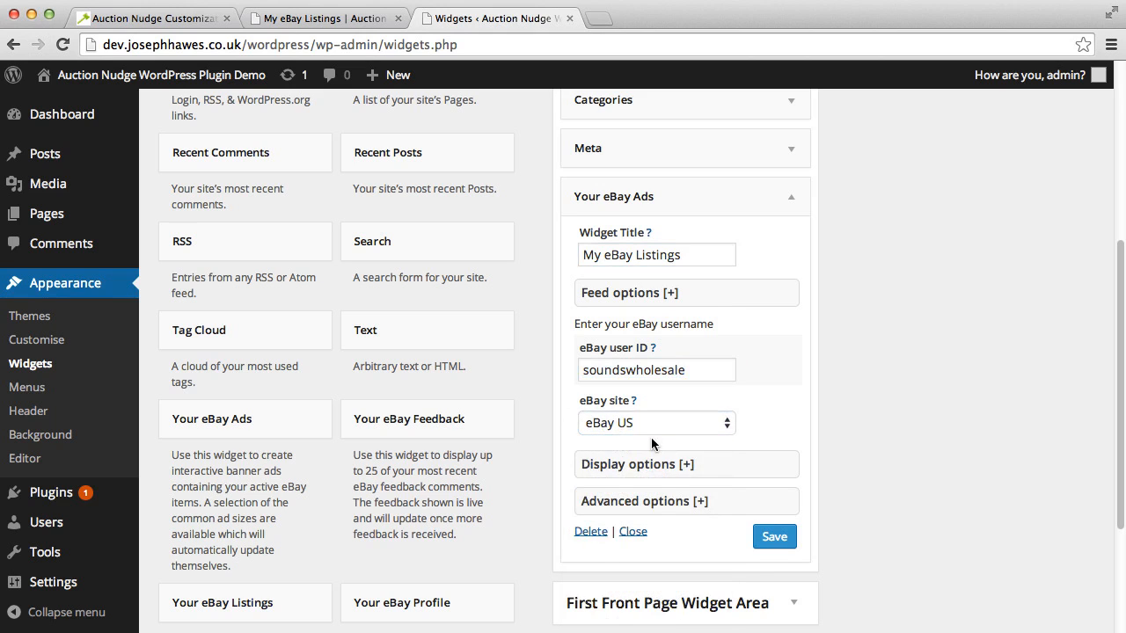
pyautogui.click(655, 423)
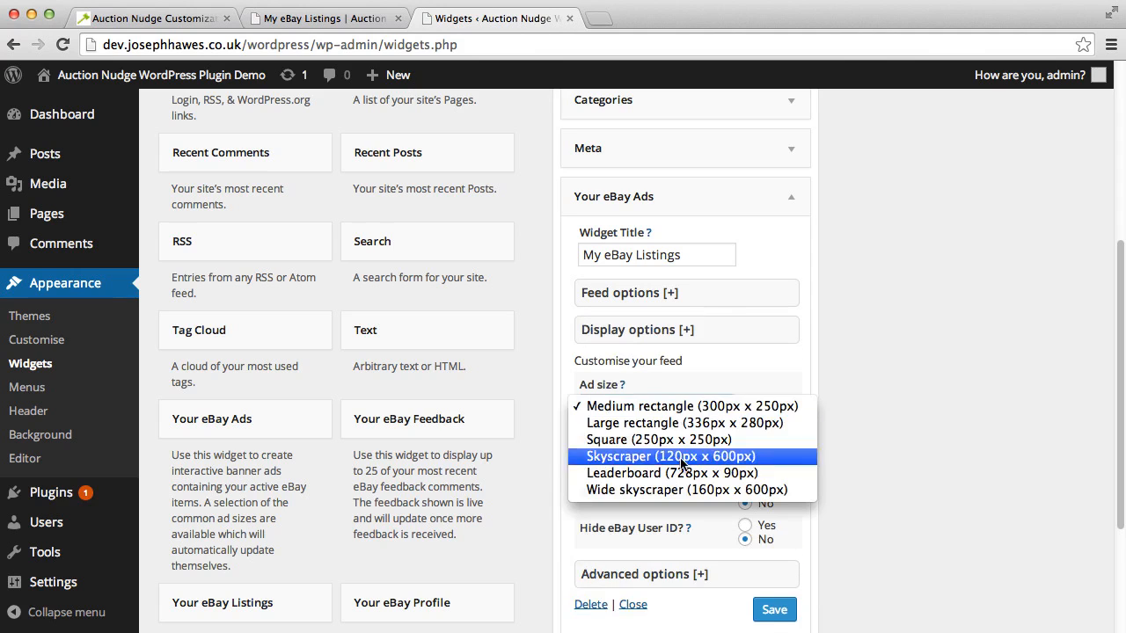
pyautogui.click(655, 440)
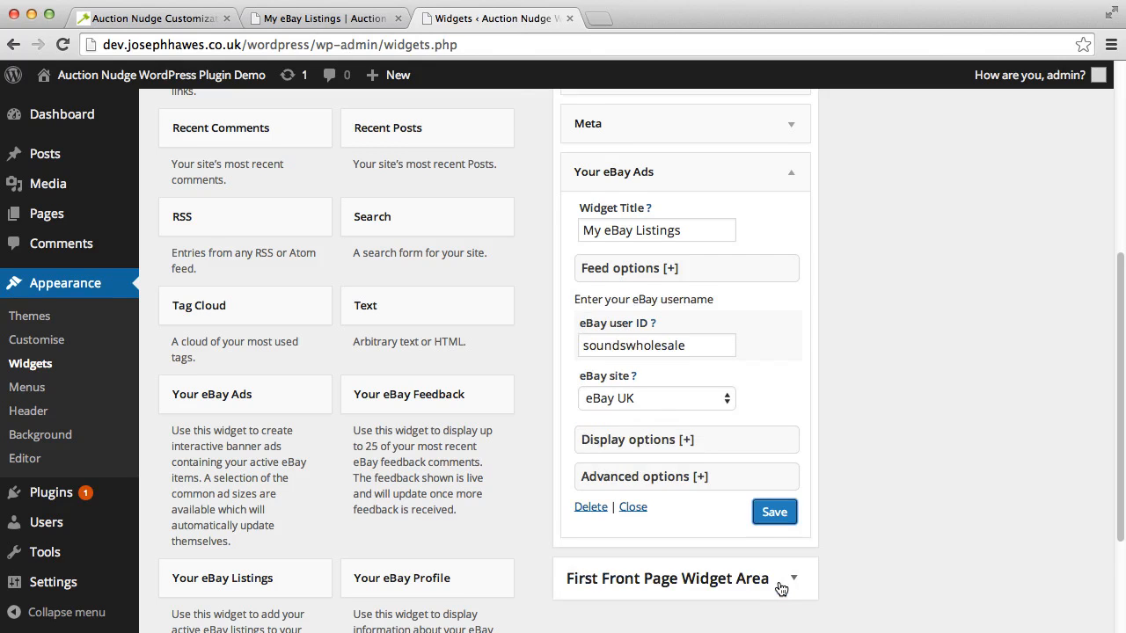
pyautogui.scroll(3)
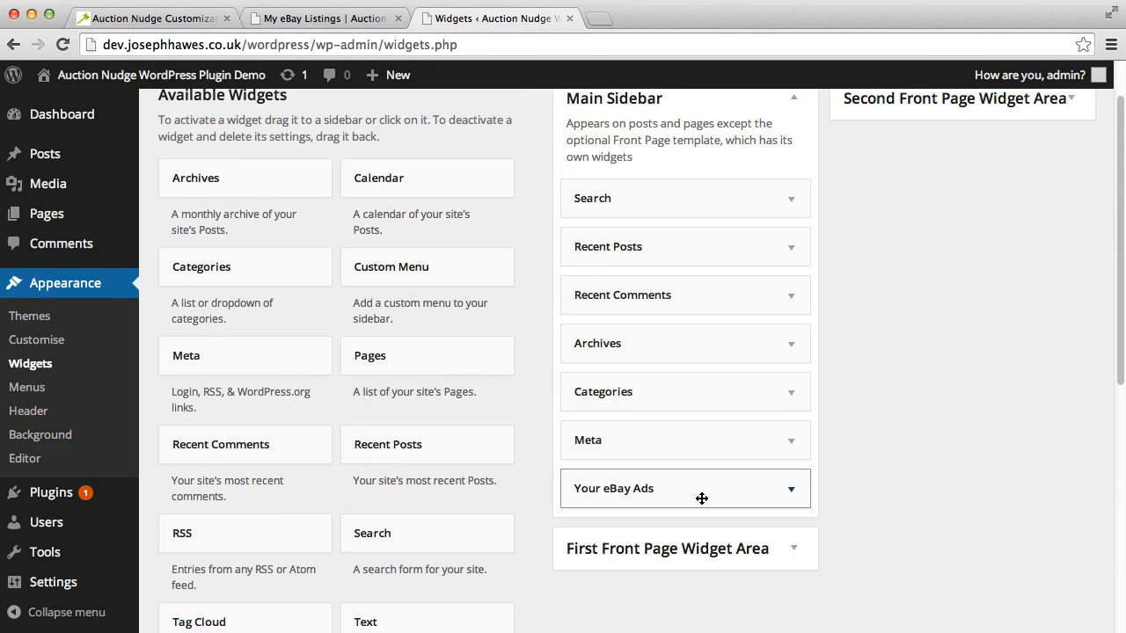
pyautogui.moveTo(702, 499); pyautogui.dragTo(680, 185)
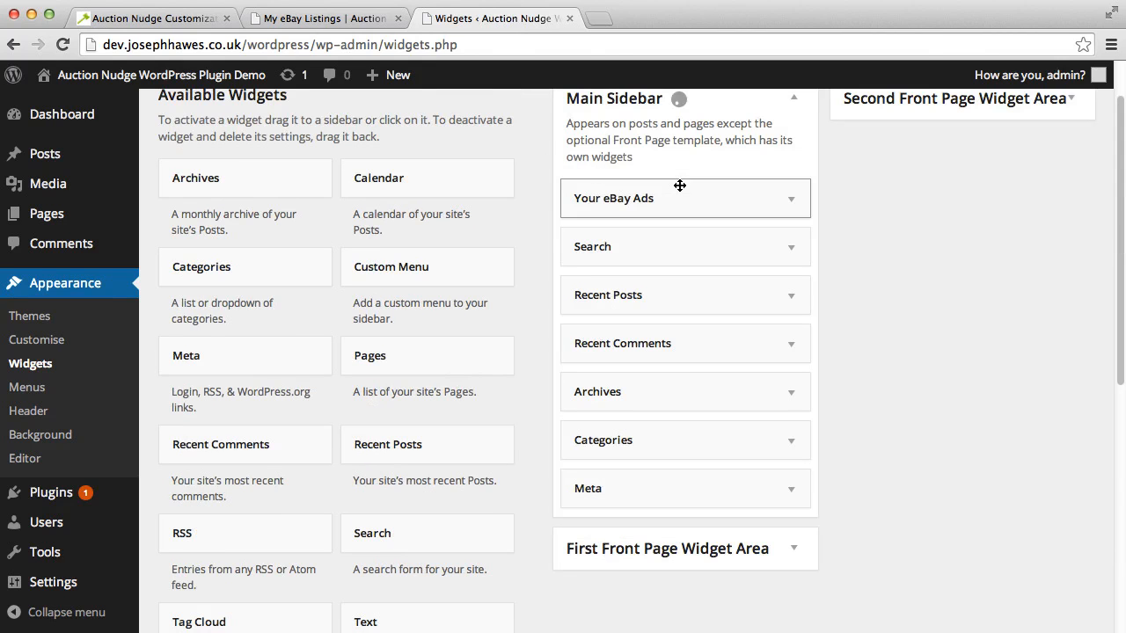
# Step: Reload the listings page, browse the sidebar banner ad, and check it on Sample Page
pyautogui.click(321, 17)
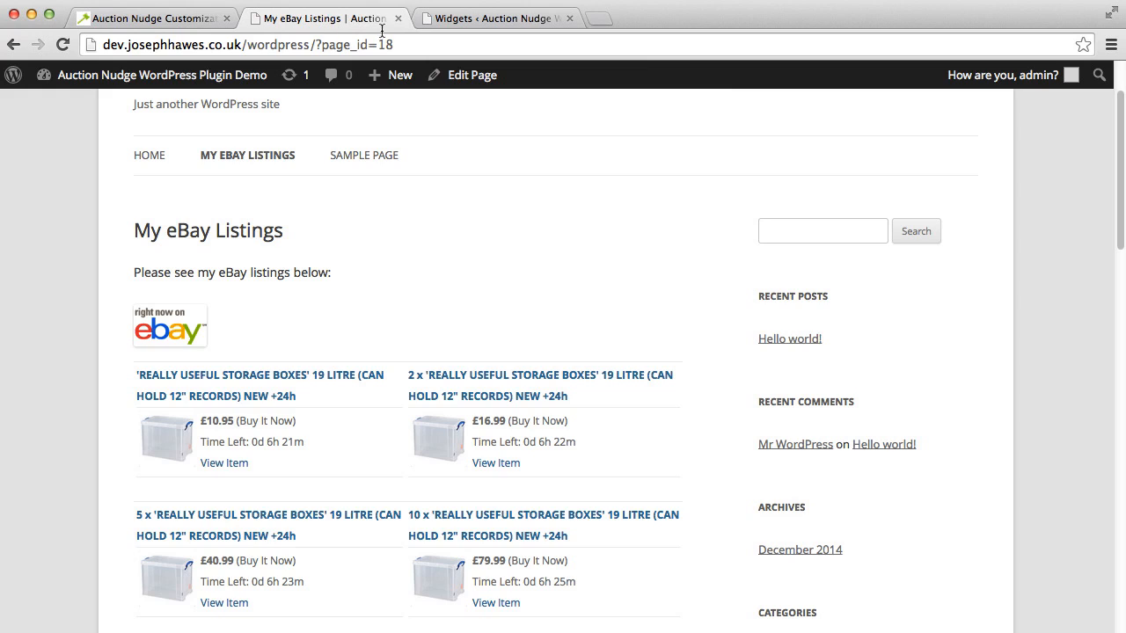
pyautogui.click(62, 45)
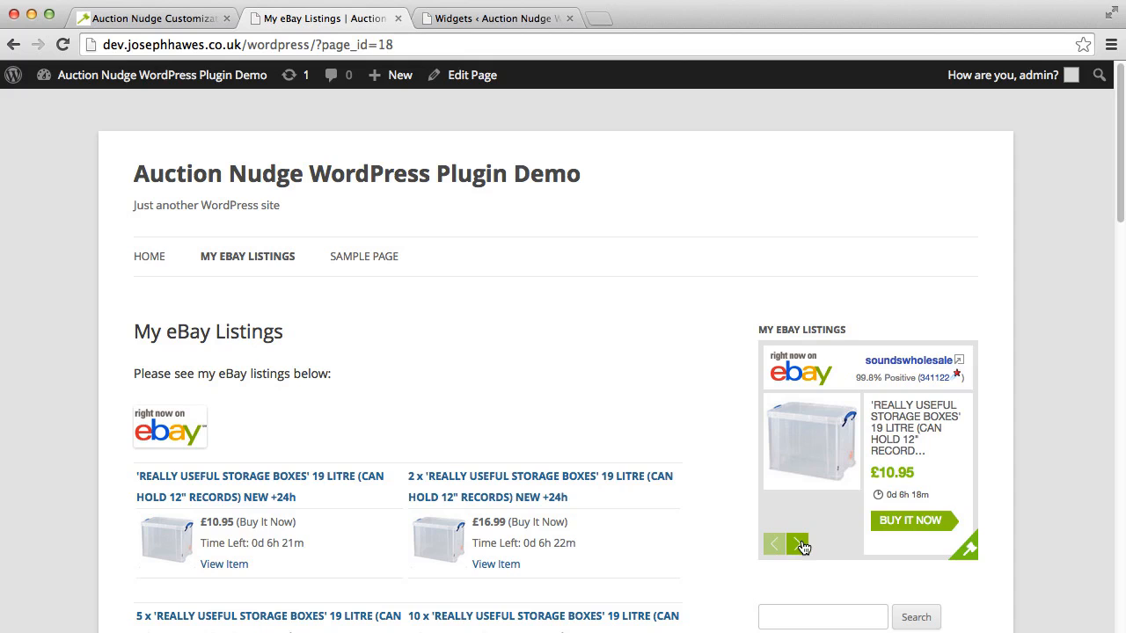
pyautogui.click(799, 544)
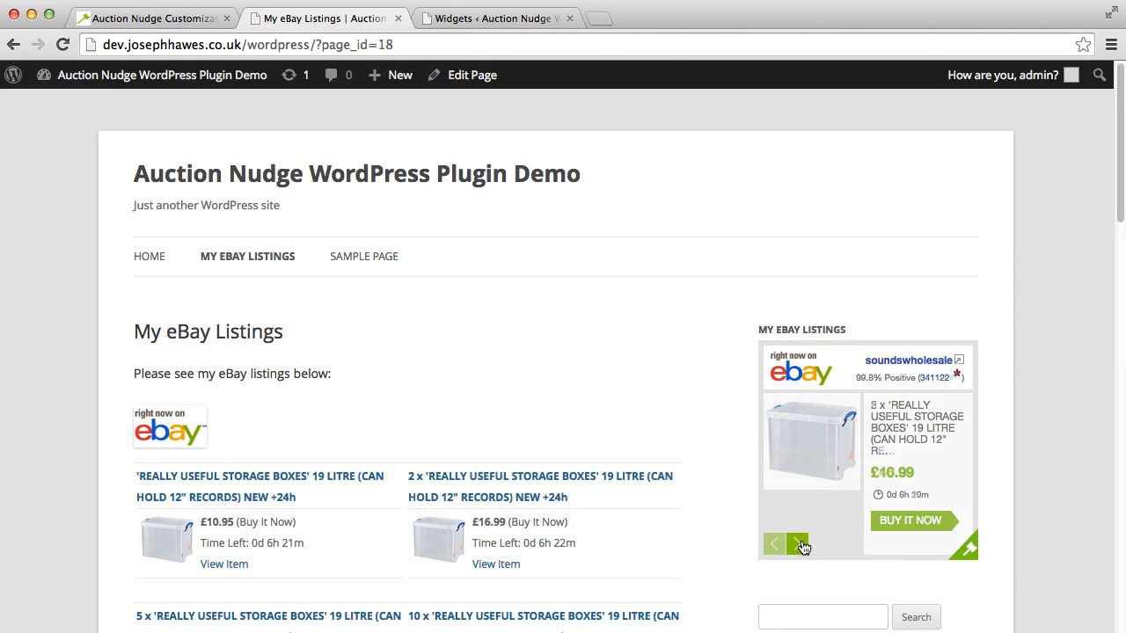
pyautogui.click(798, 543)
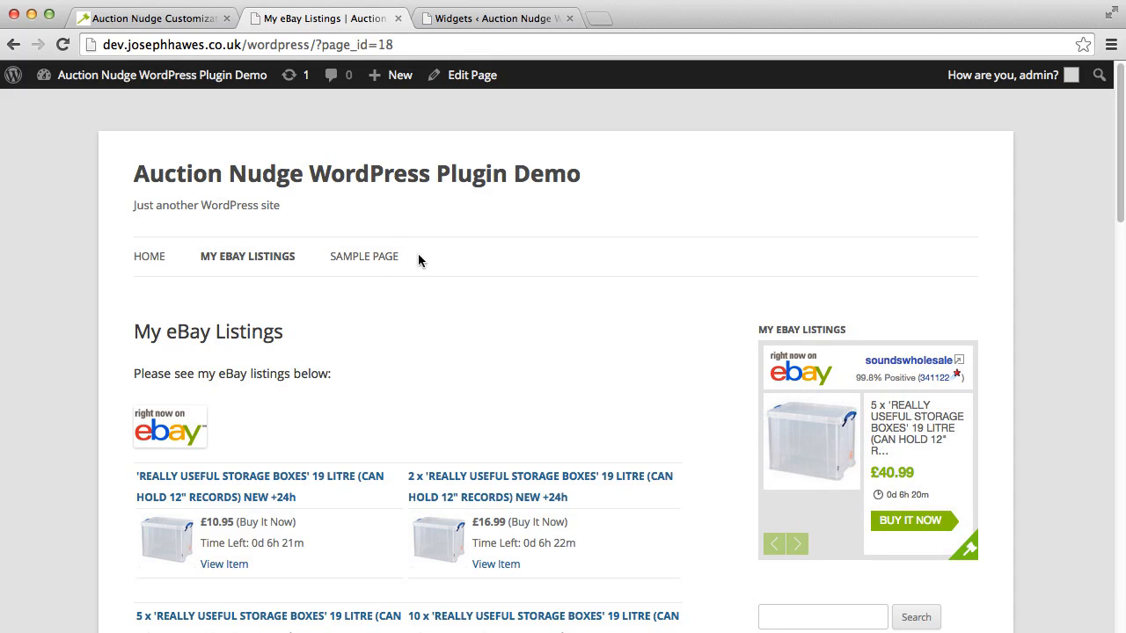
pyautogui.click(363, 257)
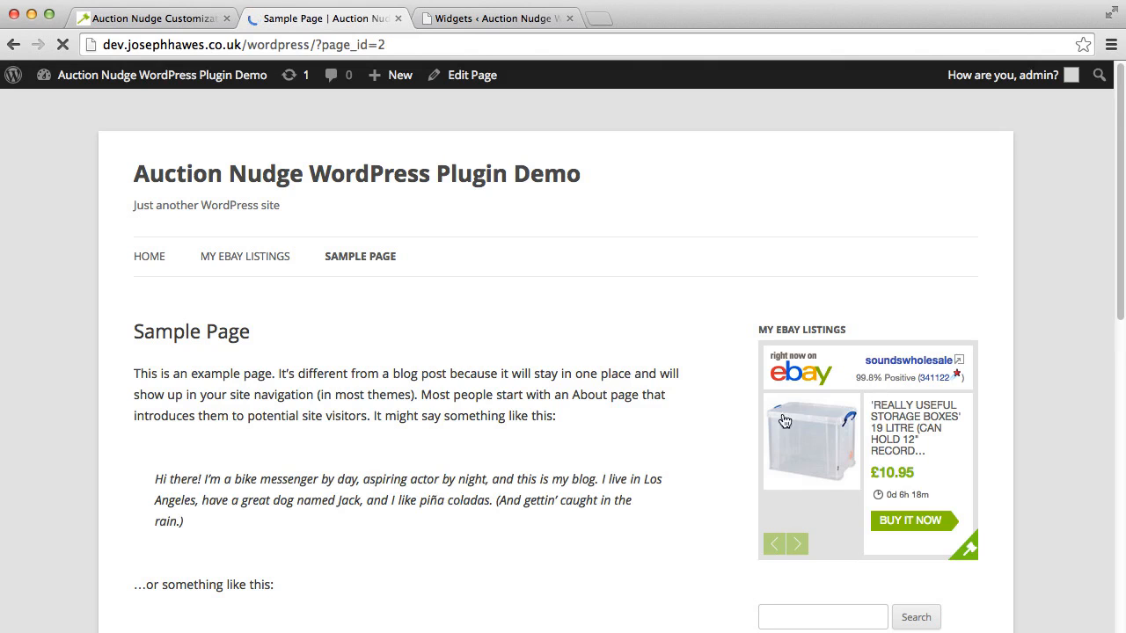
pyautogui.moveTo(822, 479)
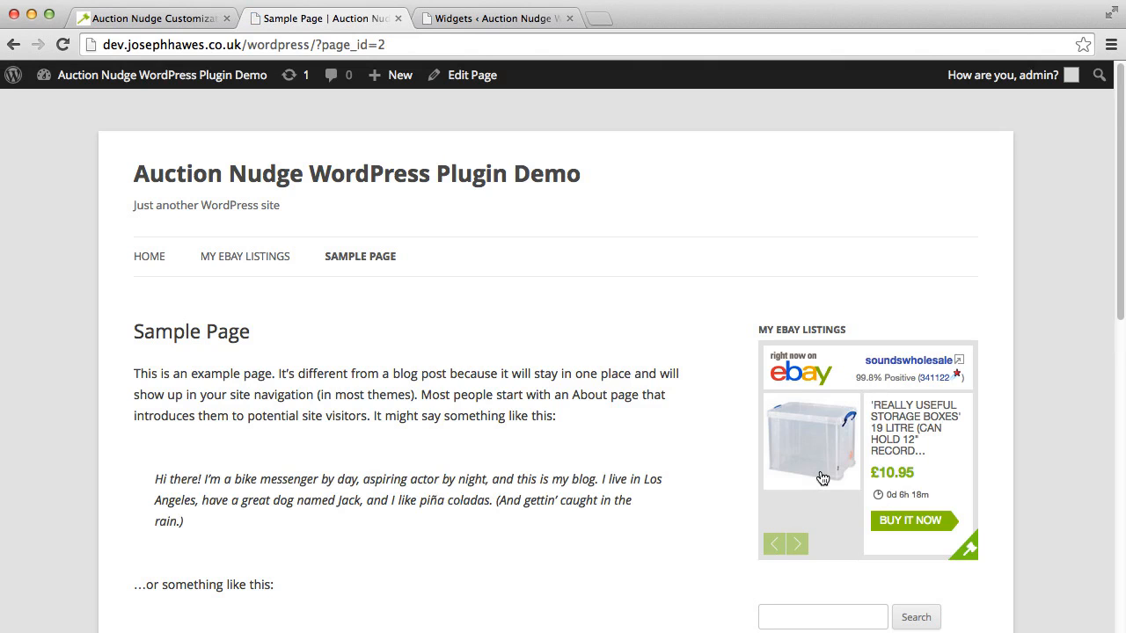
pyautogui.moveTo(623, 242)
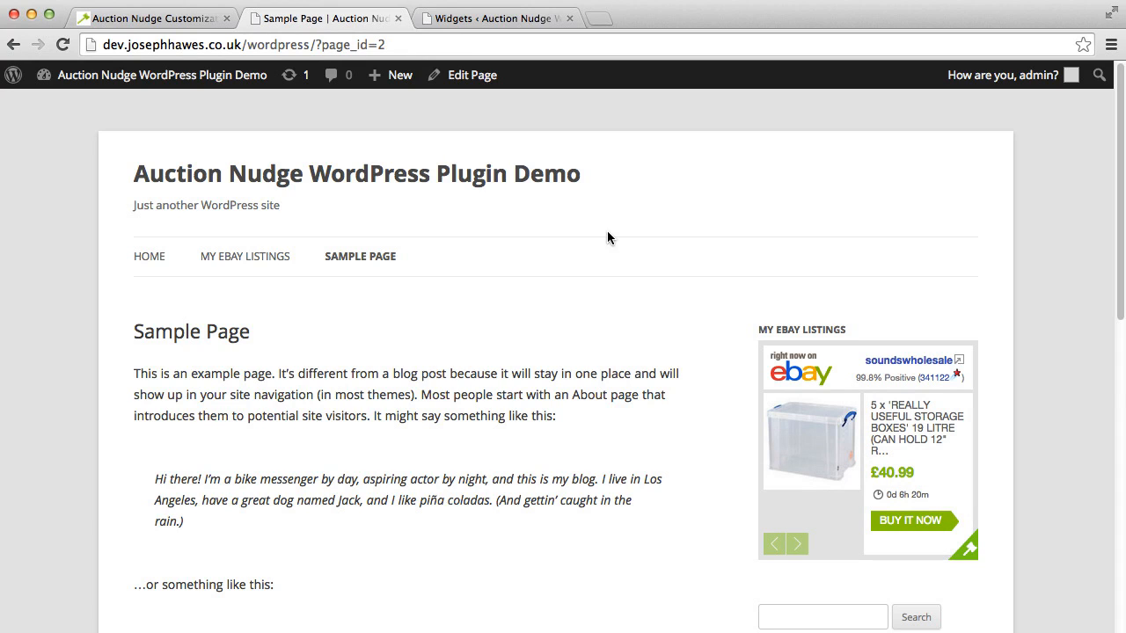
pyautogui.click(154, 18)
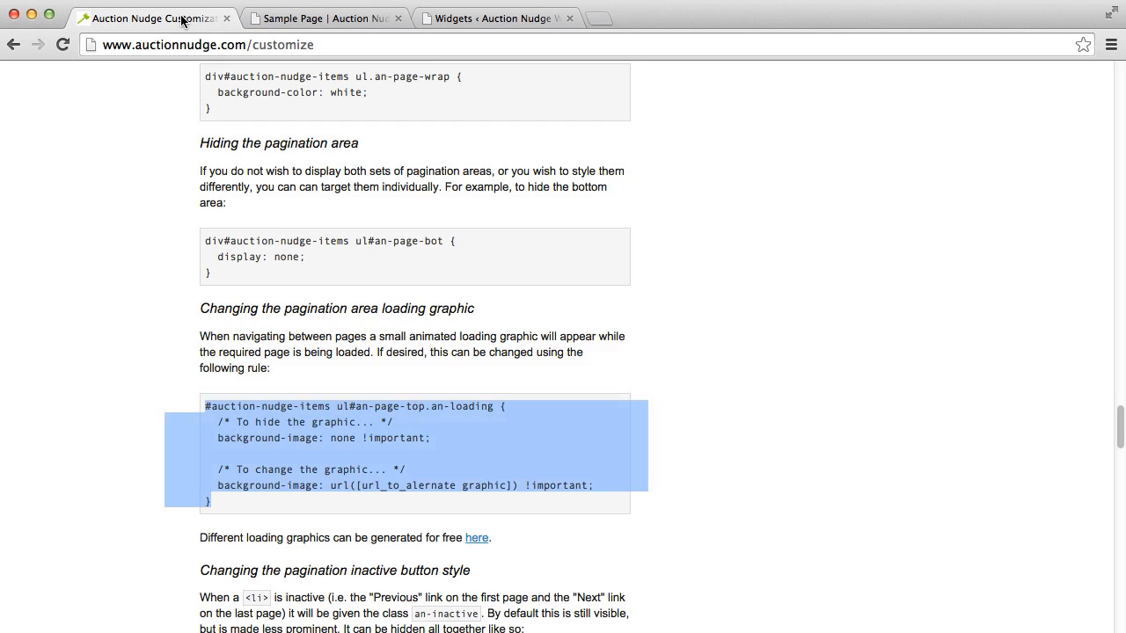
pyautogui.scroll(-3)
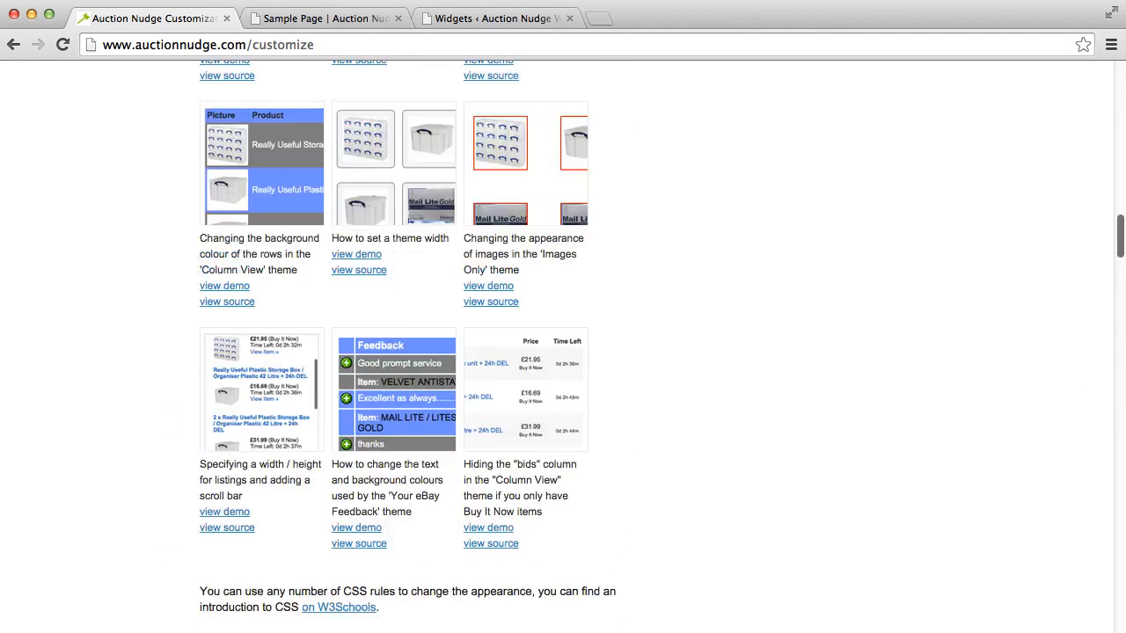
pyautogui.scroll(3)
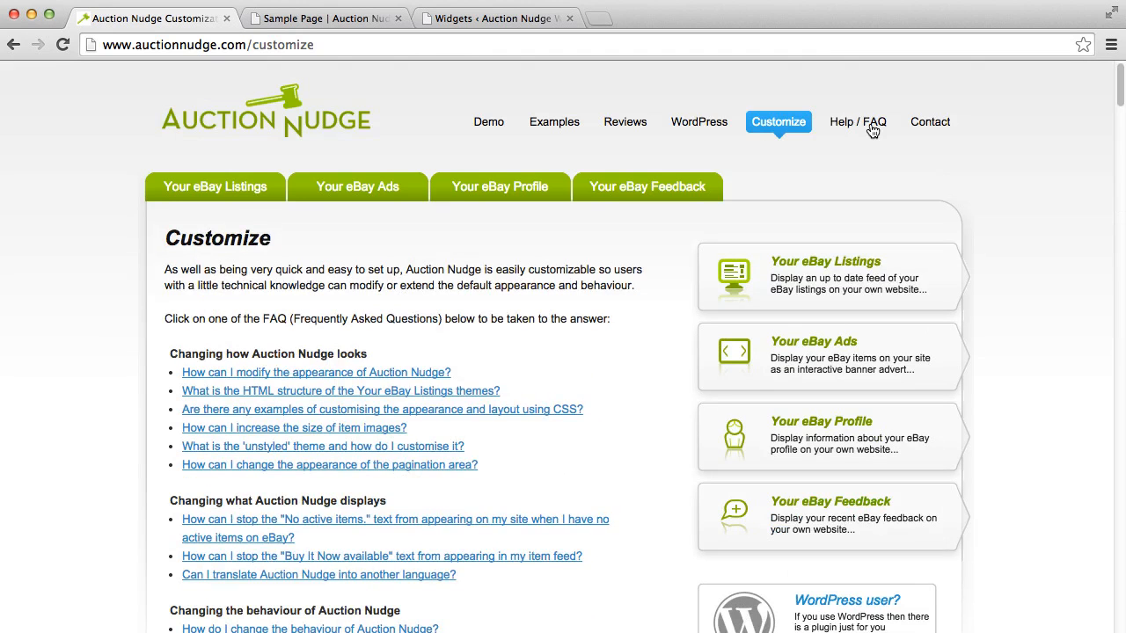
pyautogui.moveTo(918, 130)
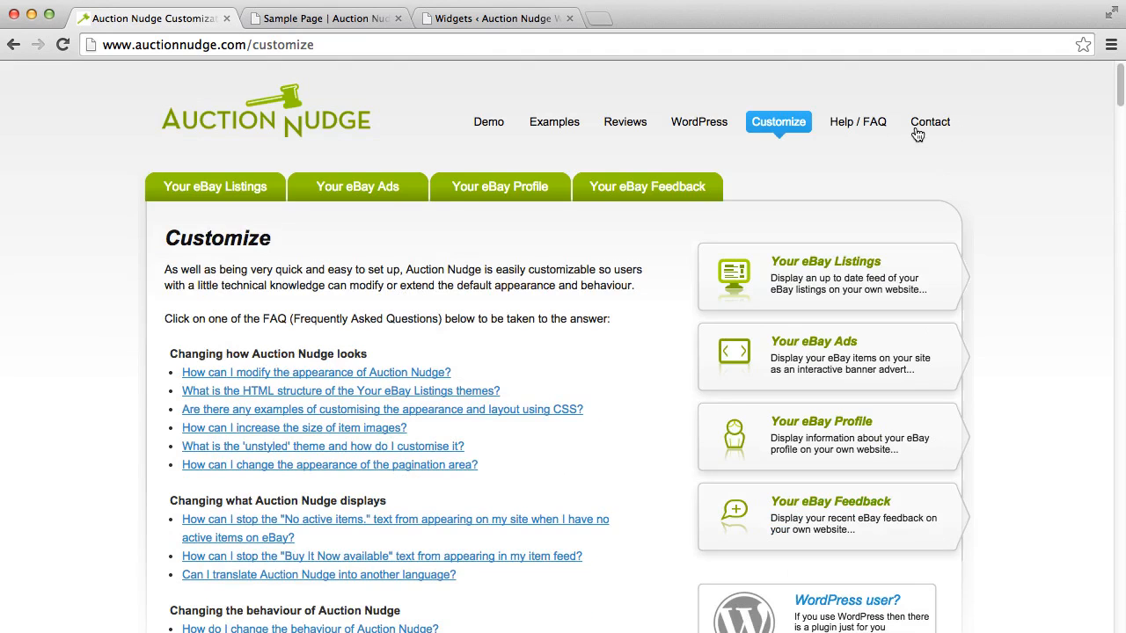
pyautogui.moveTo(922, 138)
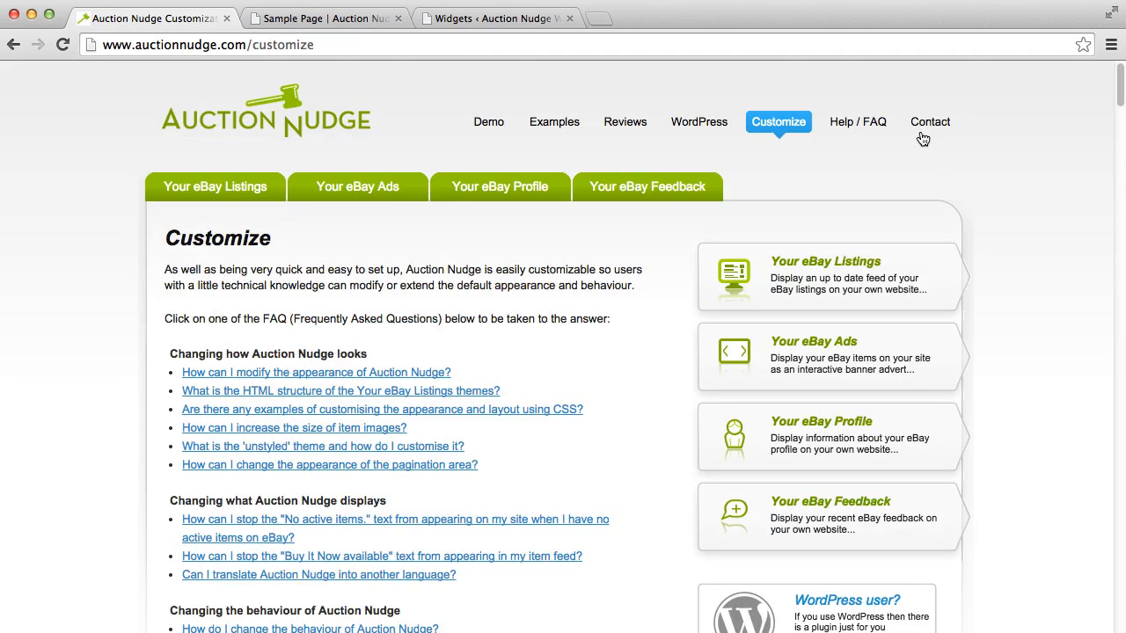